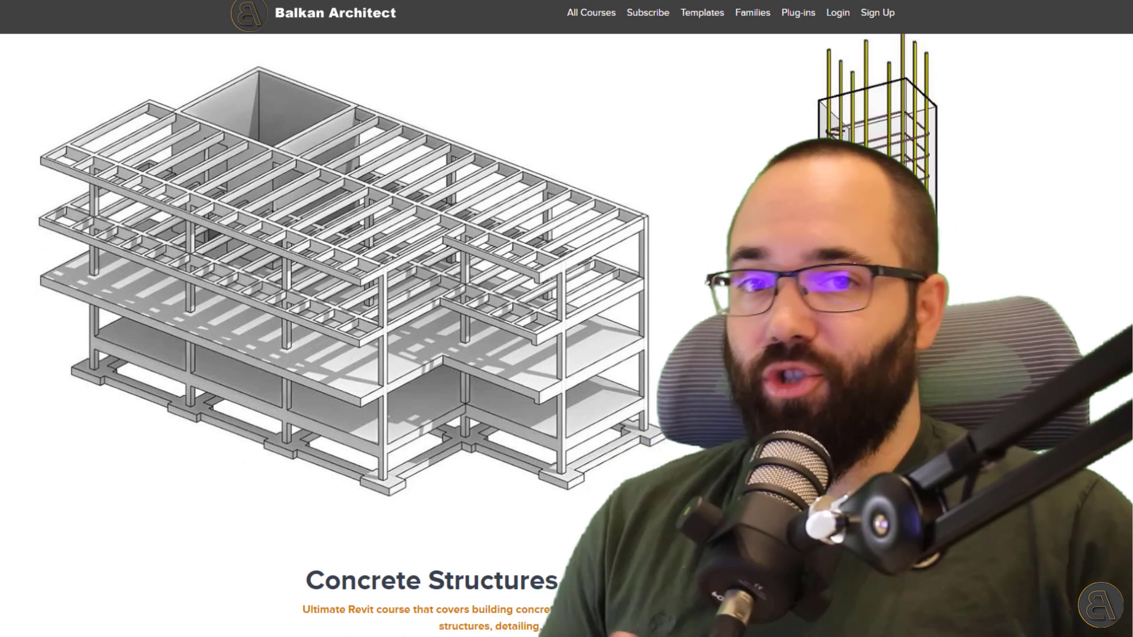
Scroll through the Concrete & Reinforcement template's features, families list, view templates and filters.
scroll(down, 3)
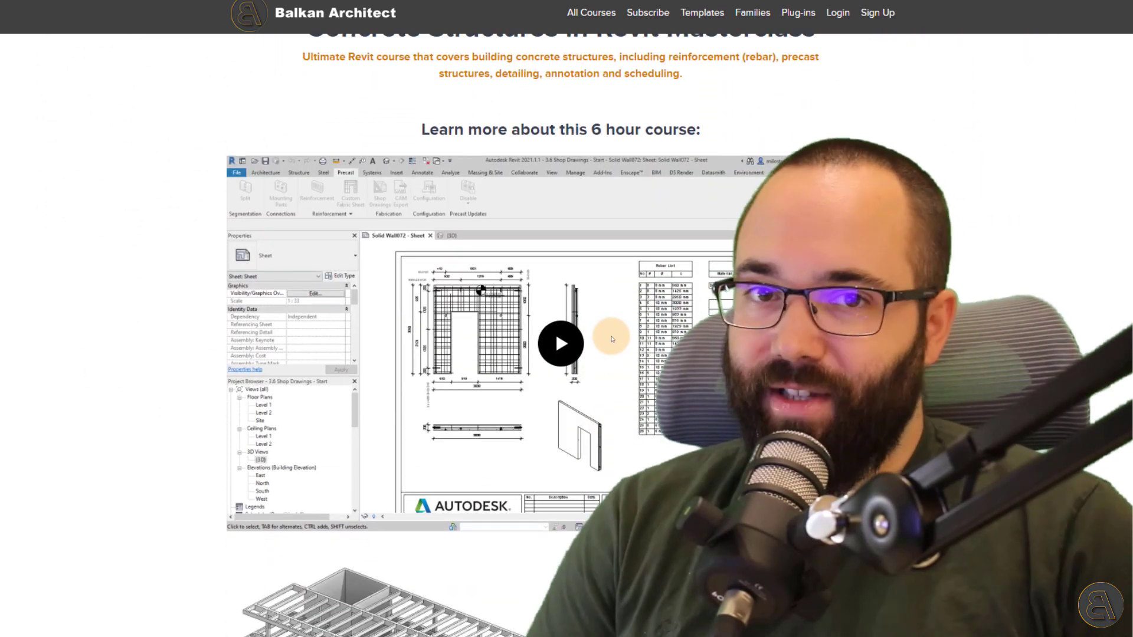
scroll(down, 3)
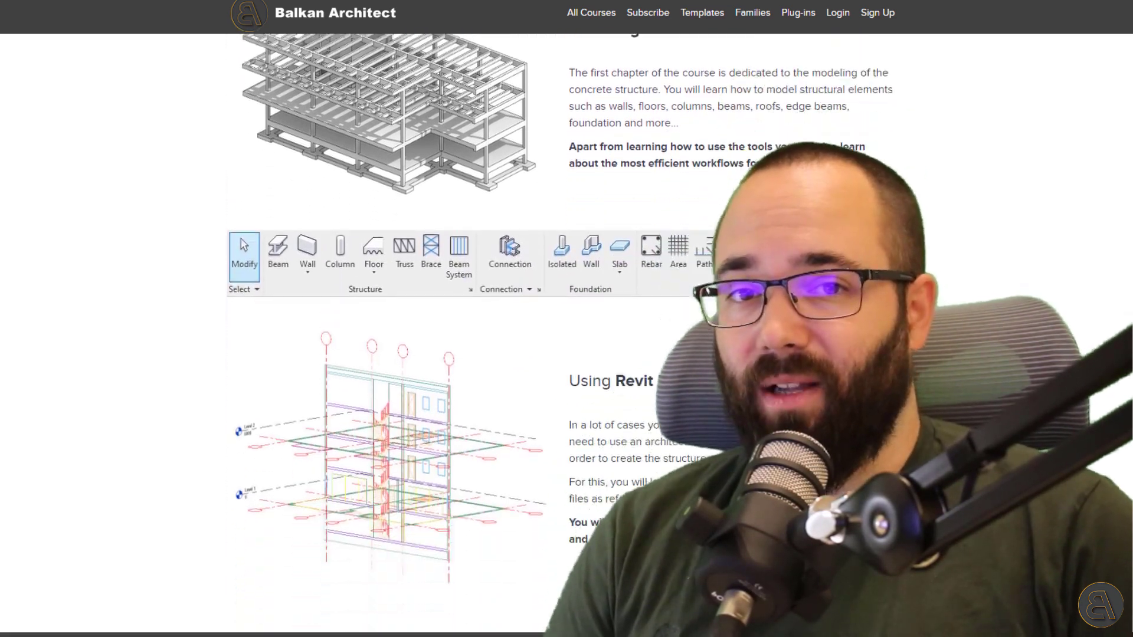
scroll(down, 3)
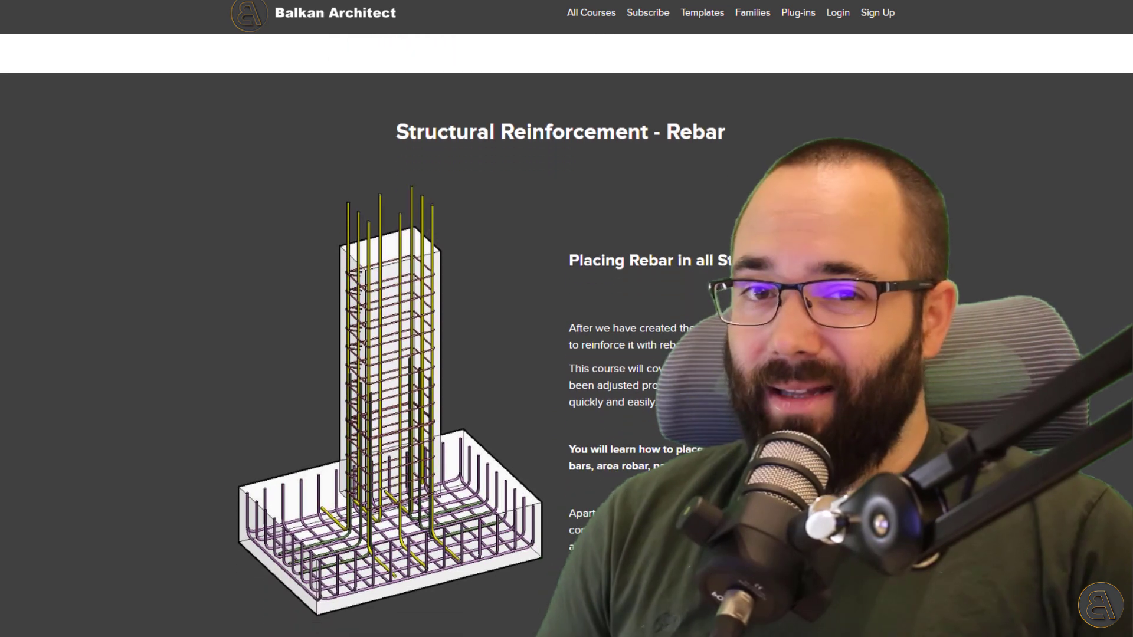
scroll(down, 3)
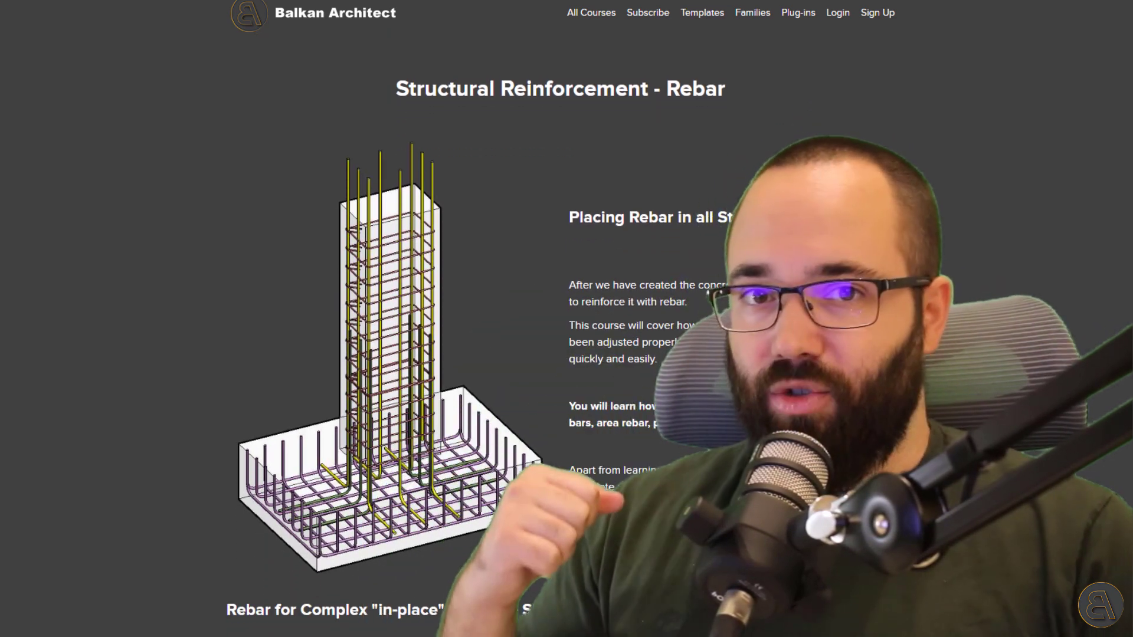
scroll(down, 3)
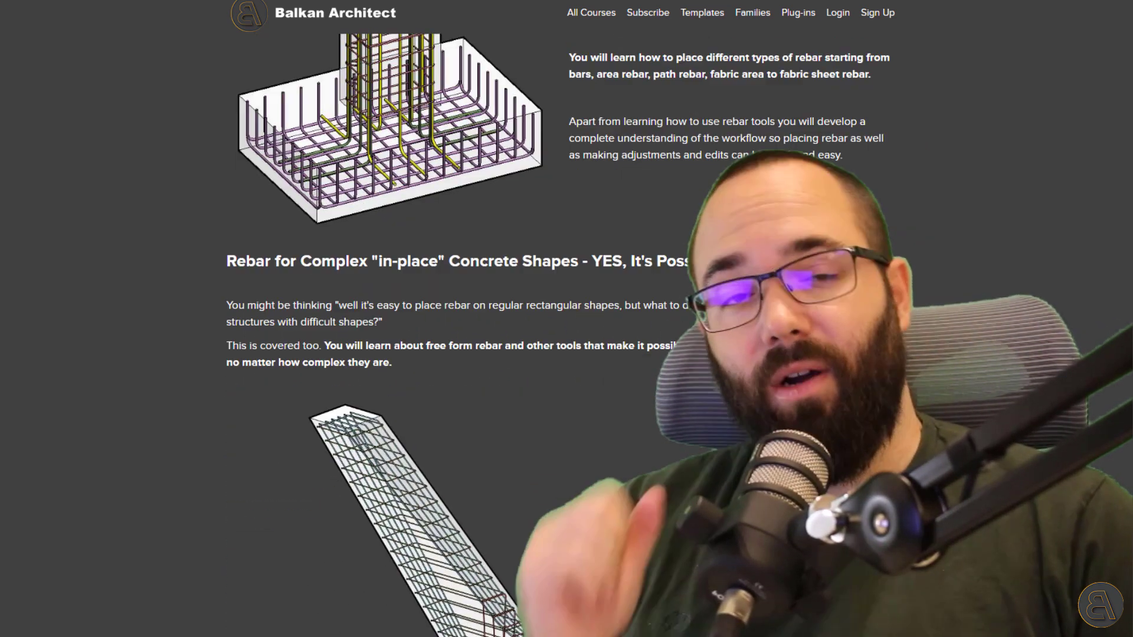
scroll(down, 3)
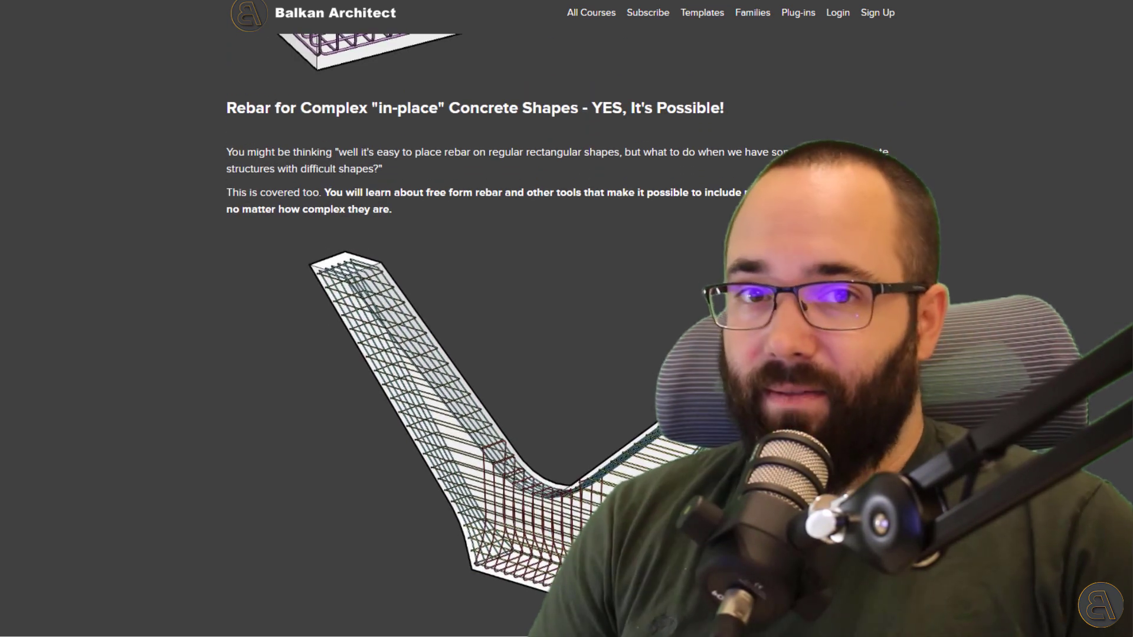
scroll(down, 3)
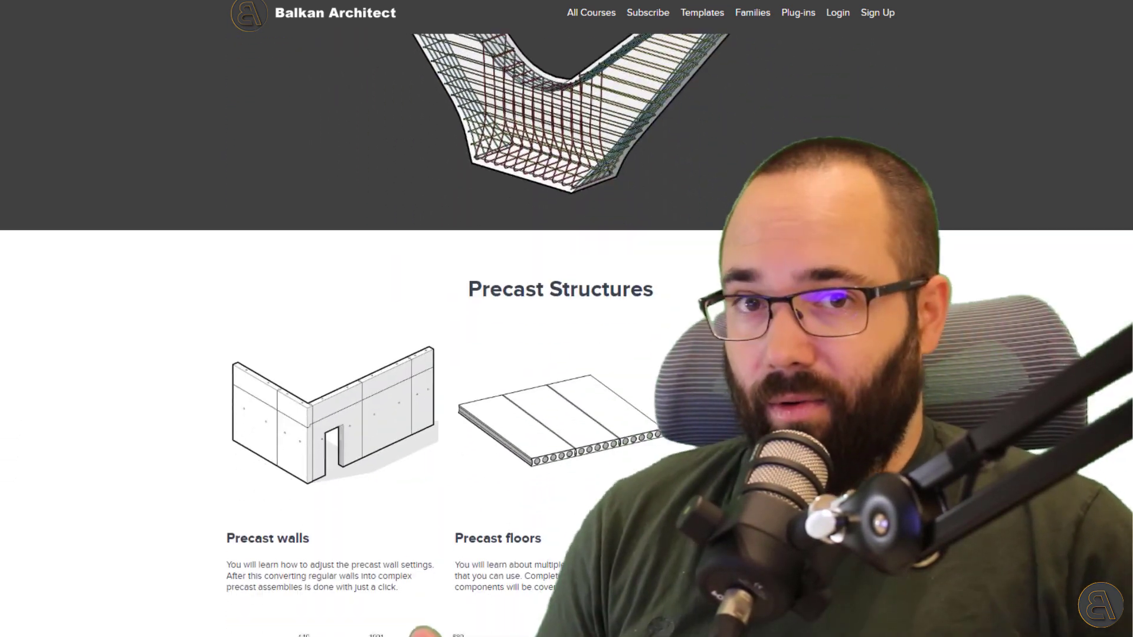
scroll(down, 3)
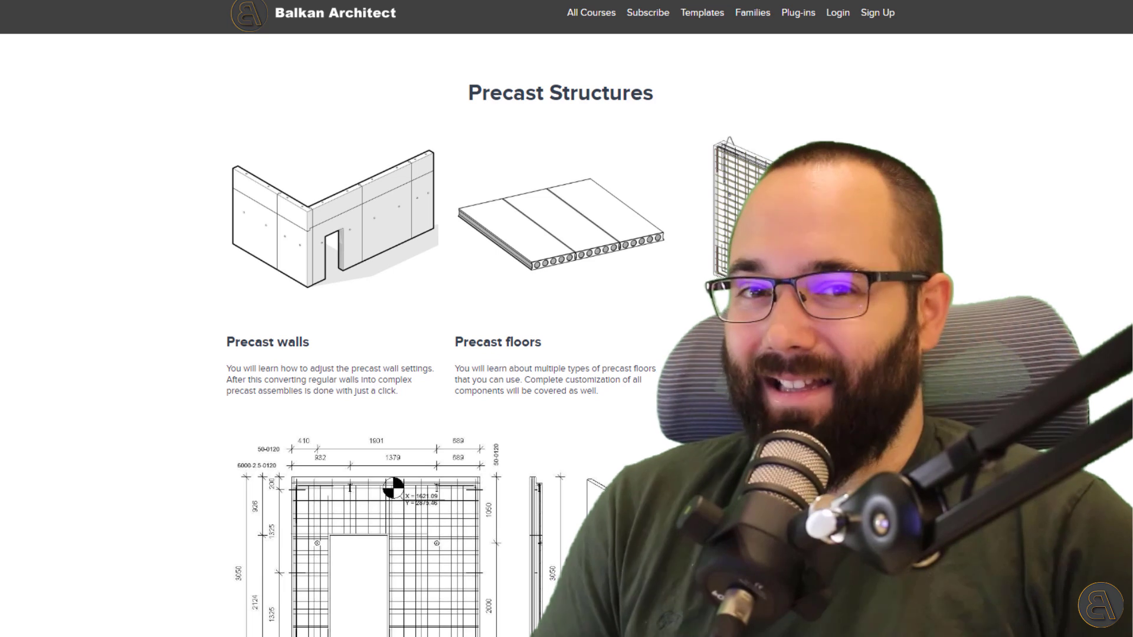
scroll(down, 3)
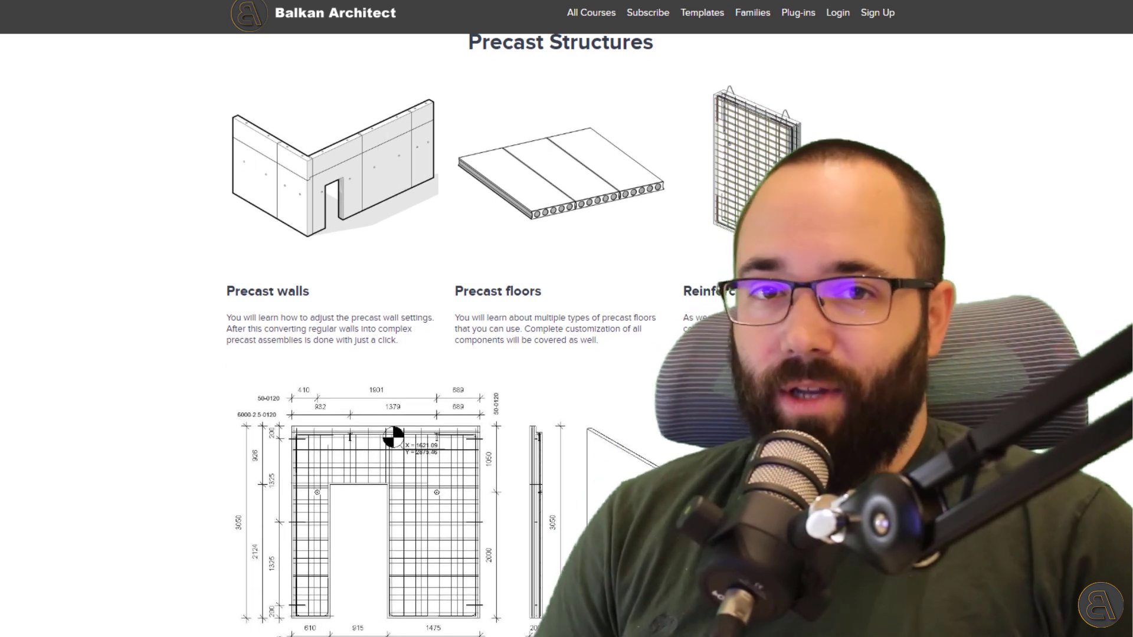
scroll(down, 3)
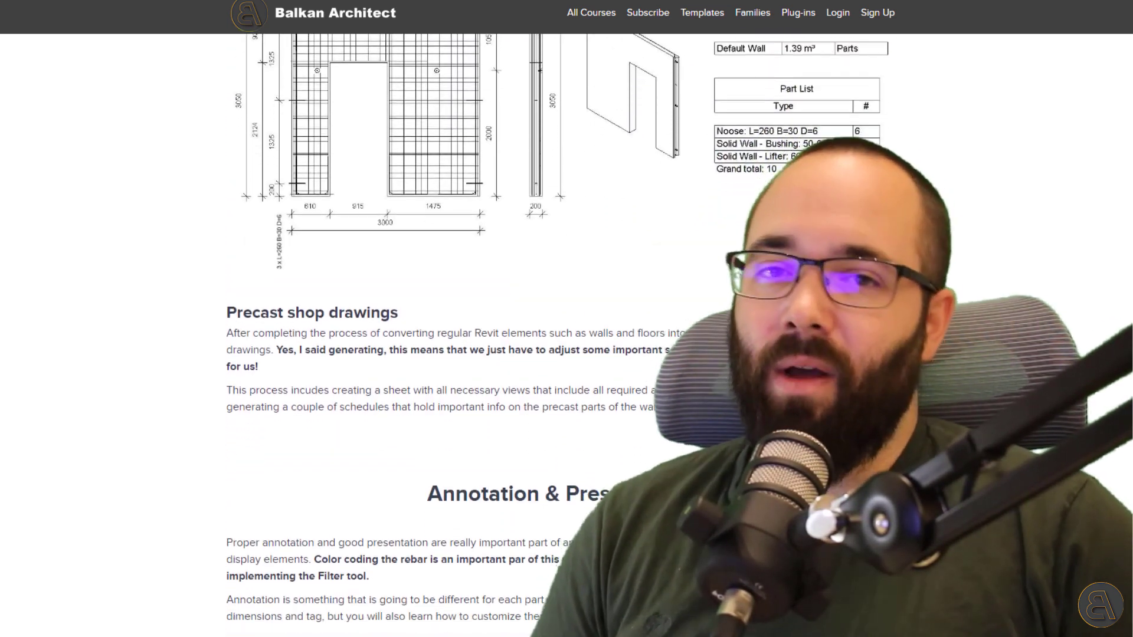
scroll(down, 3)
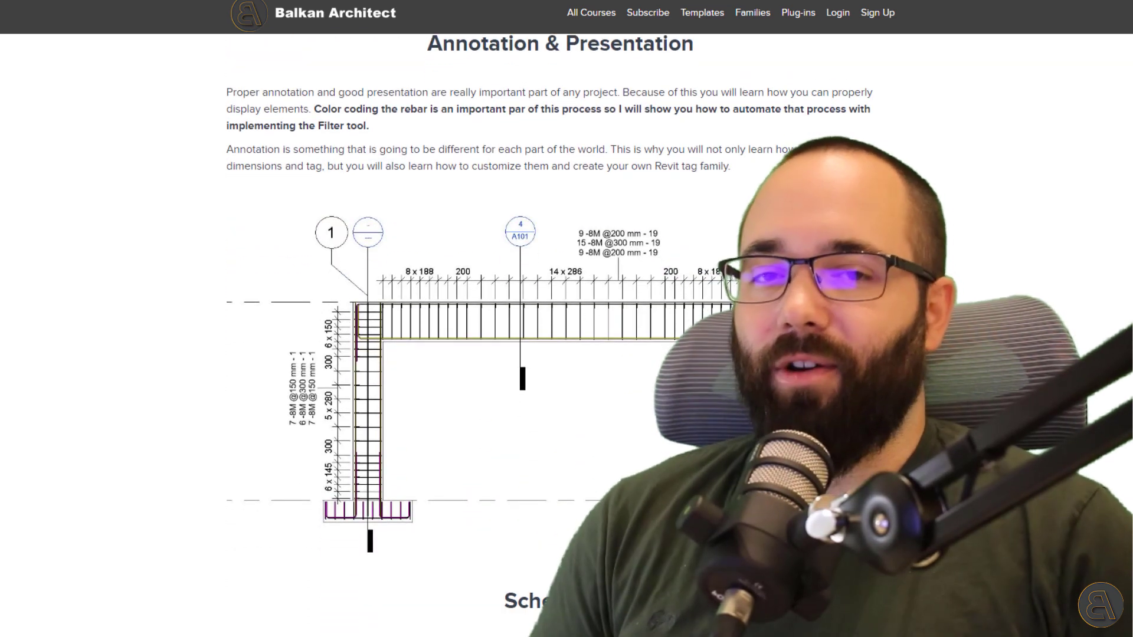
scroll(down, 3)
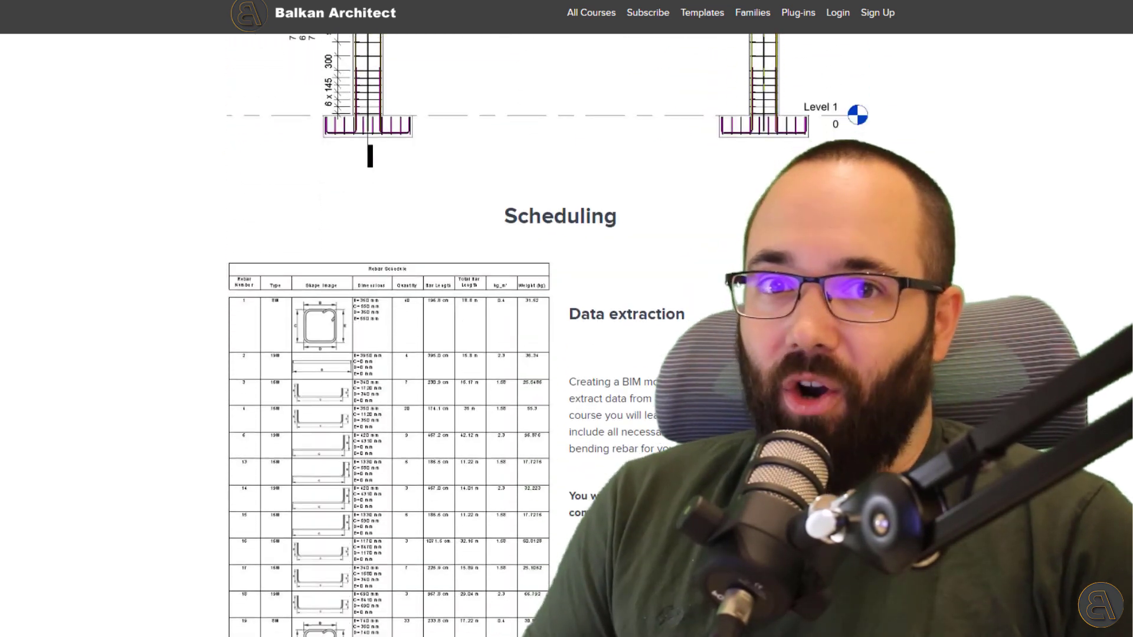
scroll(down, 3)
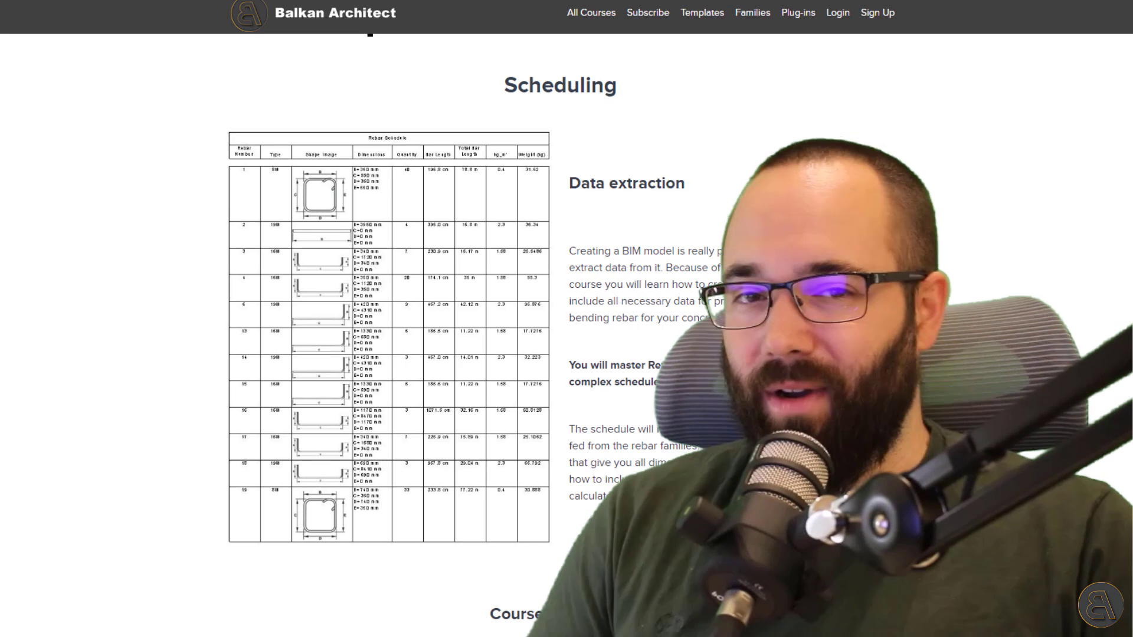
scroll(down, 3)
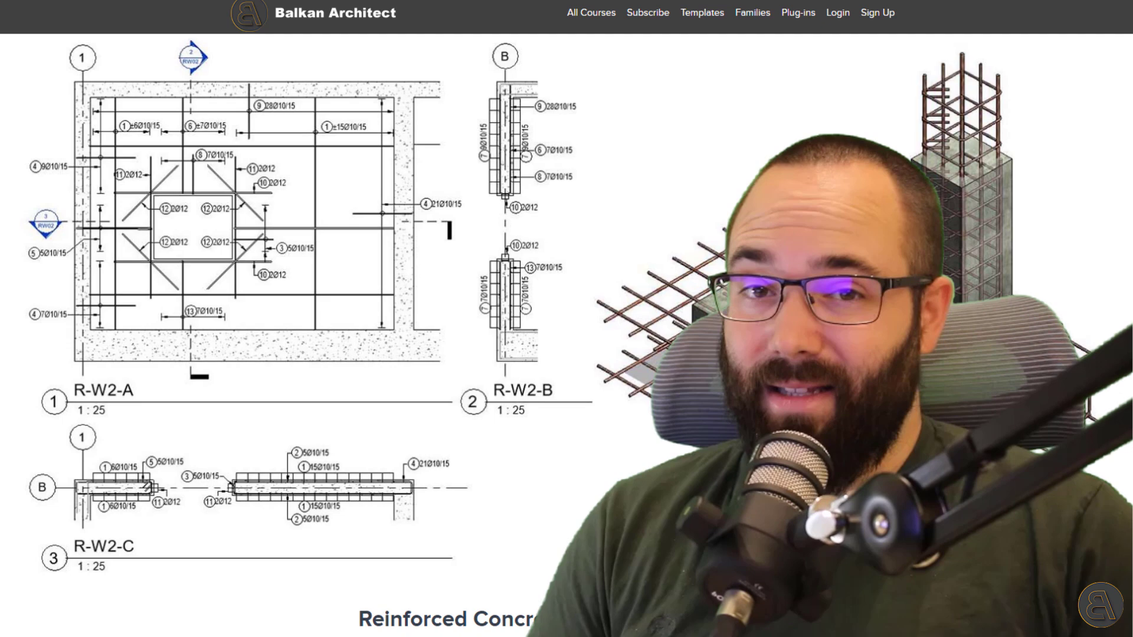
scroll(down, 3)
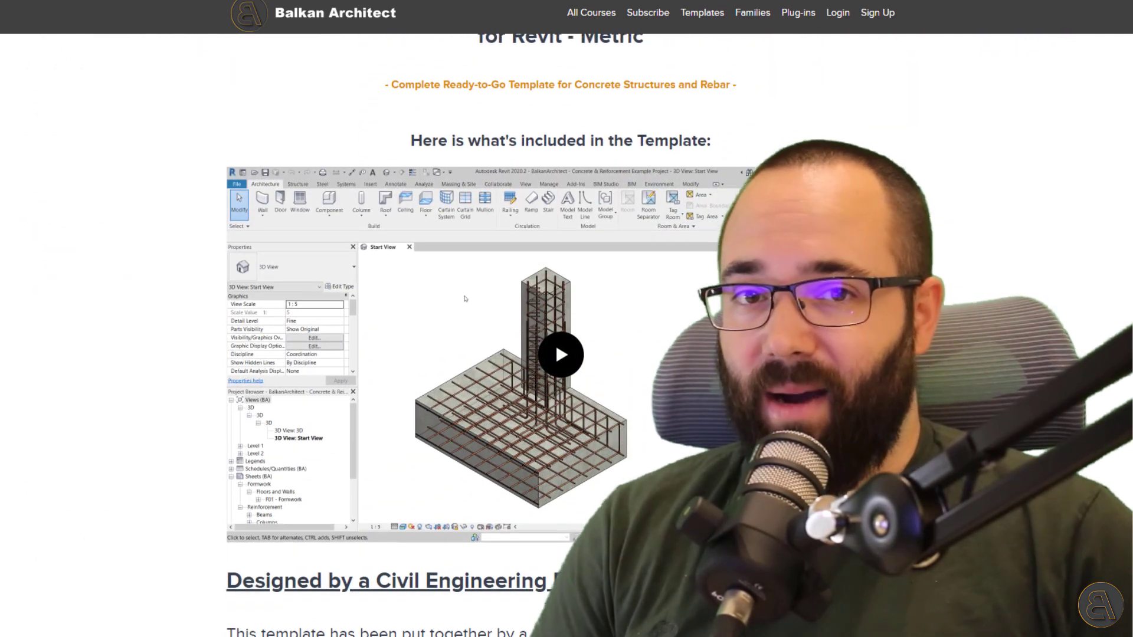
scroll(down, 3)
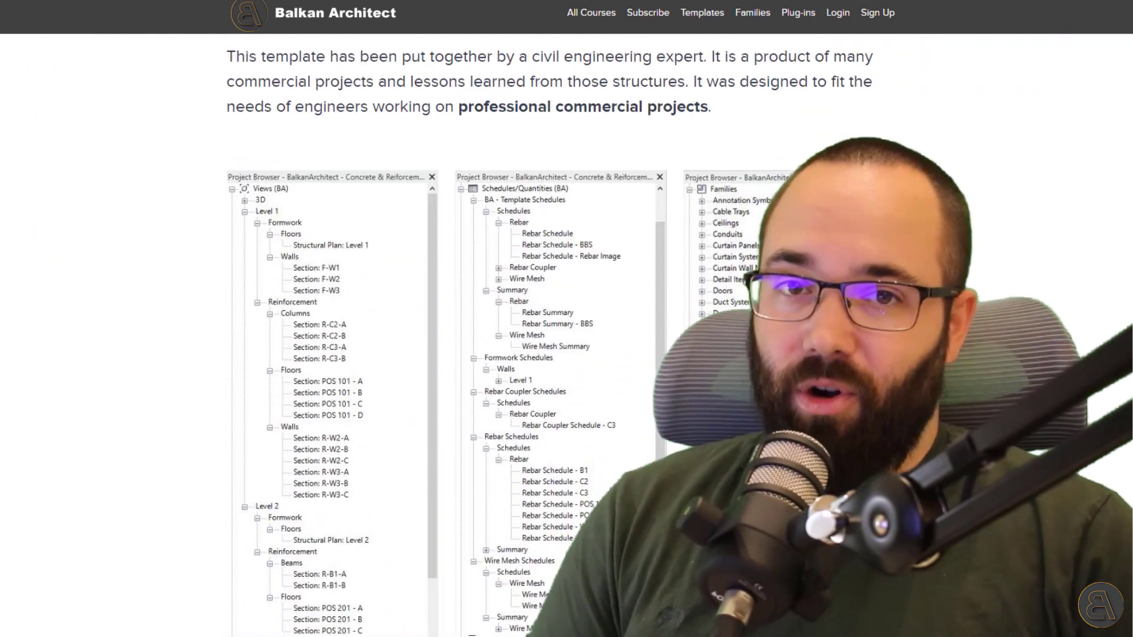
scroll(down, 3)
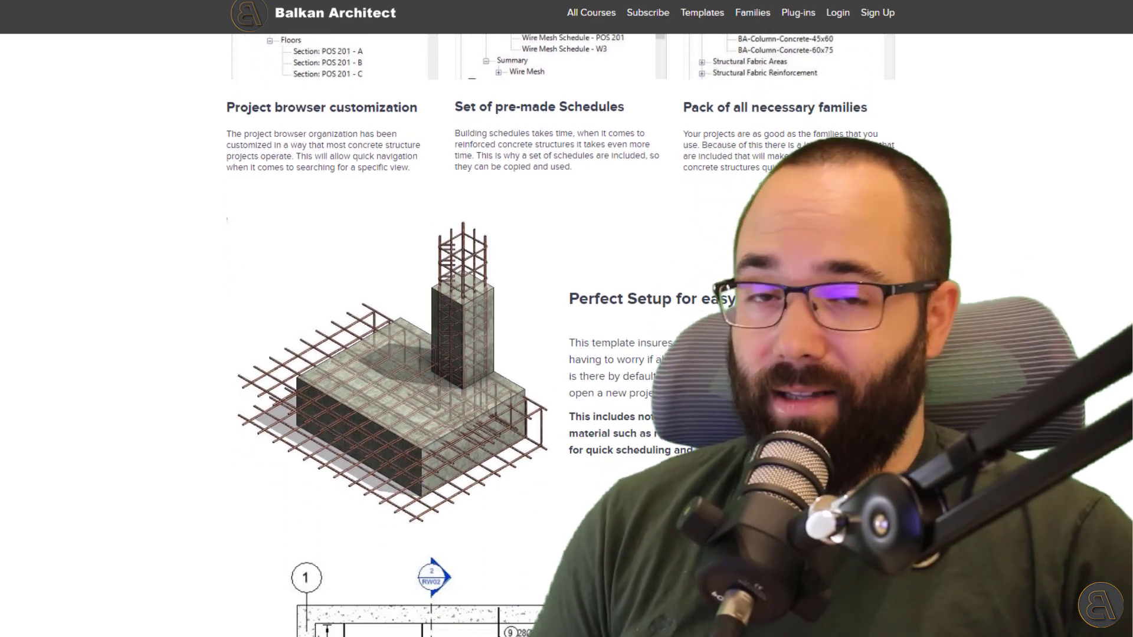
scroll(down, 3)
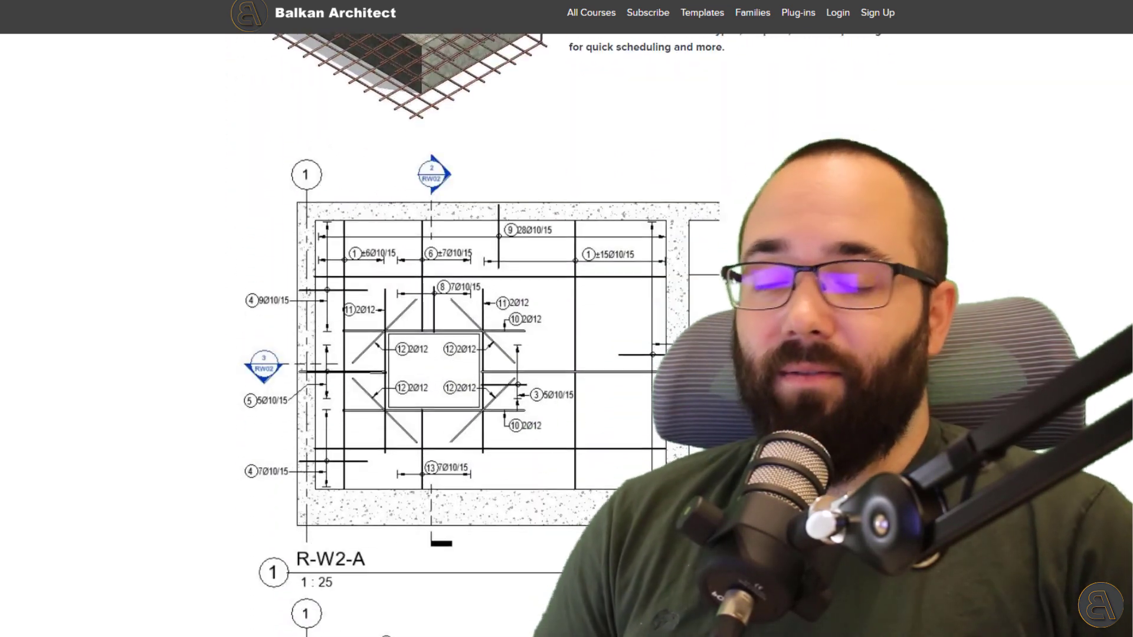
scroll(down, 3)
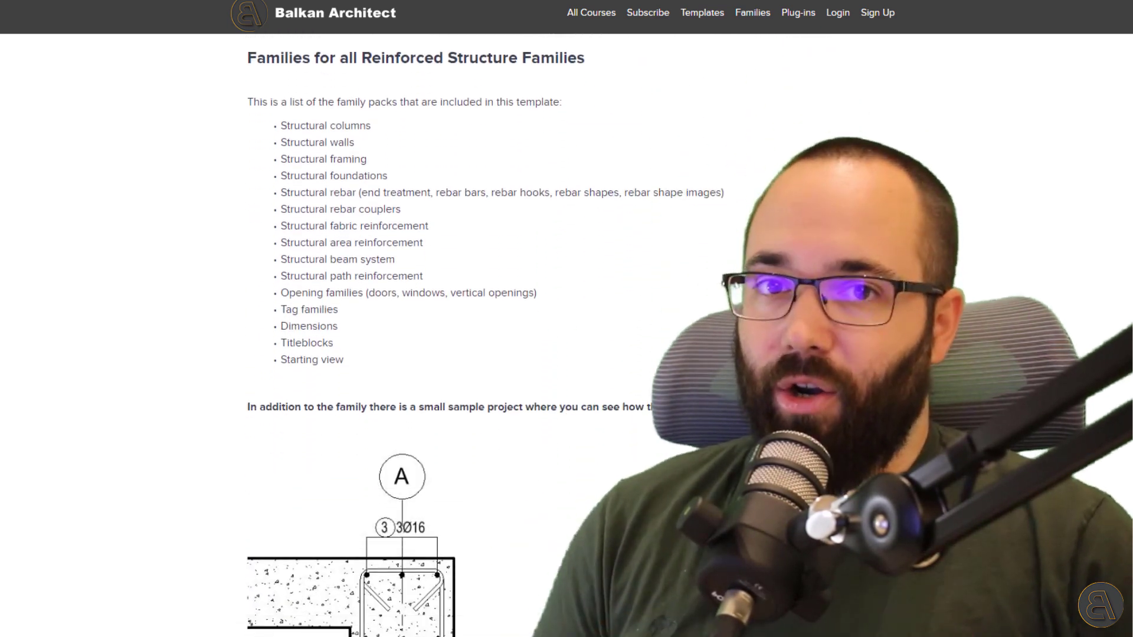
scroll(down, 3)
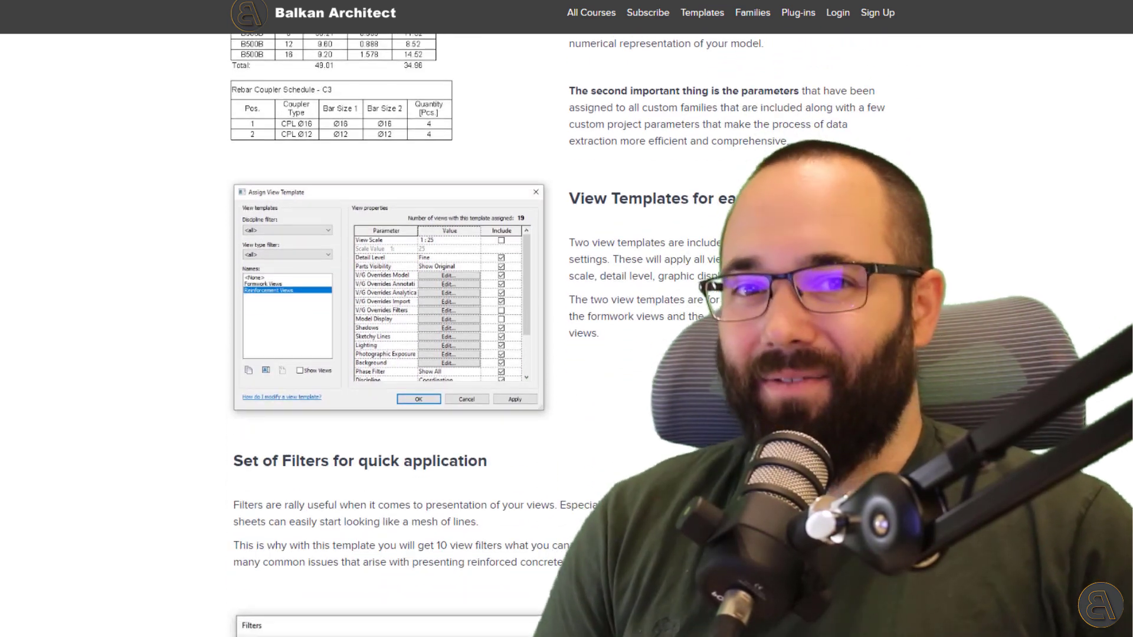
scroll(down, 3)
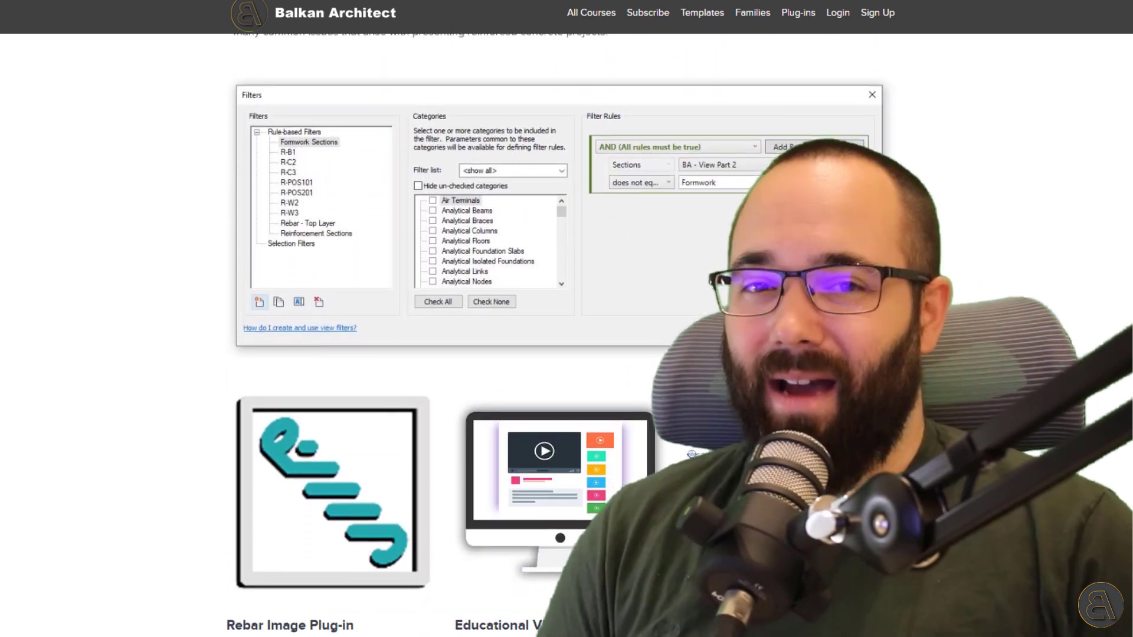
scroll(down, 3)
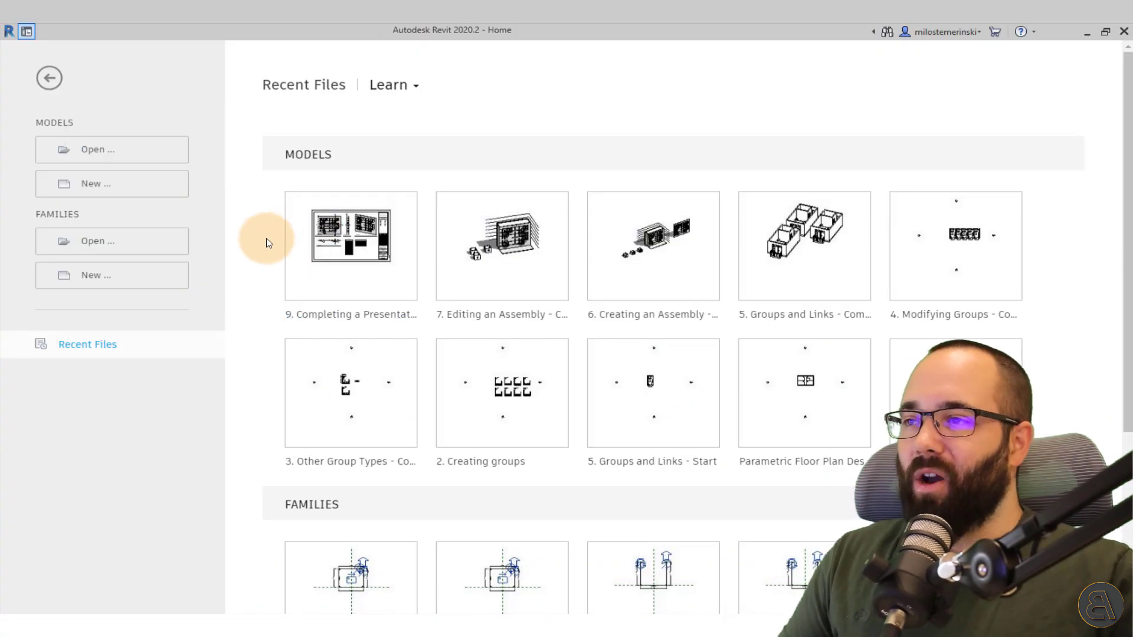
mouse_move(142, 194)
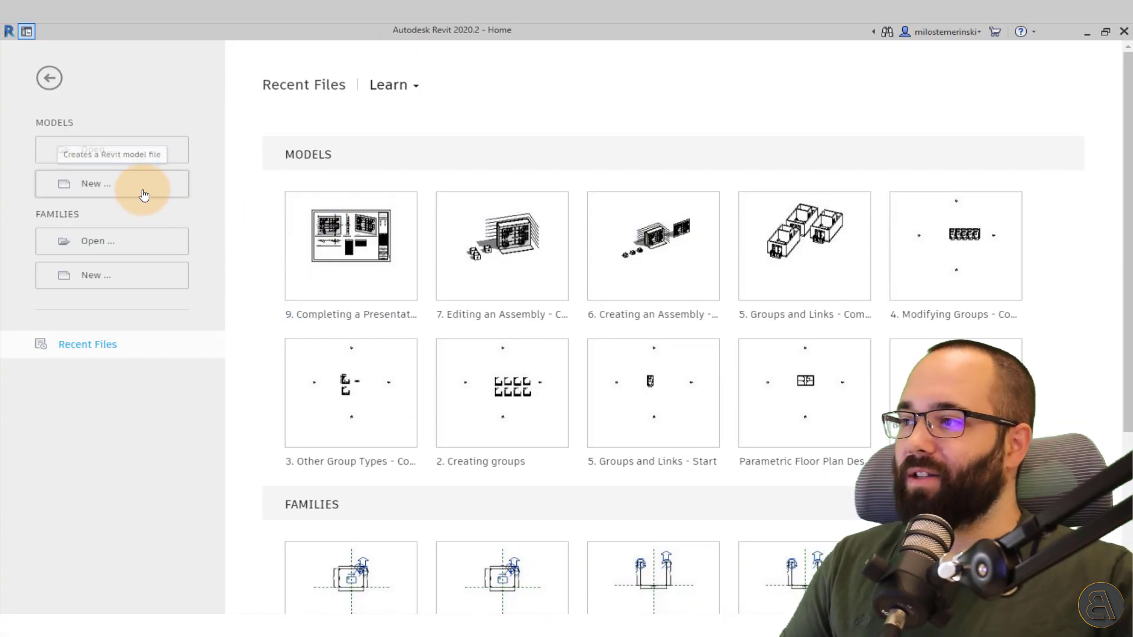
Create a new project from the Construction-DefaultMetric template.
click(96, 183)
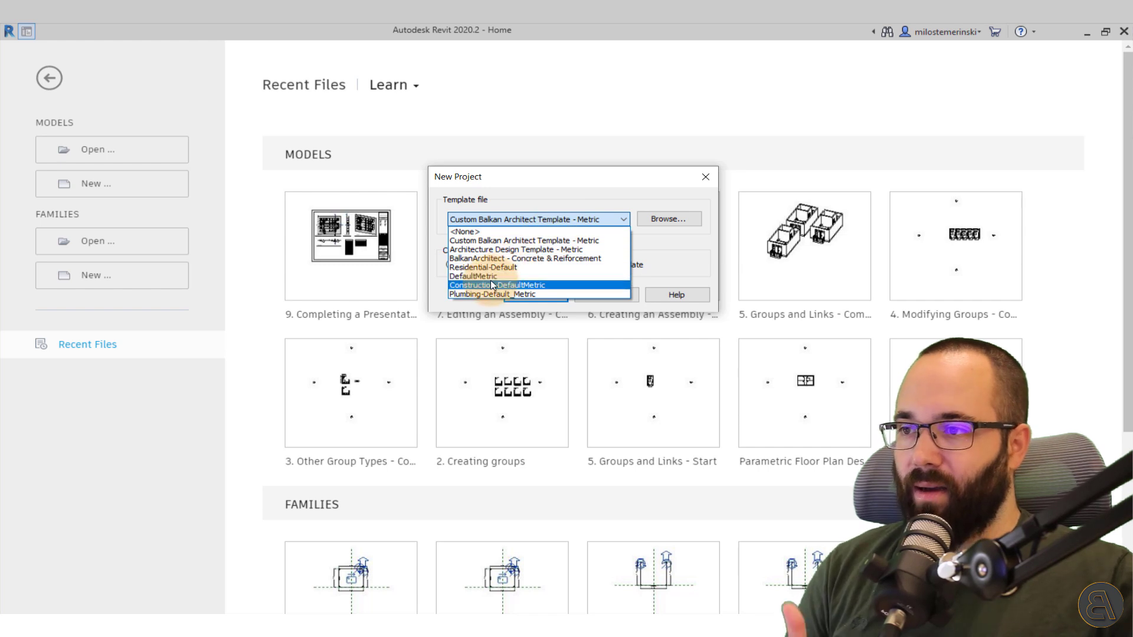
click(506, 285)
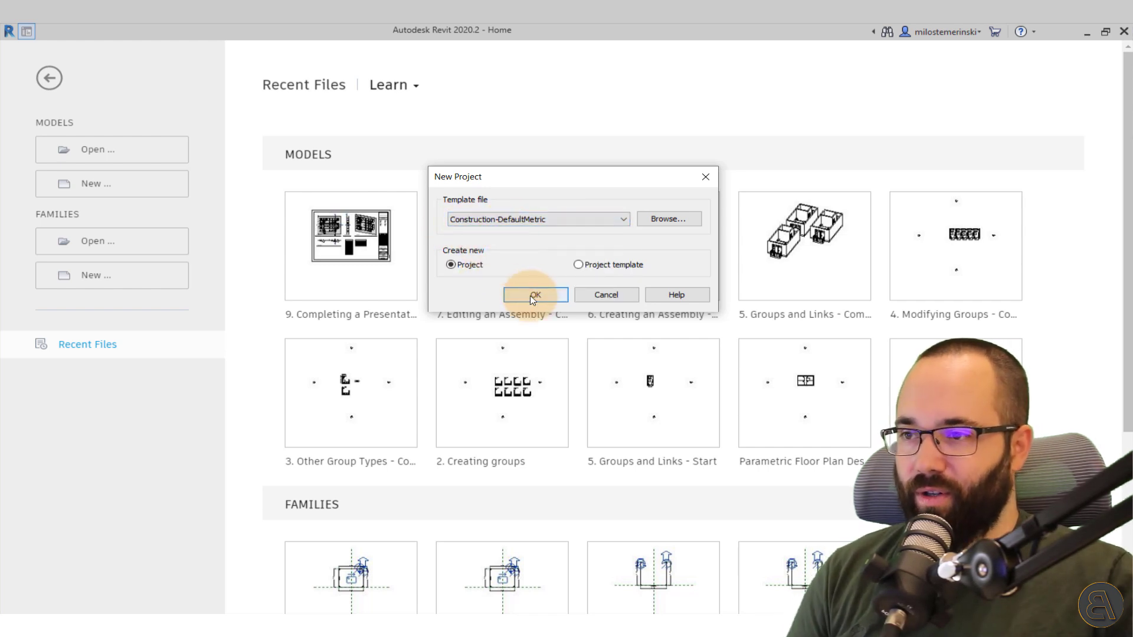
click(535, 295)
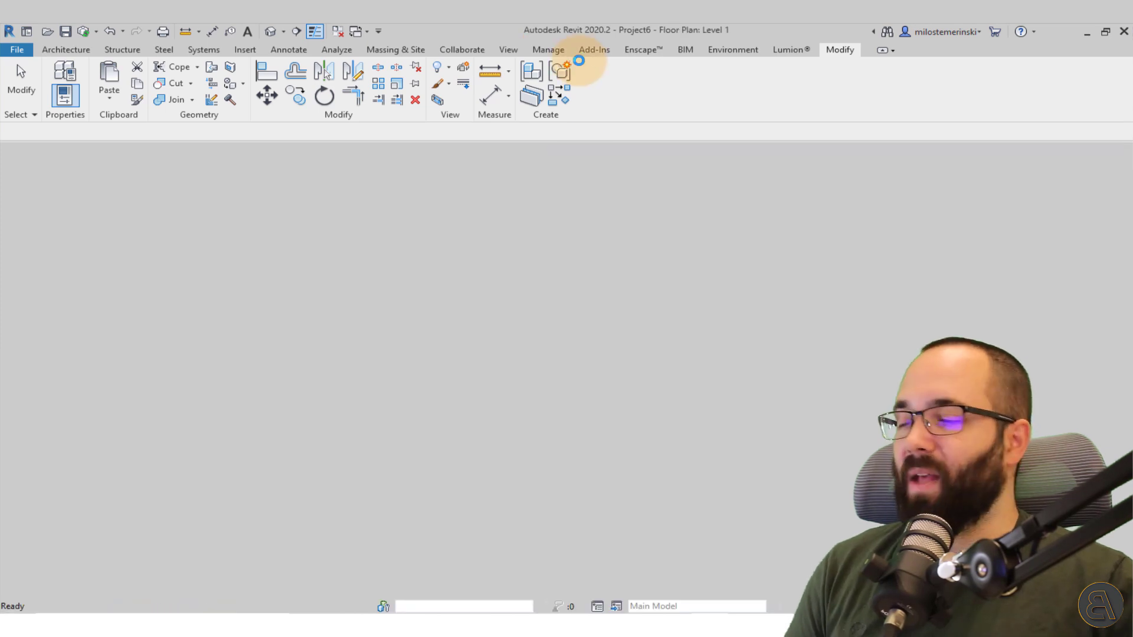
click(64, 49)
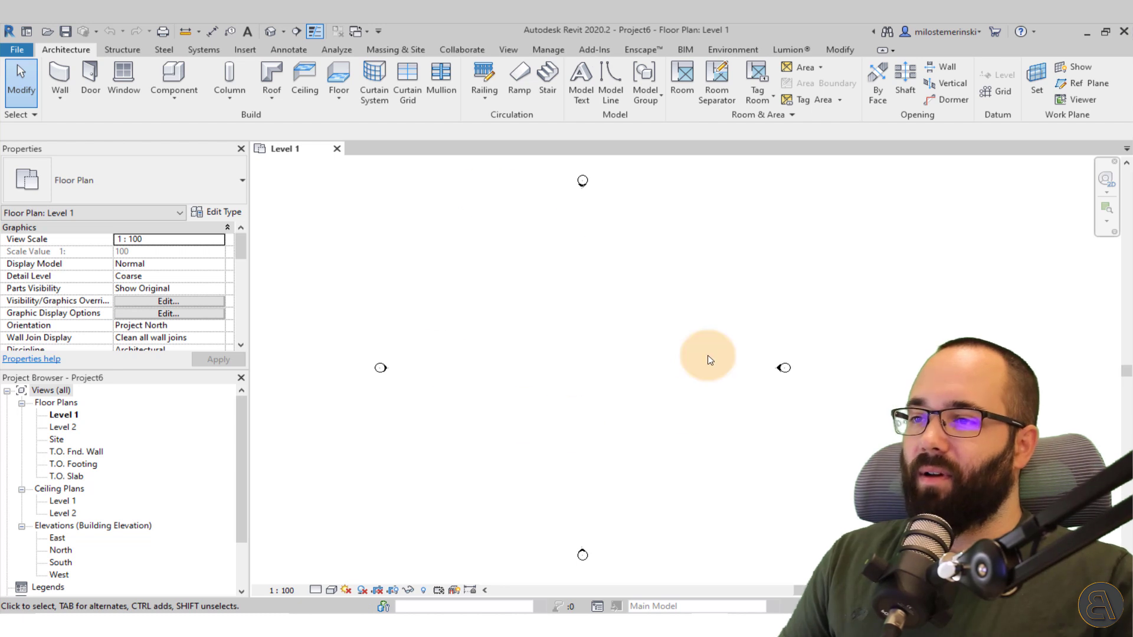
mouse_move(643, 280)
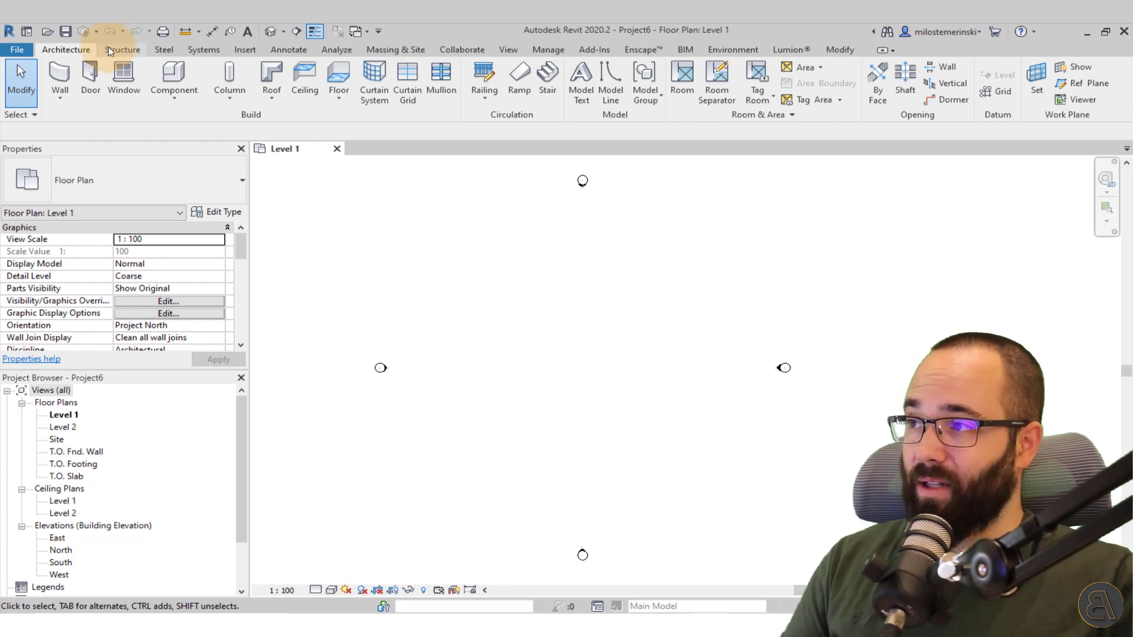
click(122, 49)
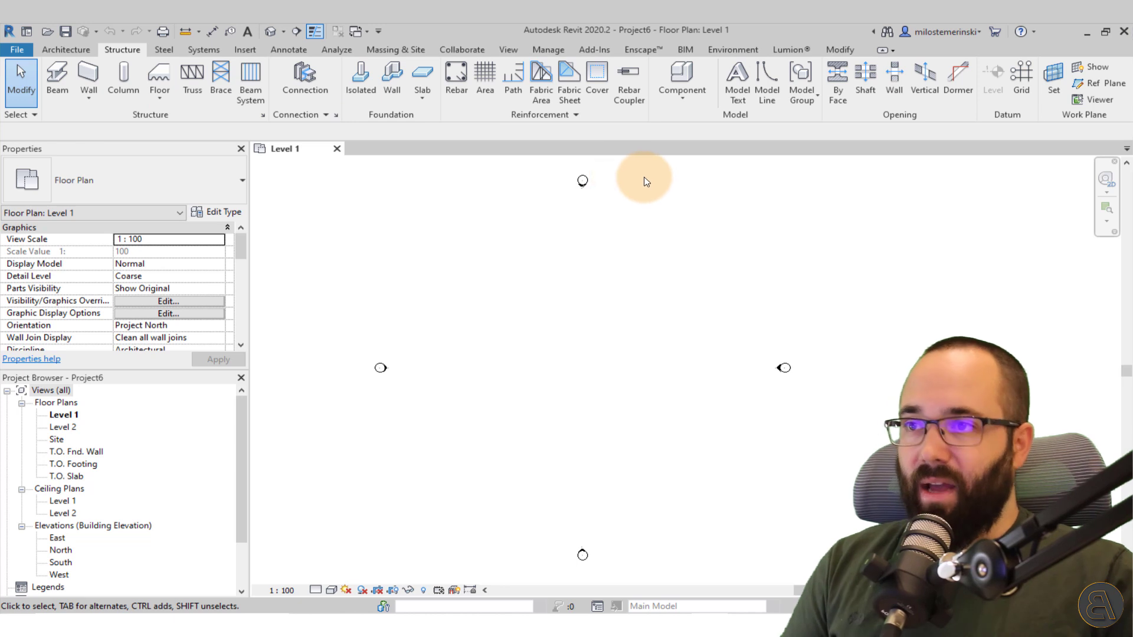
click(680, 80)
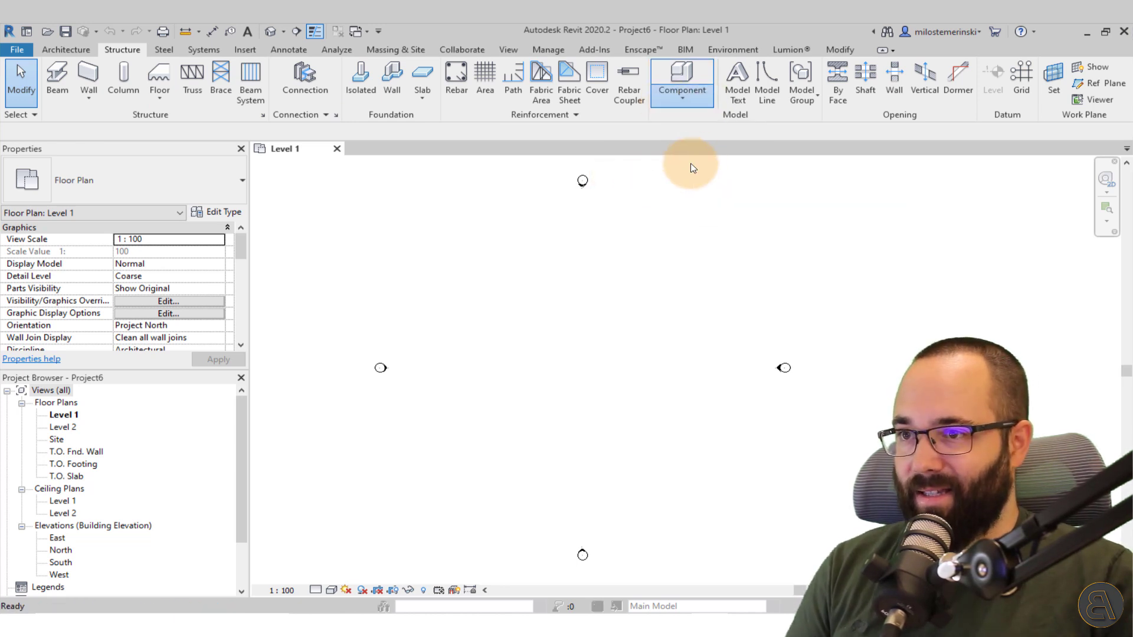
Start a Model In-Place family with Structural Columns as its category.
click(681, 79)
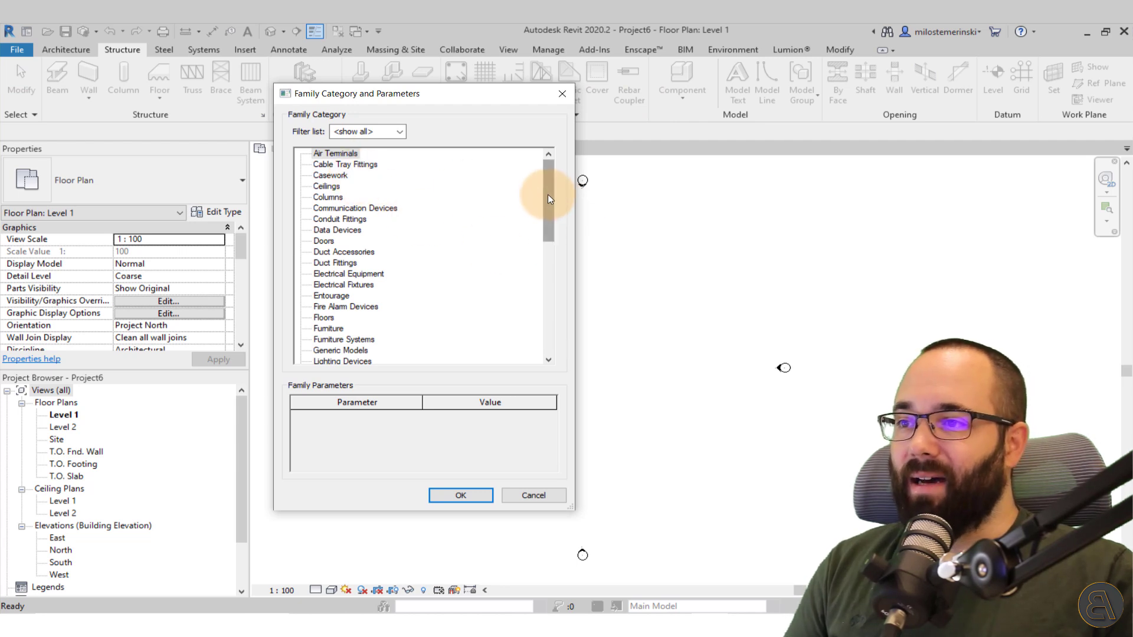
scroll(down, 3)
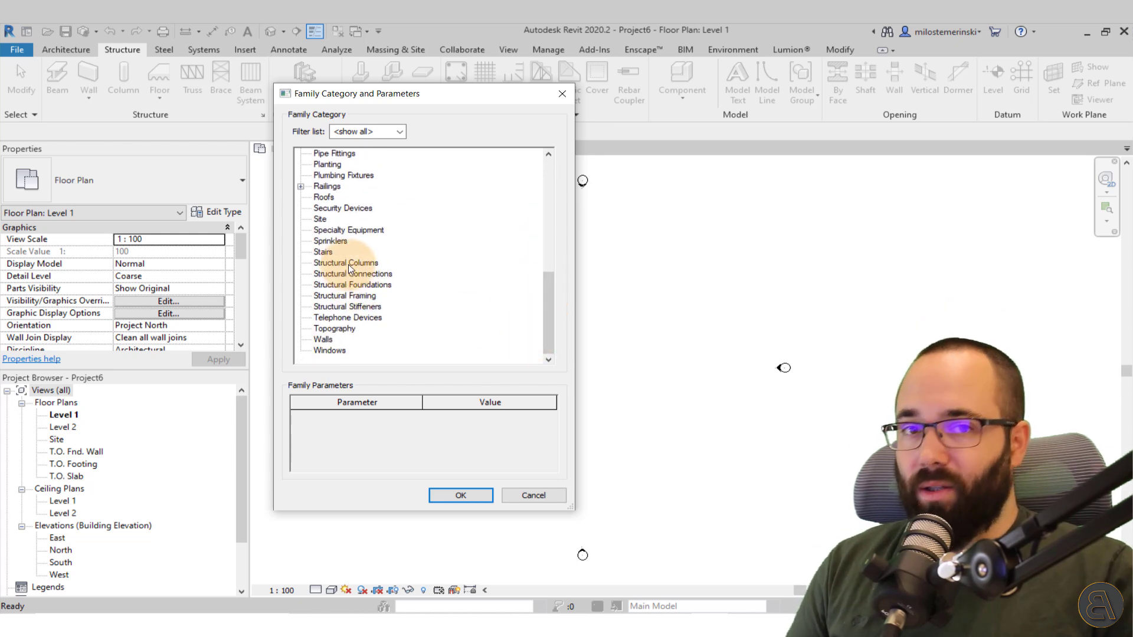
mouse_move(364, 232)
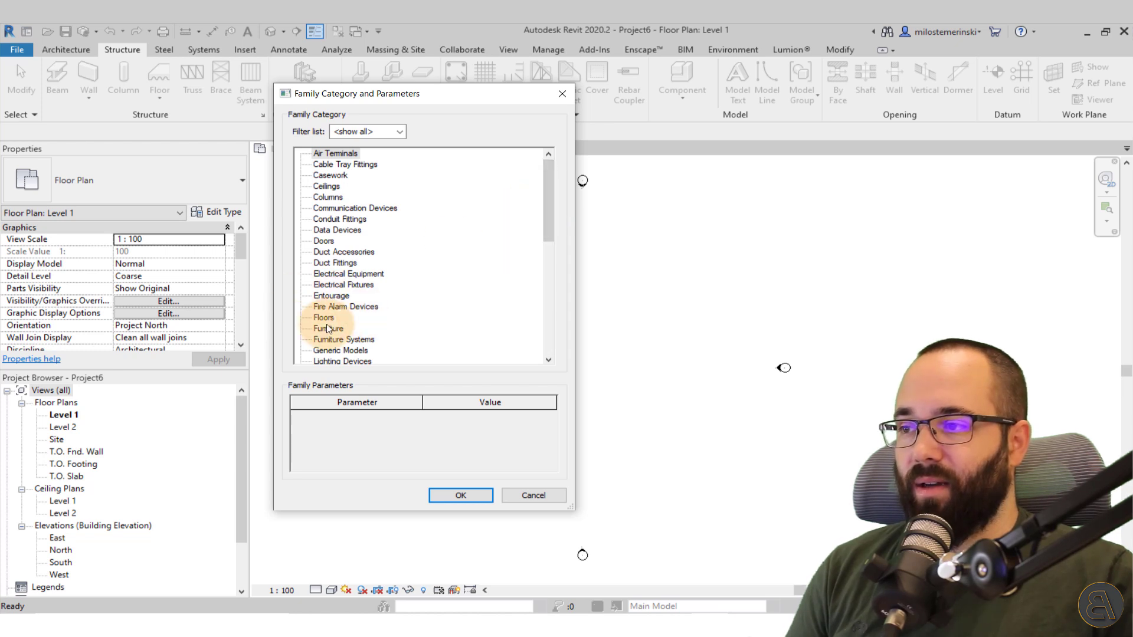
scroll(down, 3)
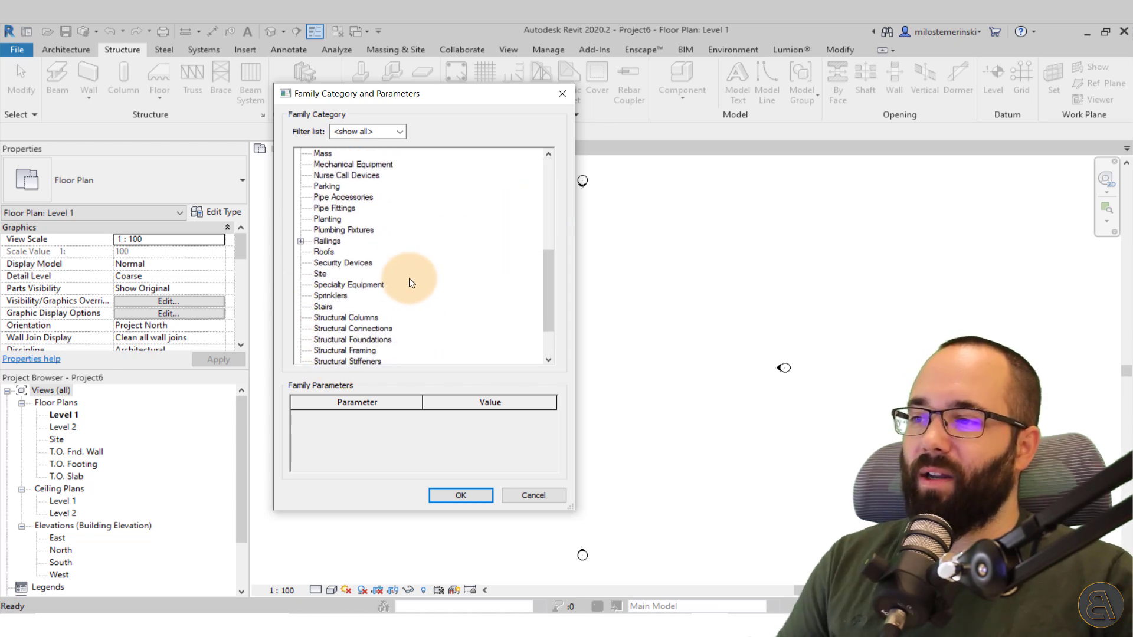
click(345, 262)
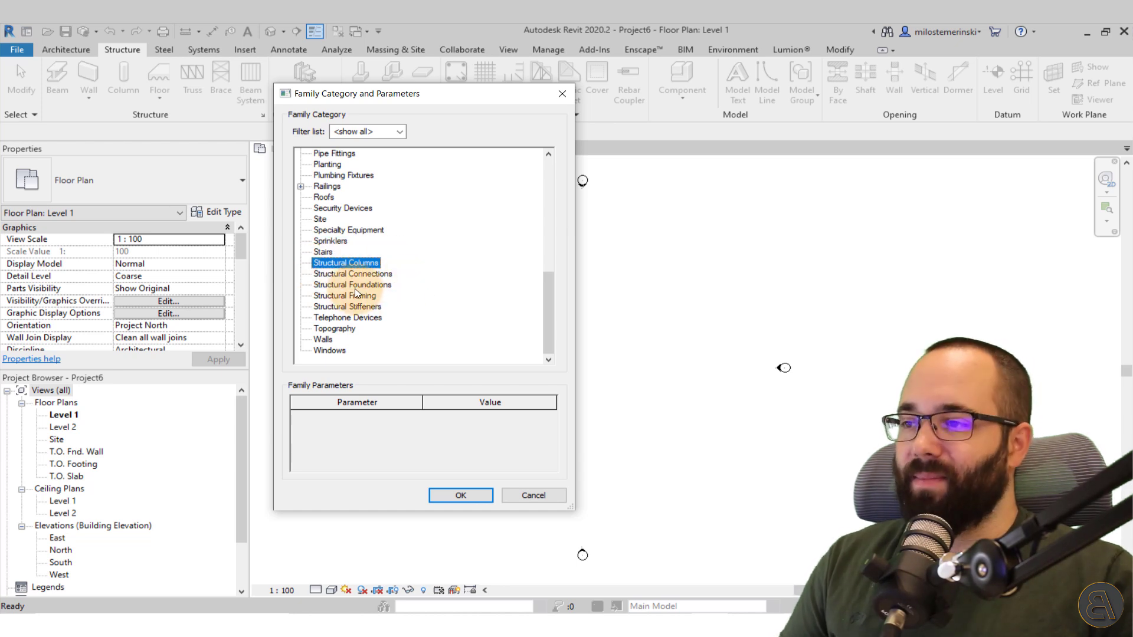
click(344, 296)
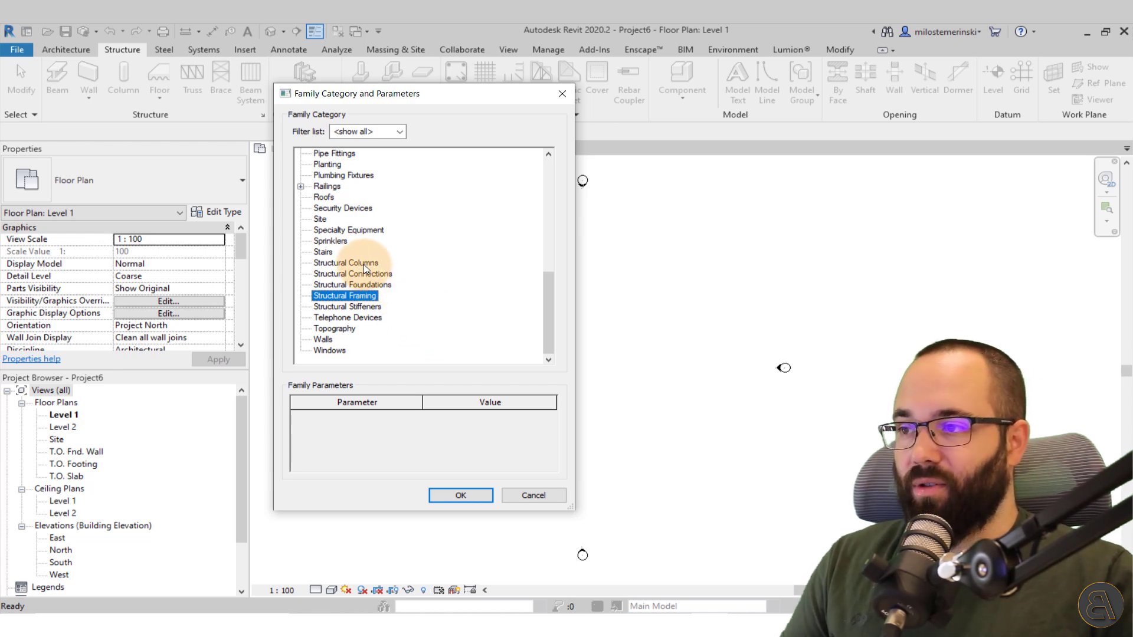
click(345, 262)
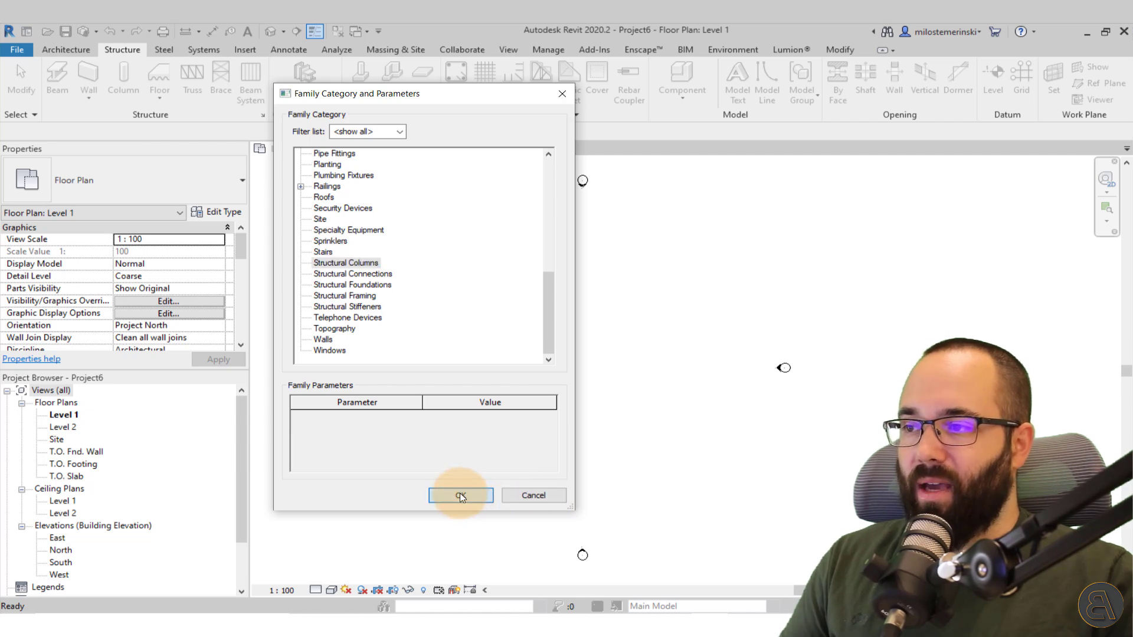
click(460, 495)
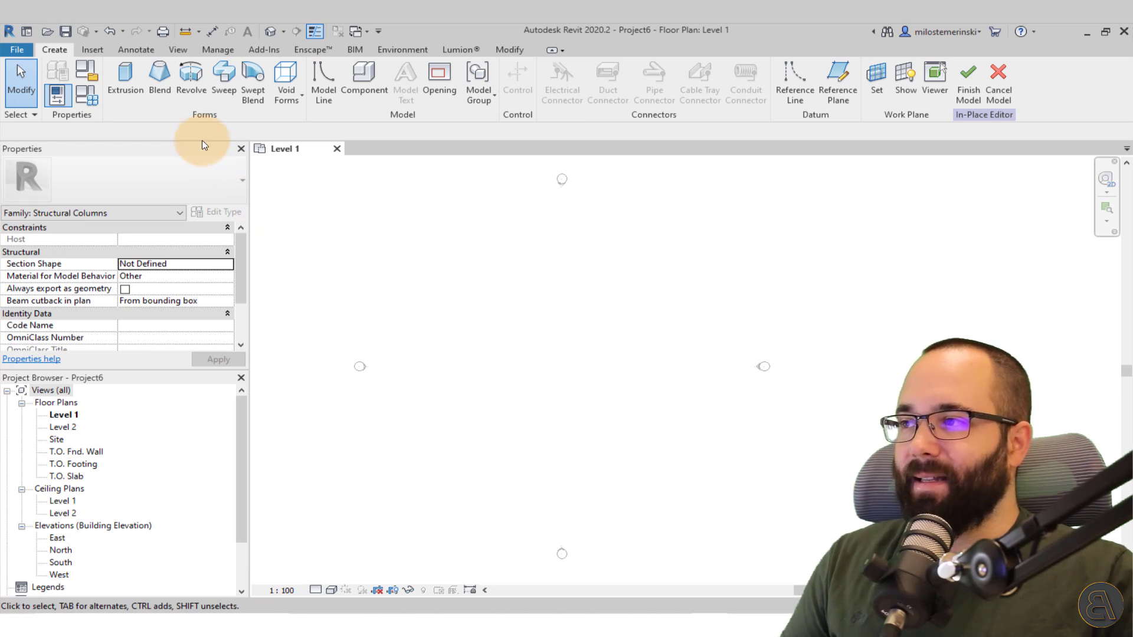
Sketch a blend with a 1200×400 base rectangle and 480×540 top rectangle, then finish.
click(158, 79)
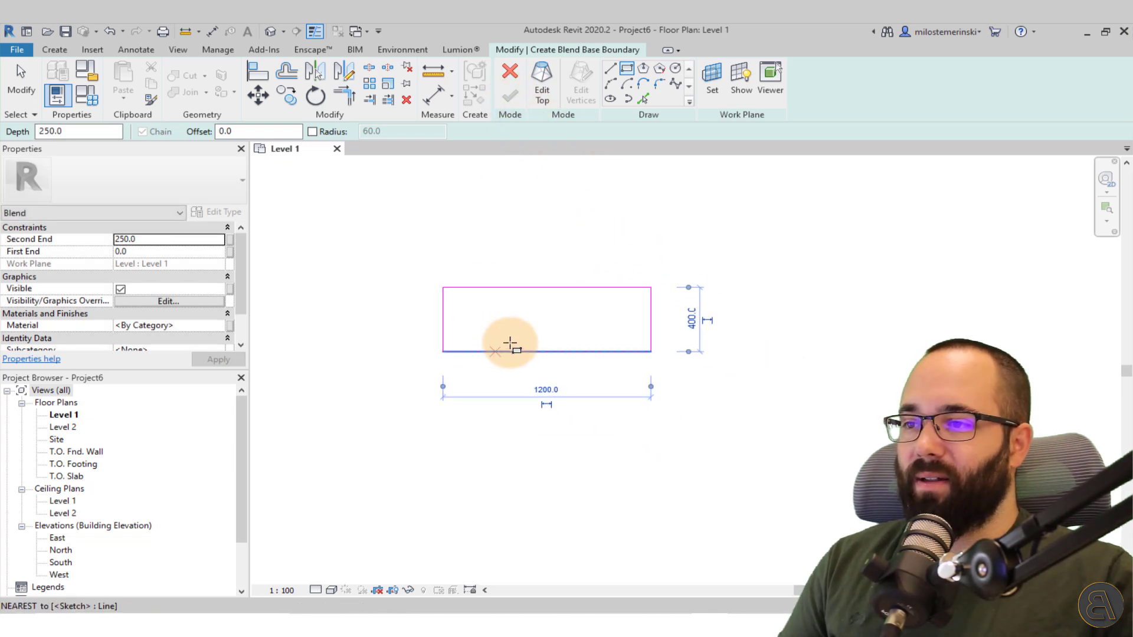
click(541, 79)
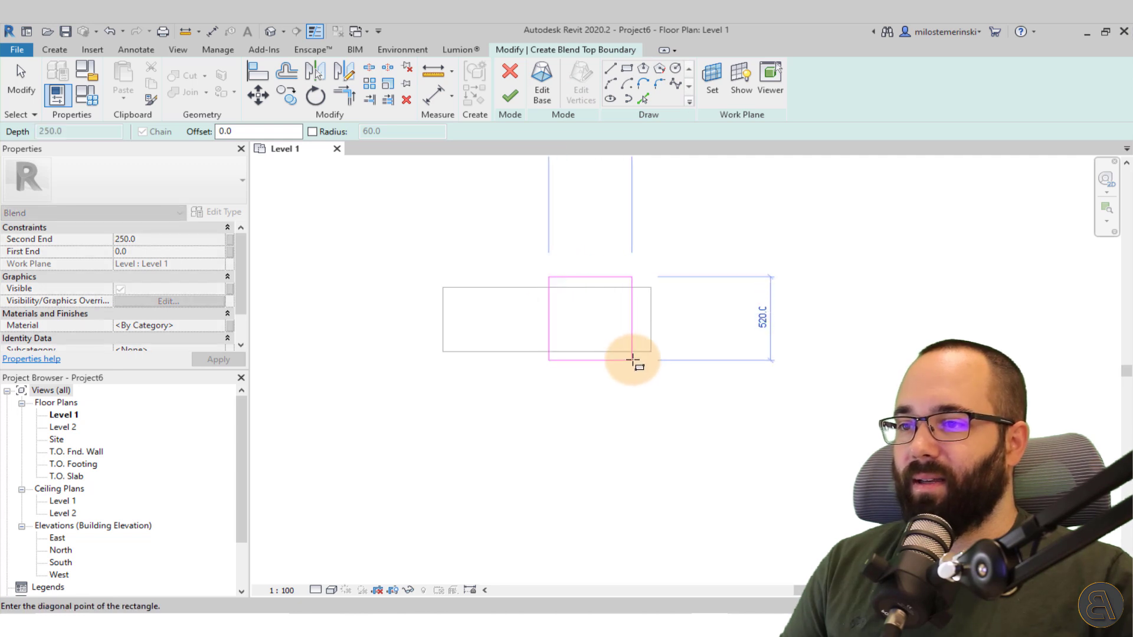
click(510, 96)
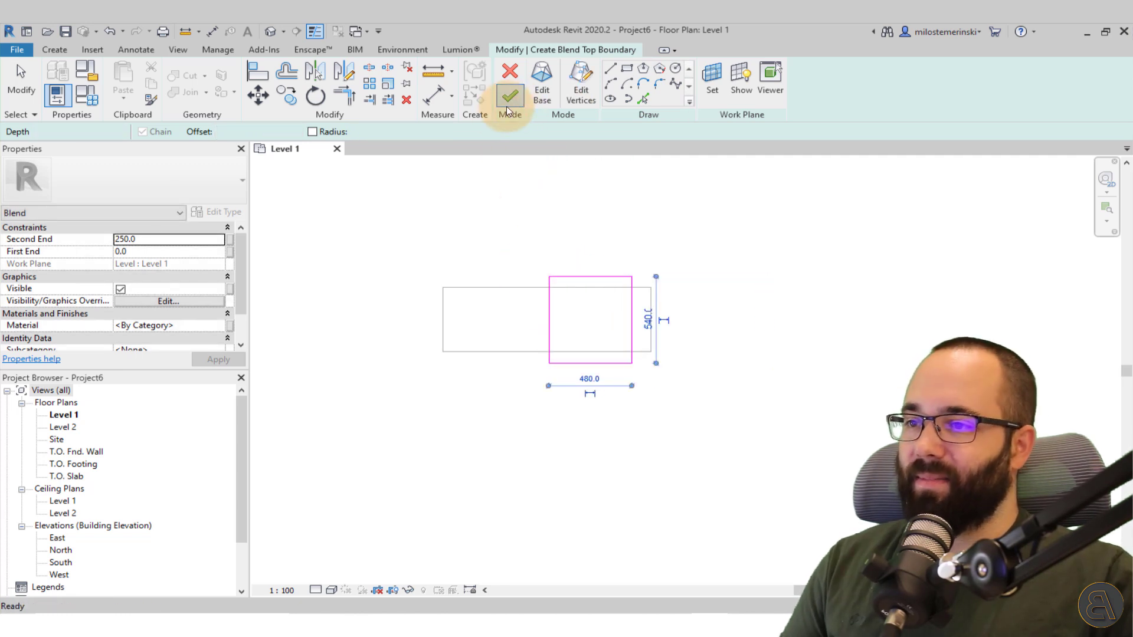
click(509, 95)
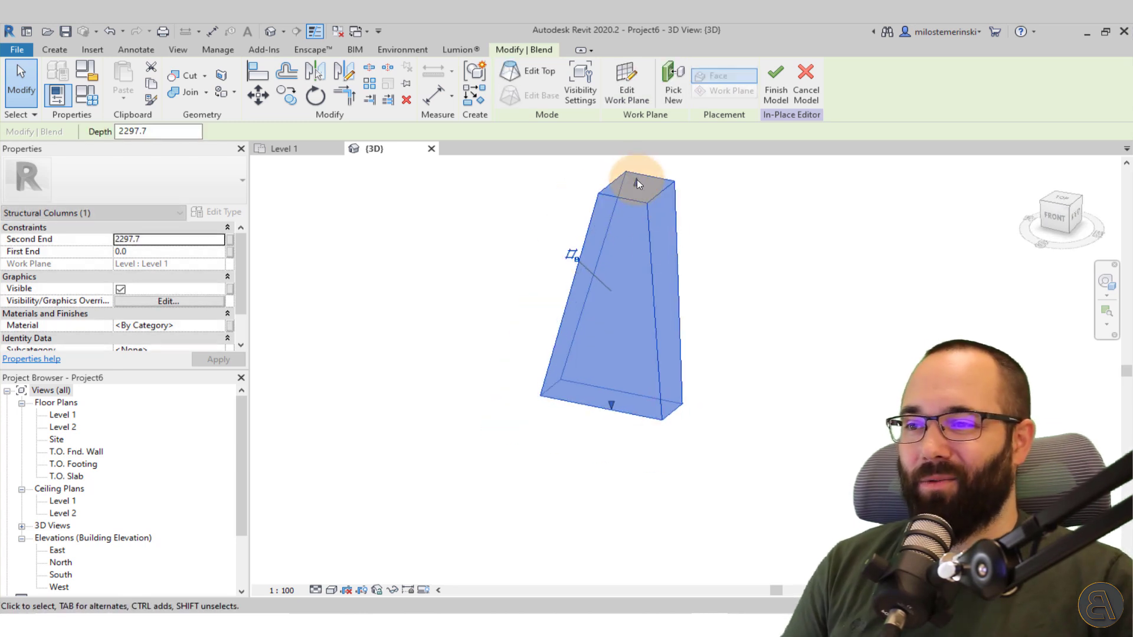
Raise the blend's top to Level 2 at 4000, checking it in the South elevation.
drag(636, 181, 556, 239)
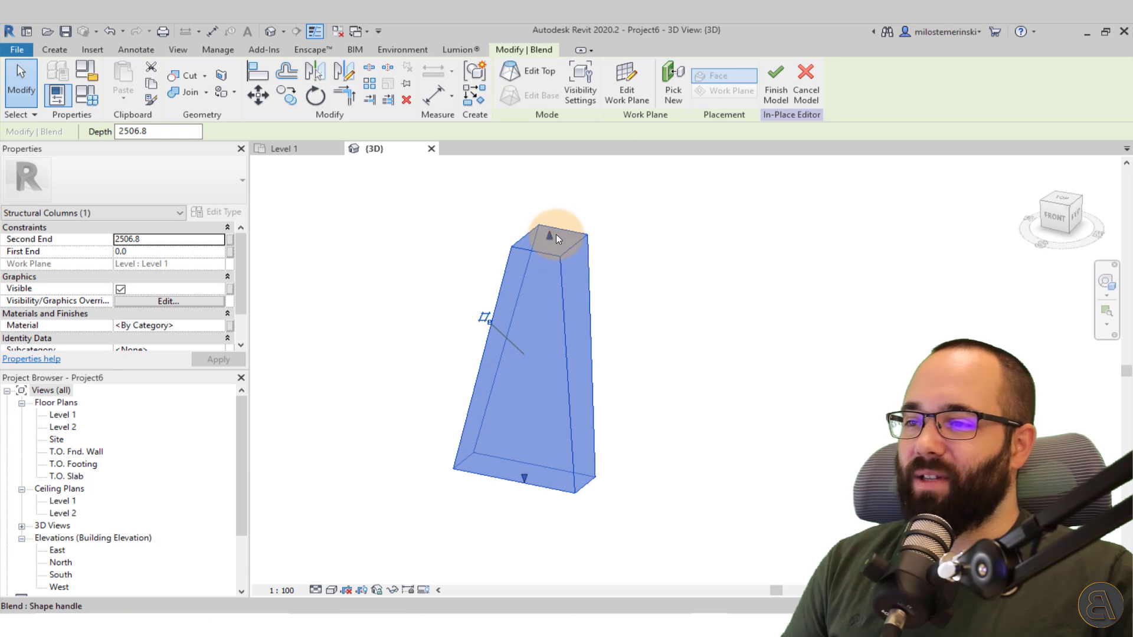
drag(557, 238, 549, 207)
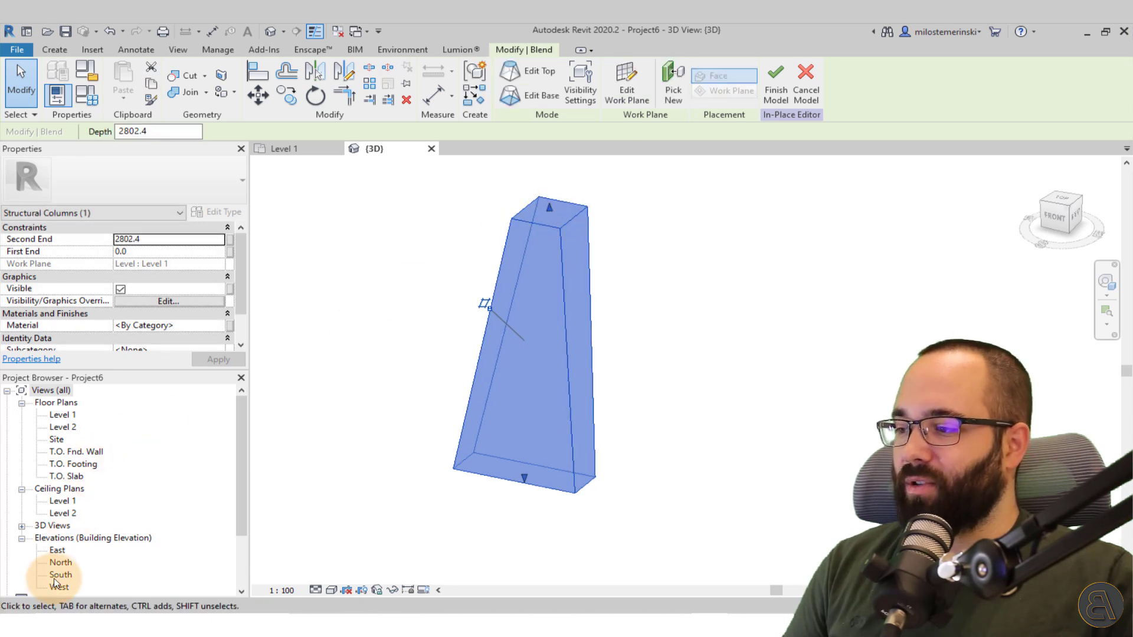
double_click(61, 574)
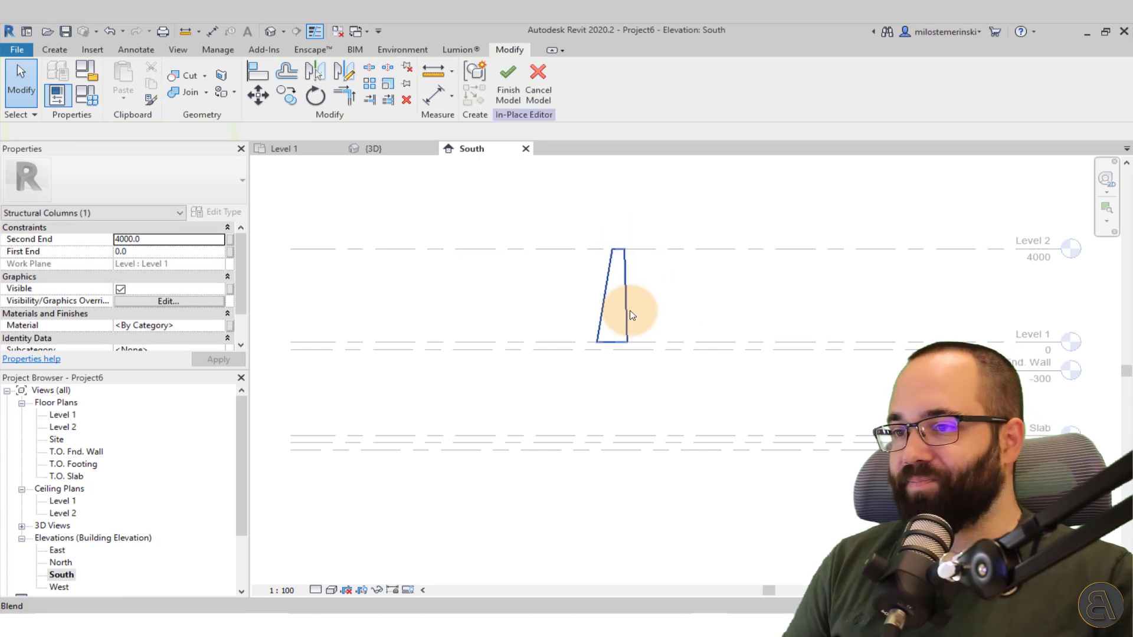
click(374, 148)
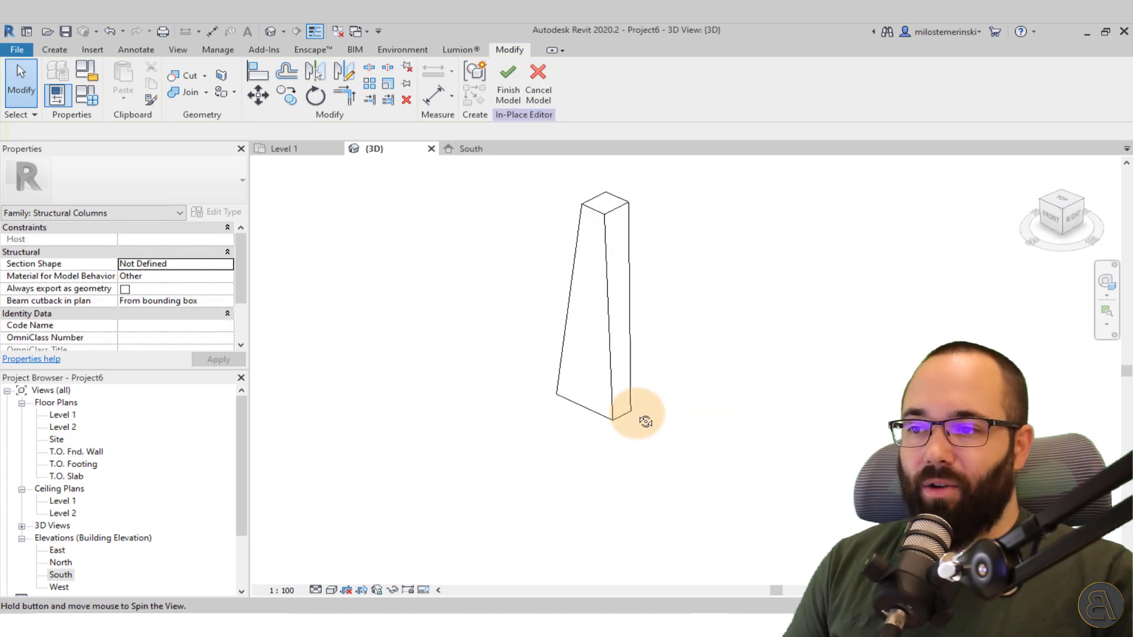
click(508, 79)
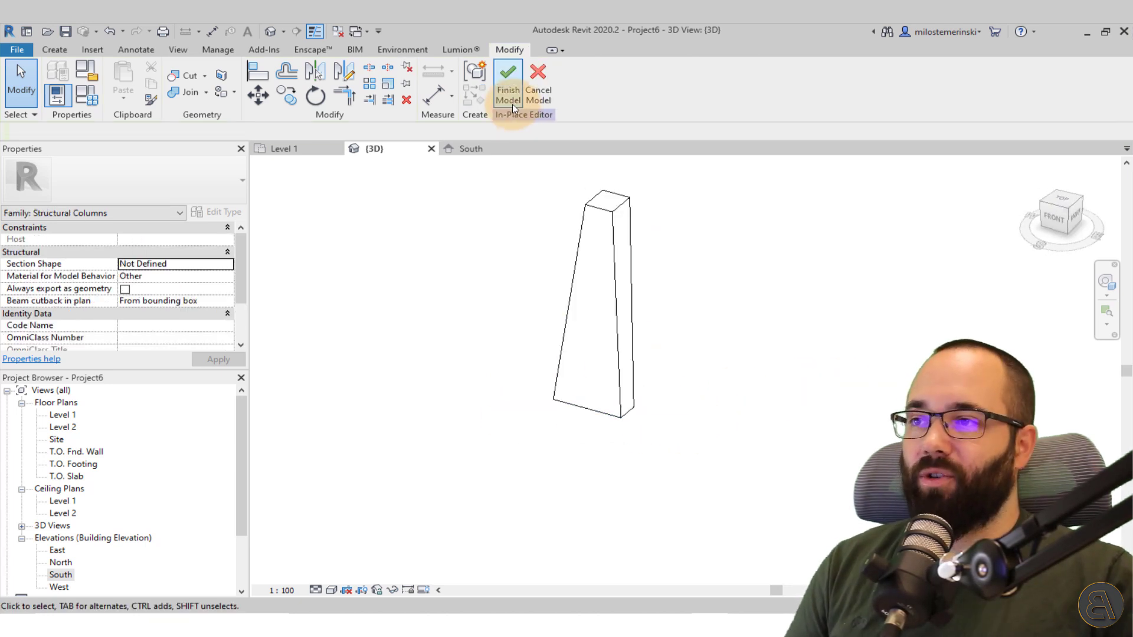
Finish the in-place column, select it, and launch Rebar, agreeing to load a shape family.
click(507, 79)
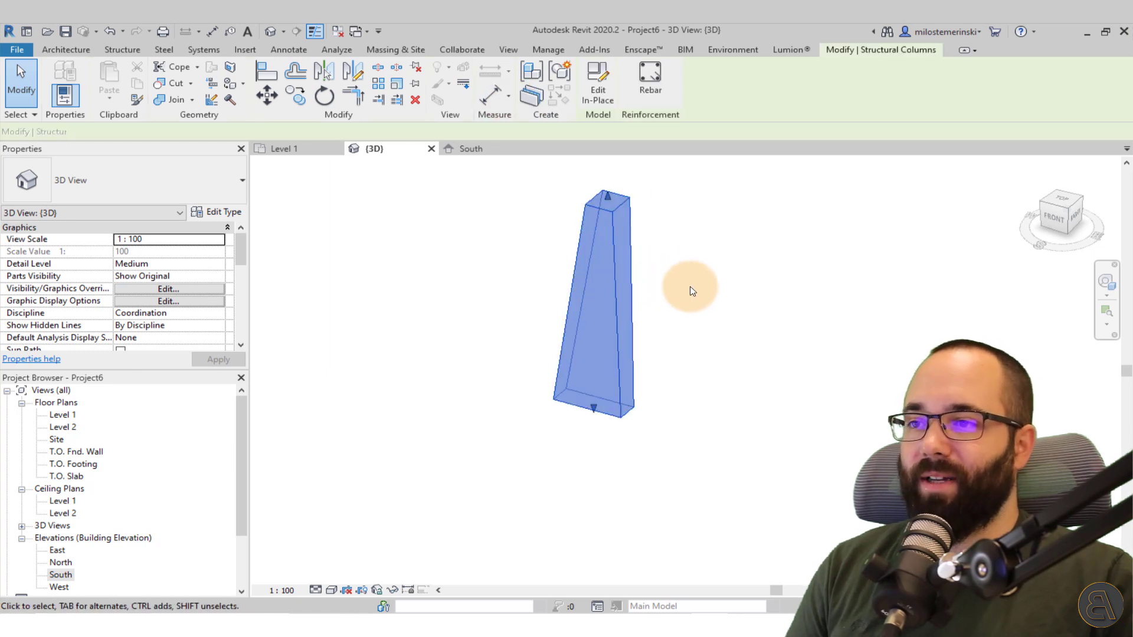
click(594, 303)
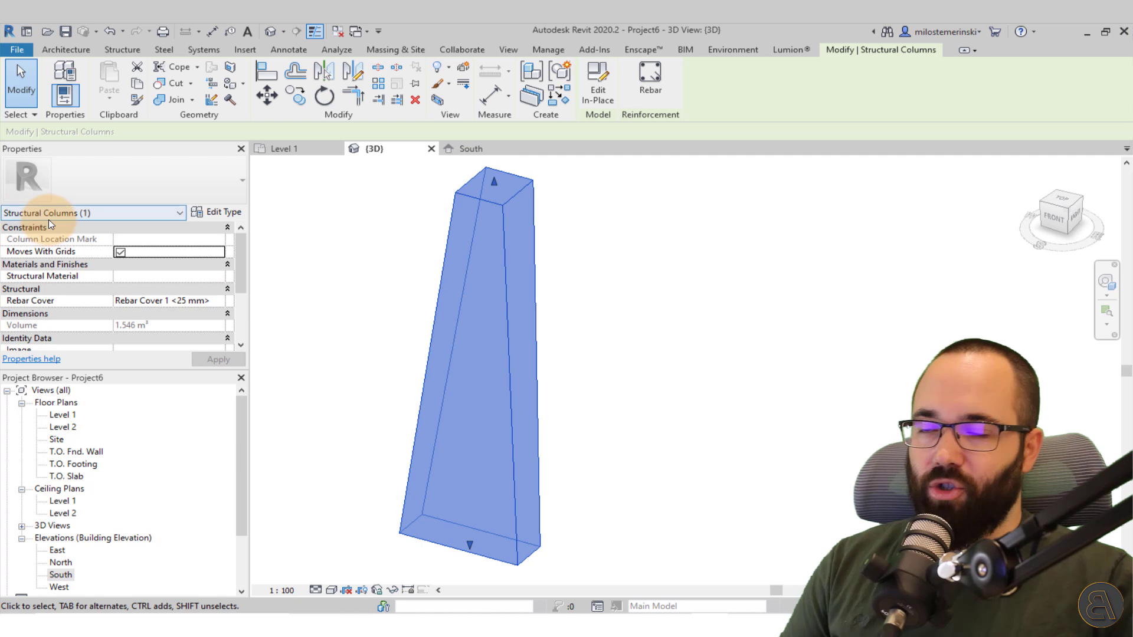
mouse_move(797, 107)
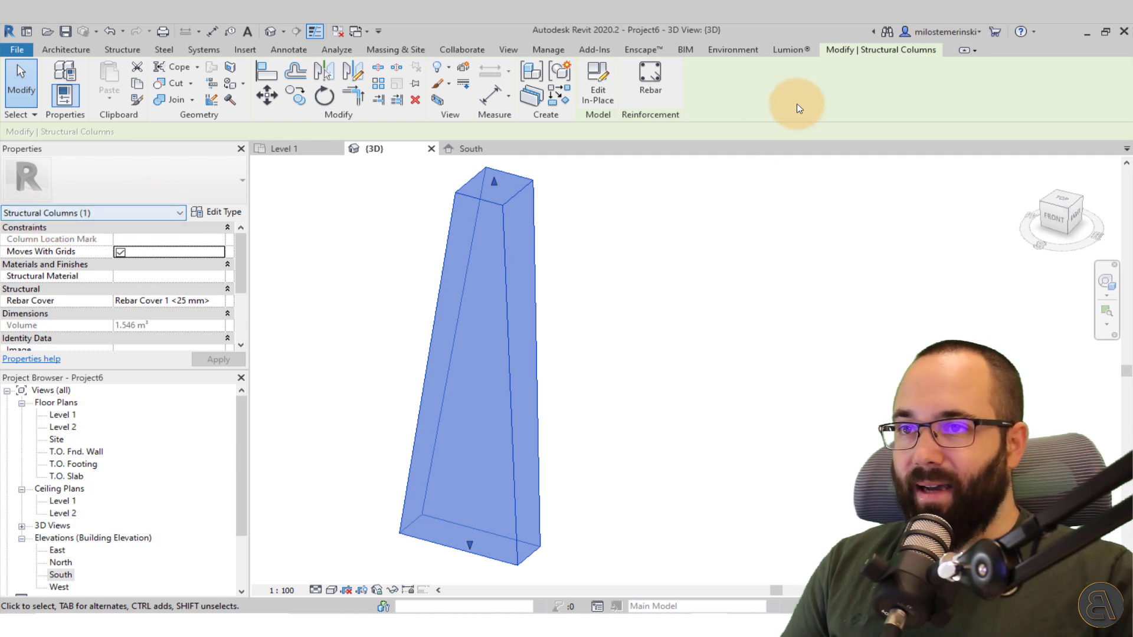
mouse_move(658, 120)
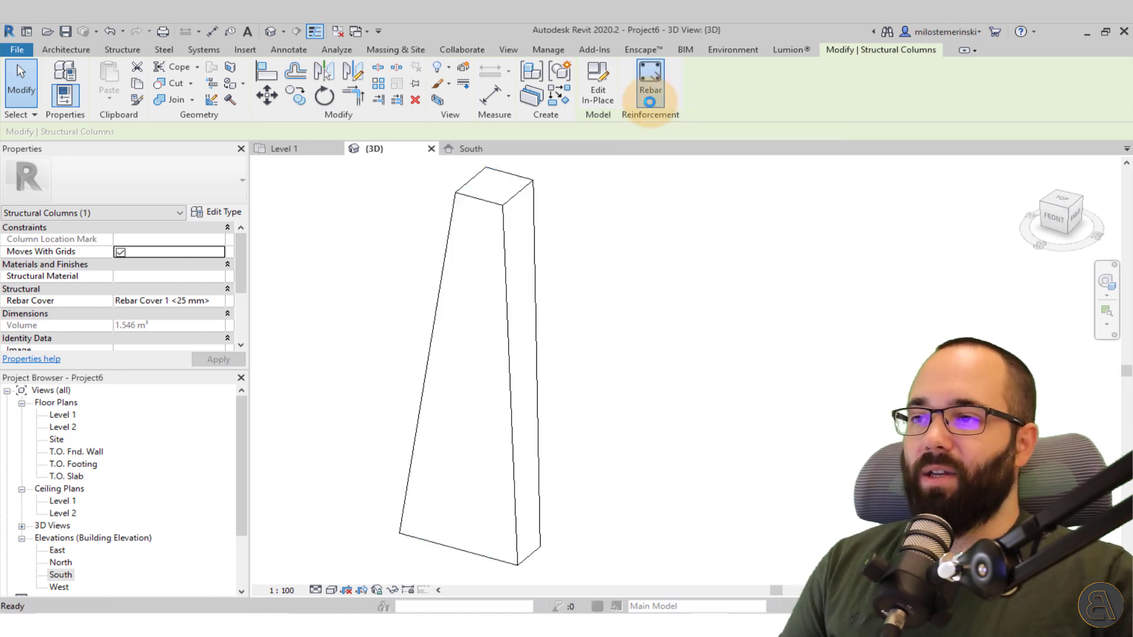
click(650, 79)
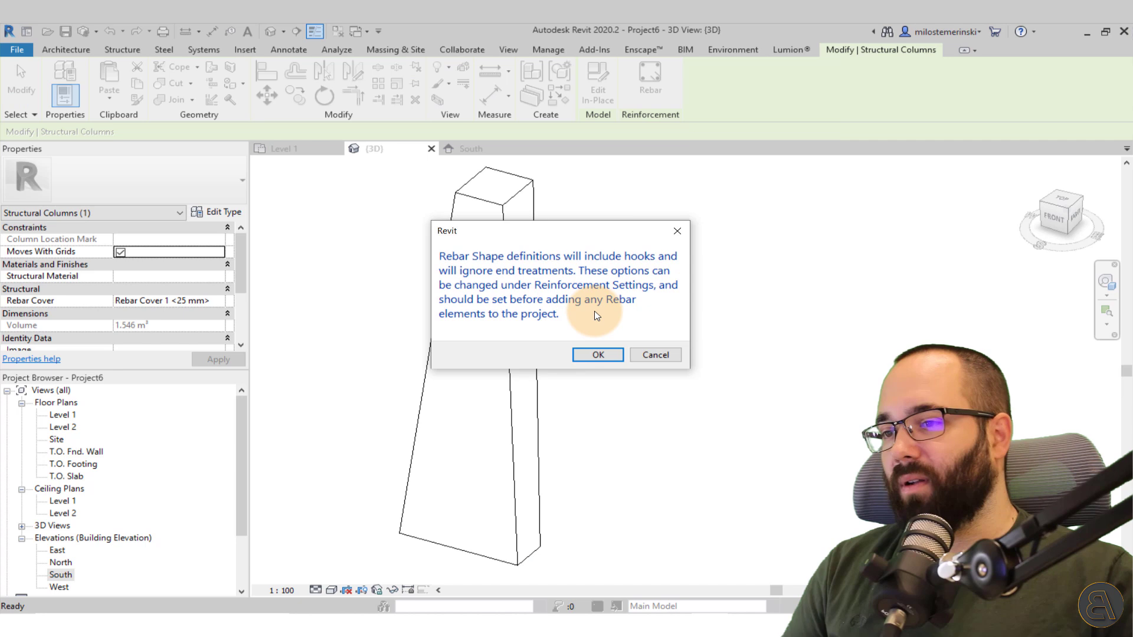
click(597, 355)
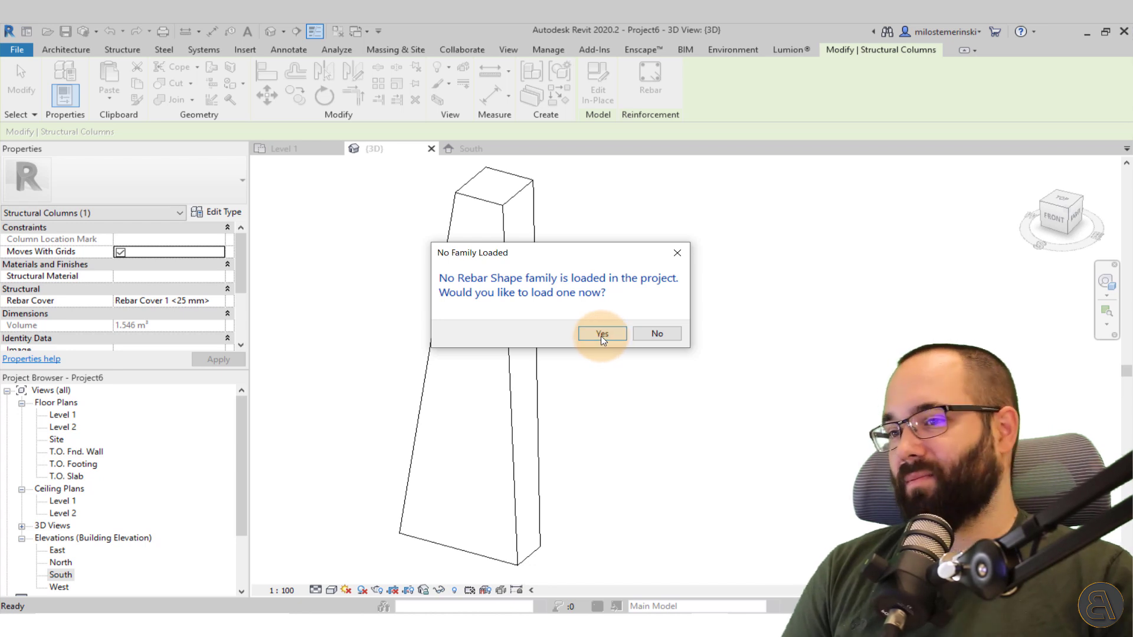
click(601, 332)
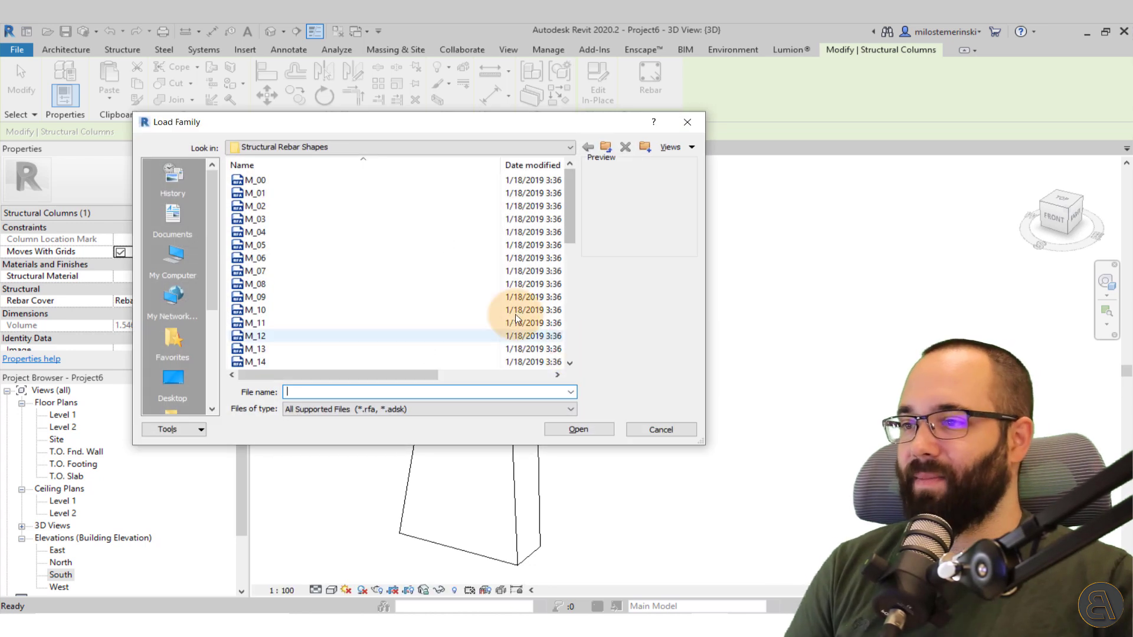
Load all rebar shapes M_00 through M_T9 from the Structural Rebar Shapes folder.
click(605, 147)
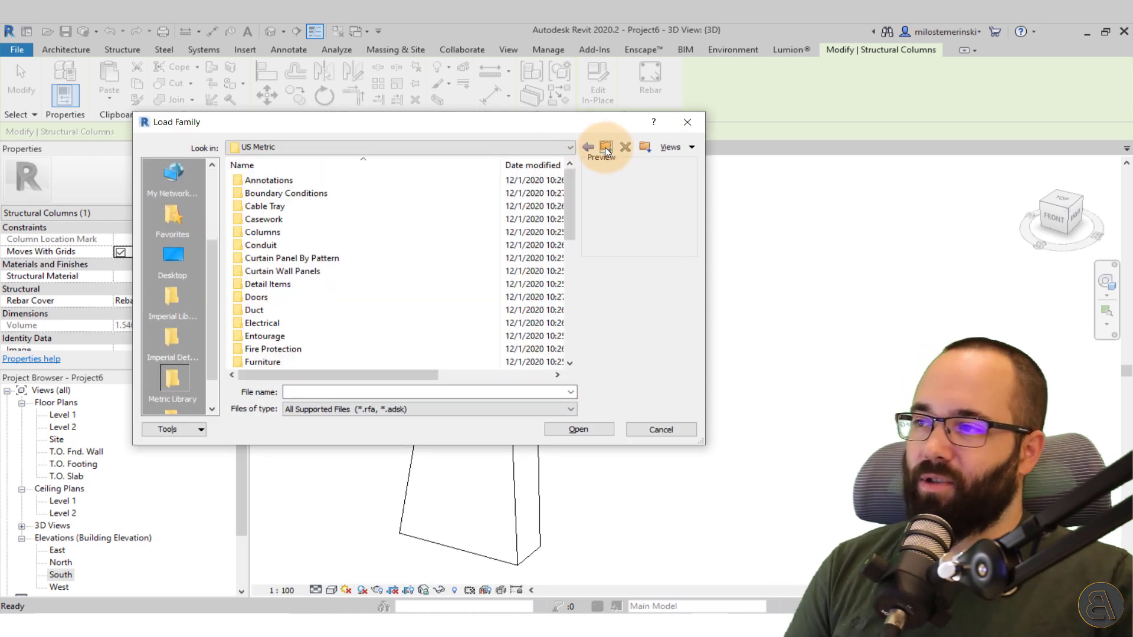
click(269, 180)
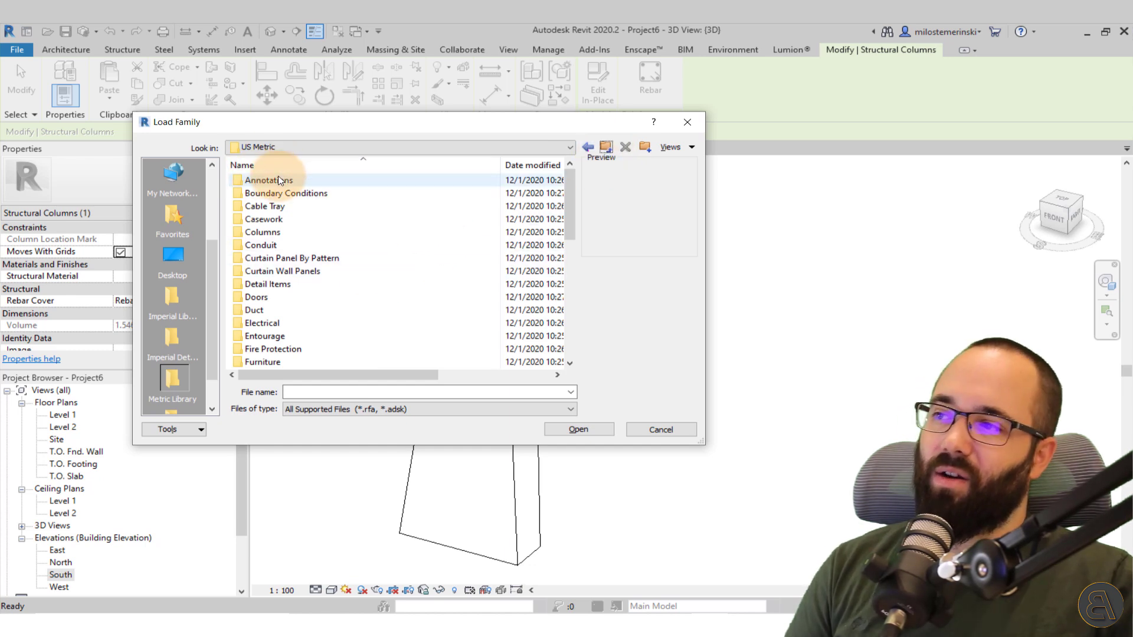
scroll(down, 3)
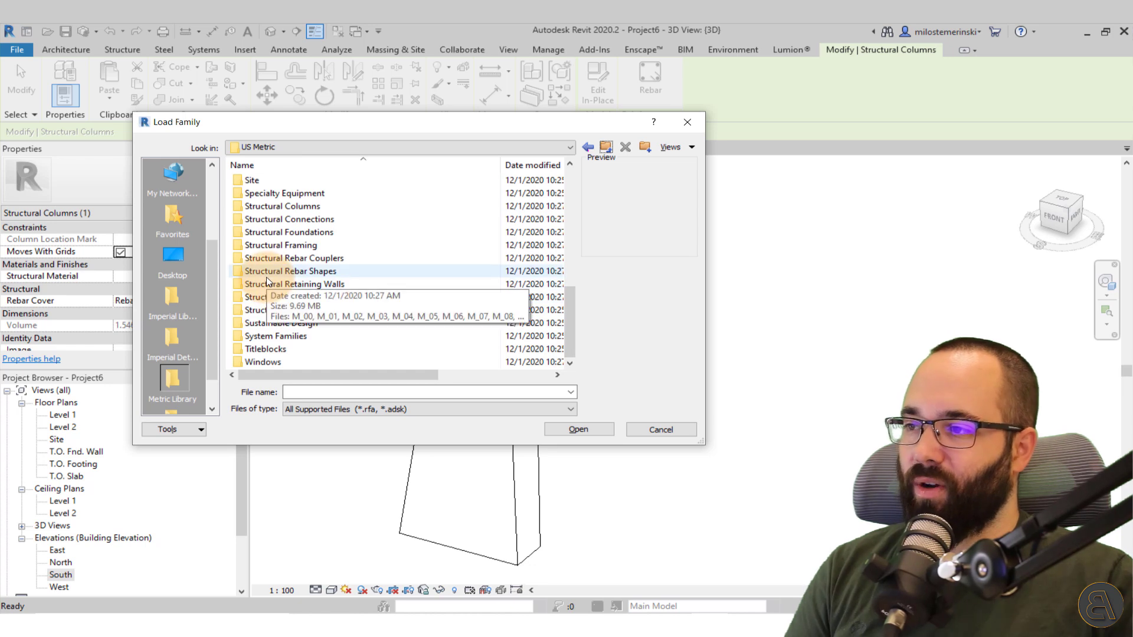
double_click(293, 271)
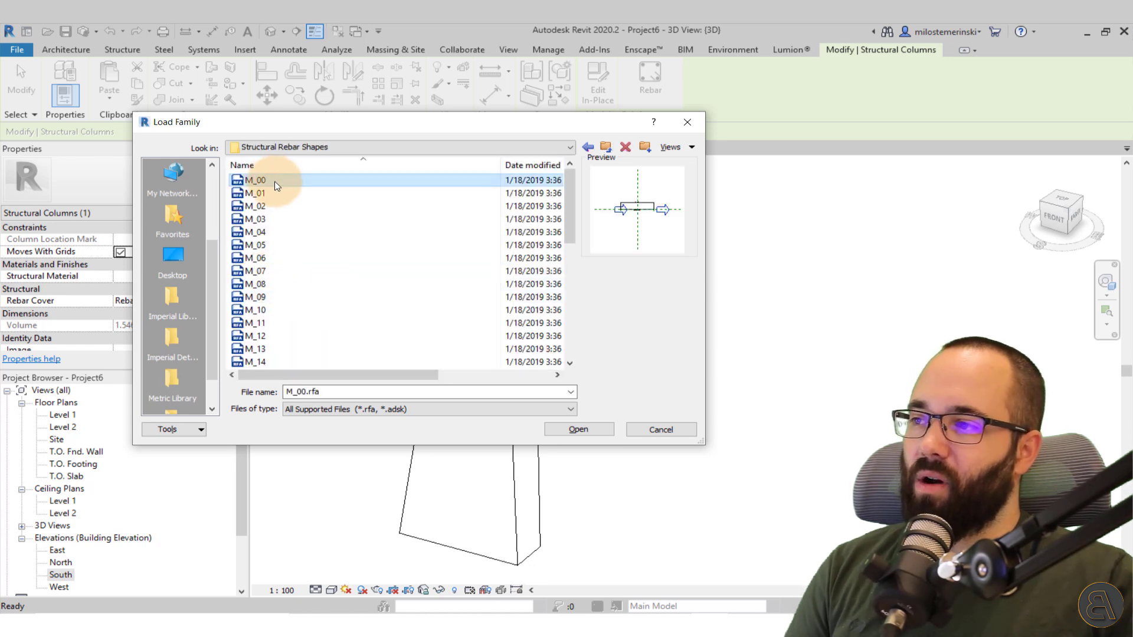
scroll(down, 3)
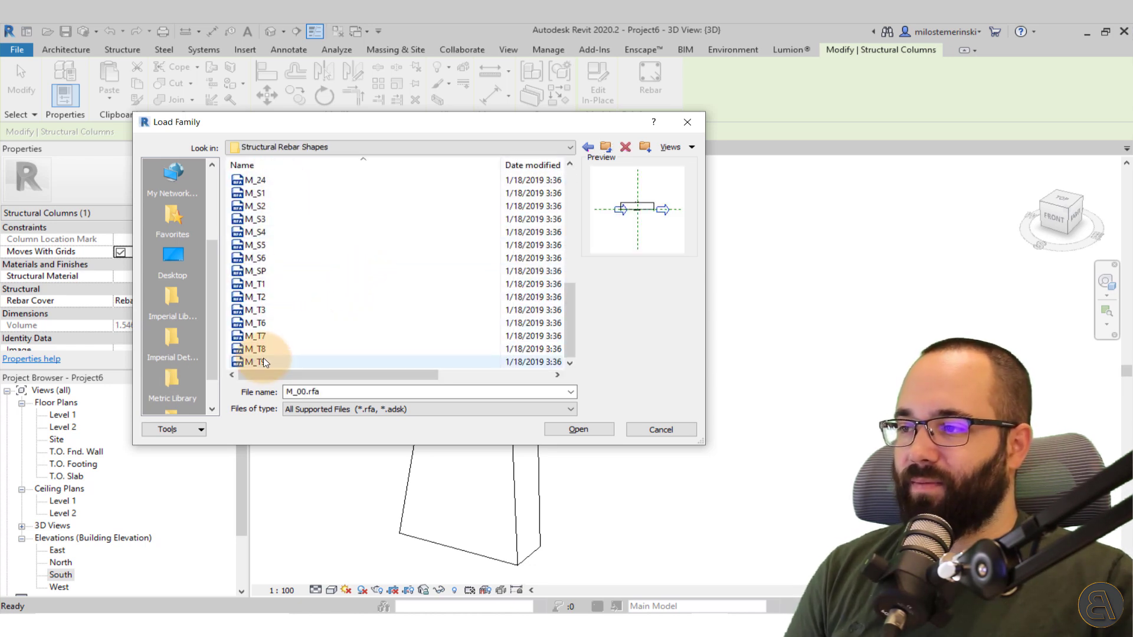
click(258, 361)
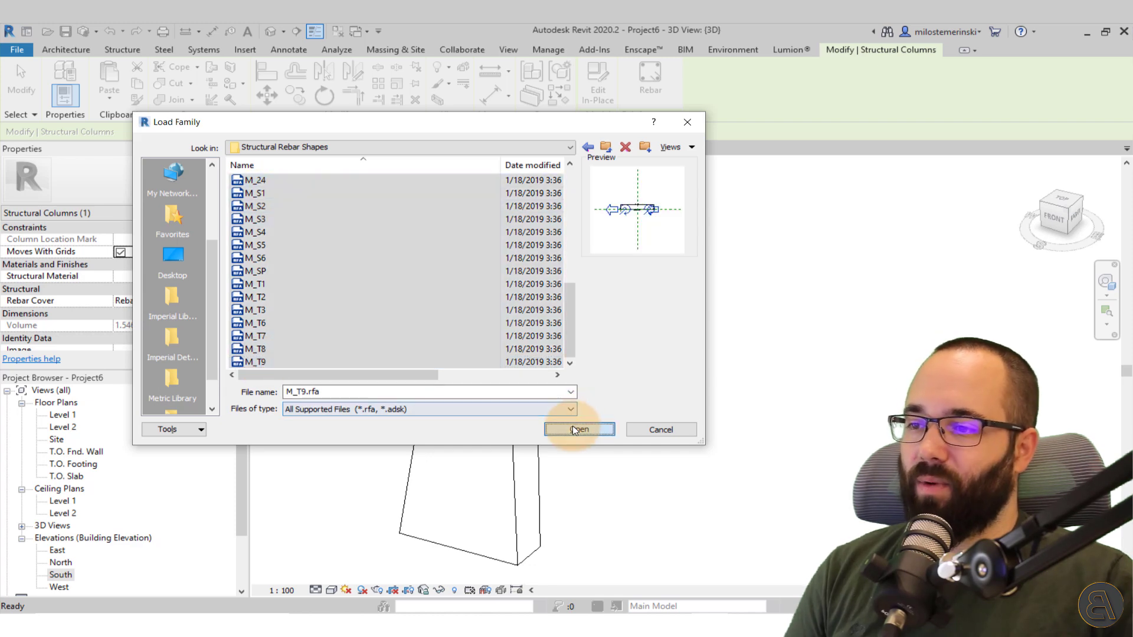
click(578, 429)
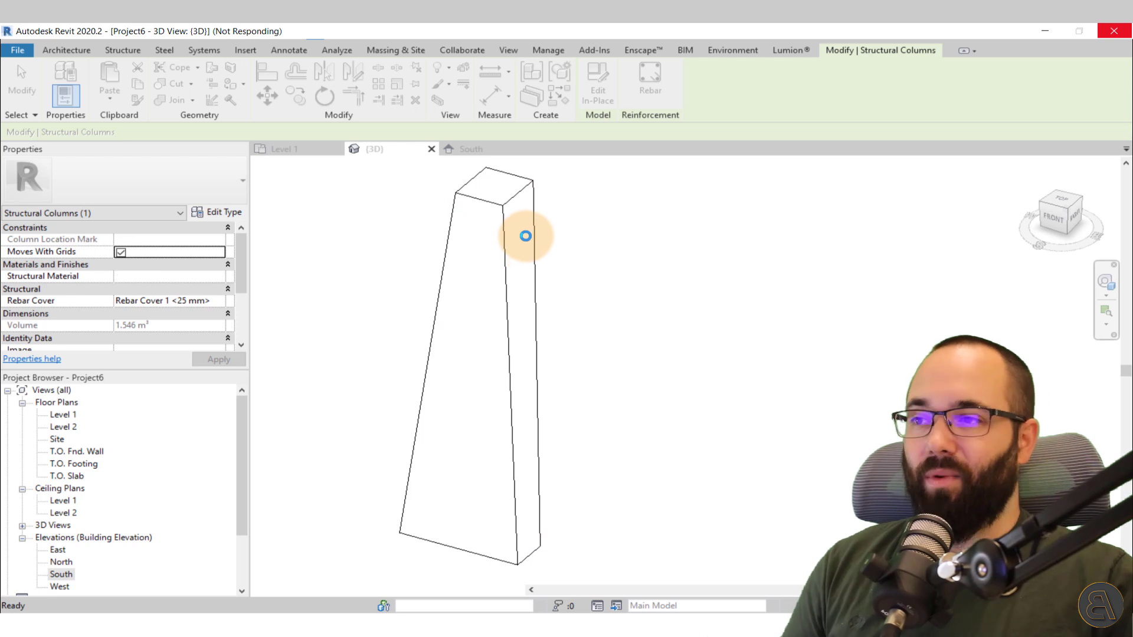
mouse_move(527, 208)
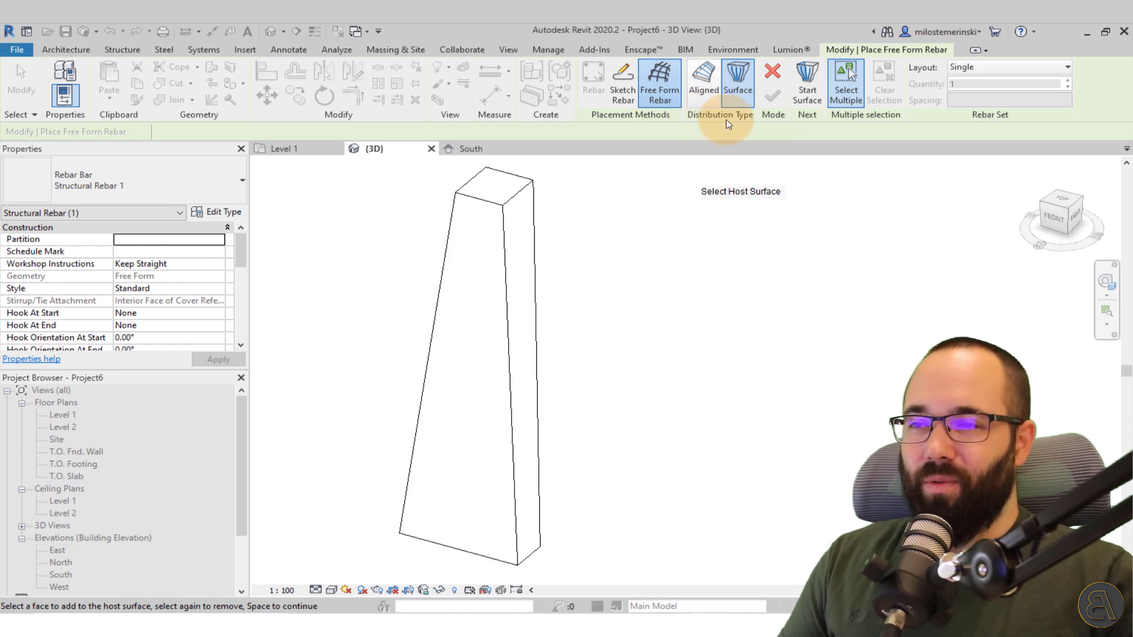
mouse_move(702, 80)
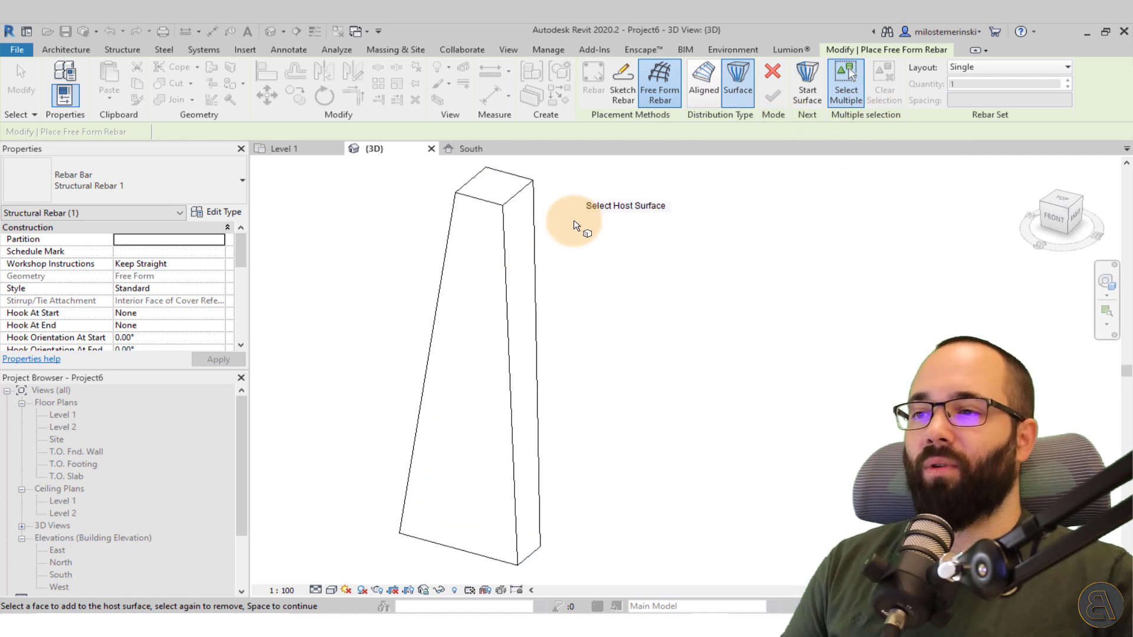
mouse_move(554, 213)
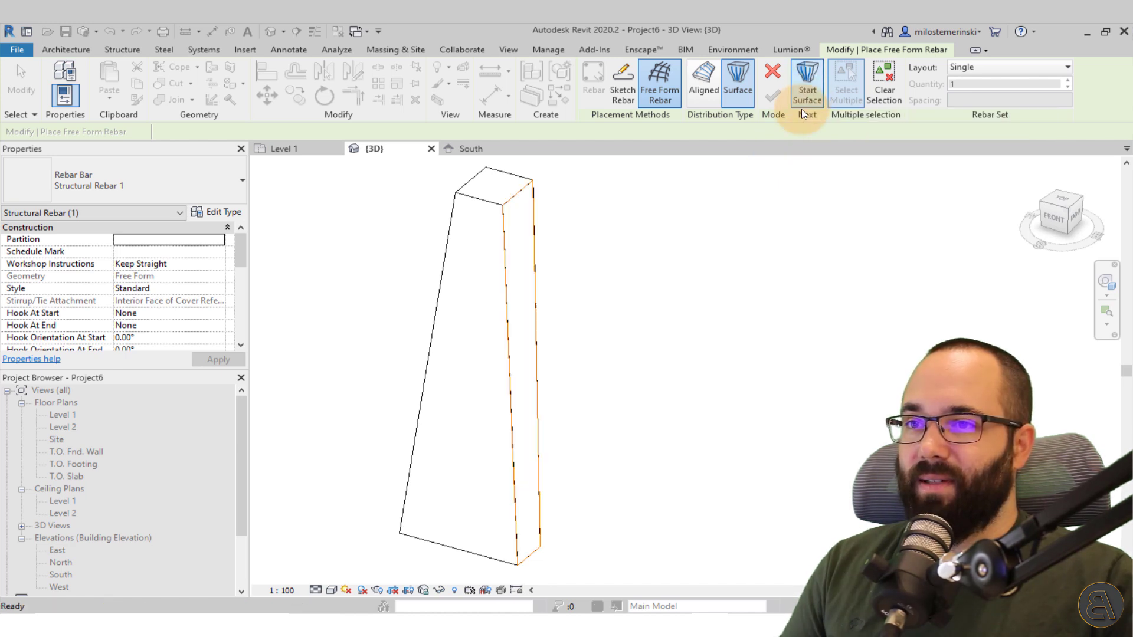
Pick the column's start face and end face for the free-form bars.
click(806, 81)
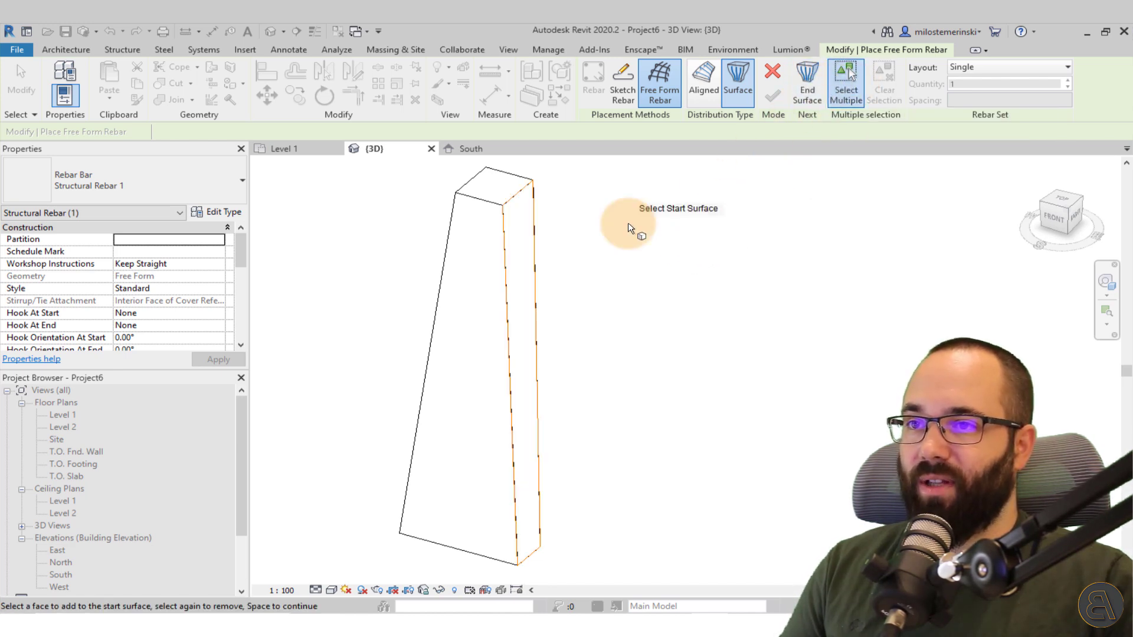
click(473, 206)
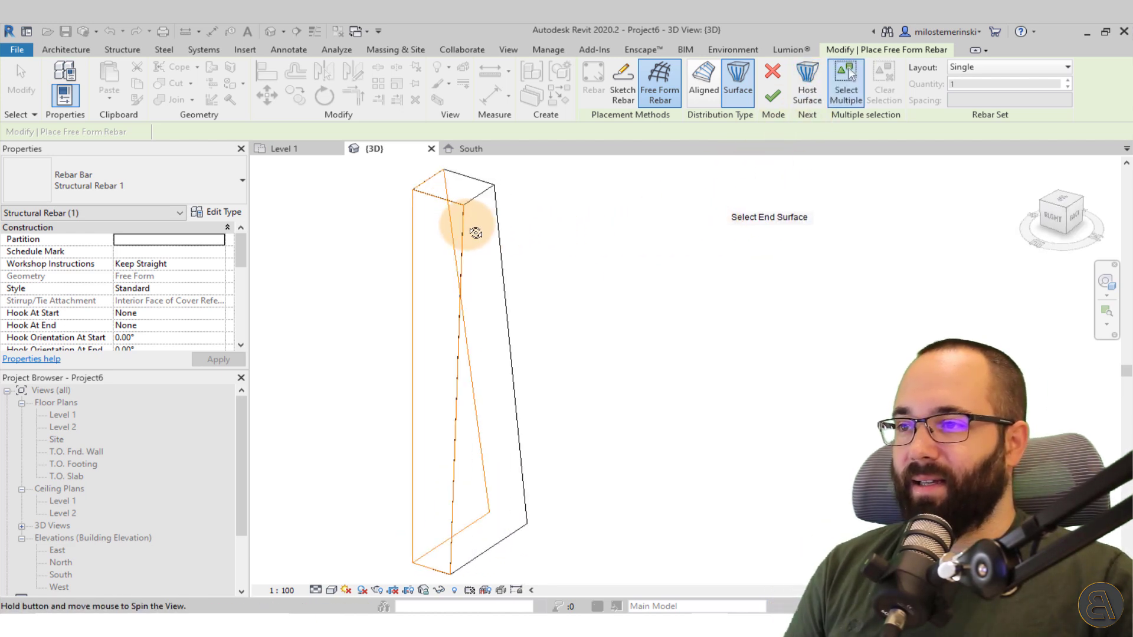
click(476, 232)
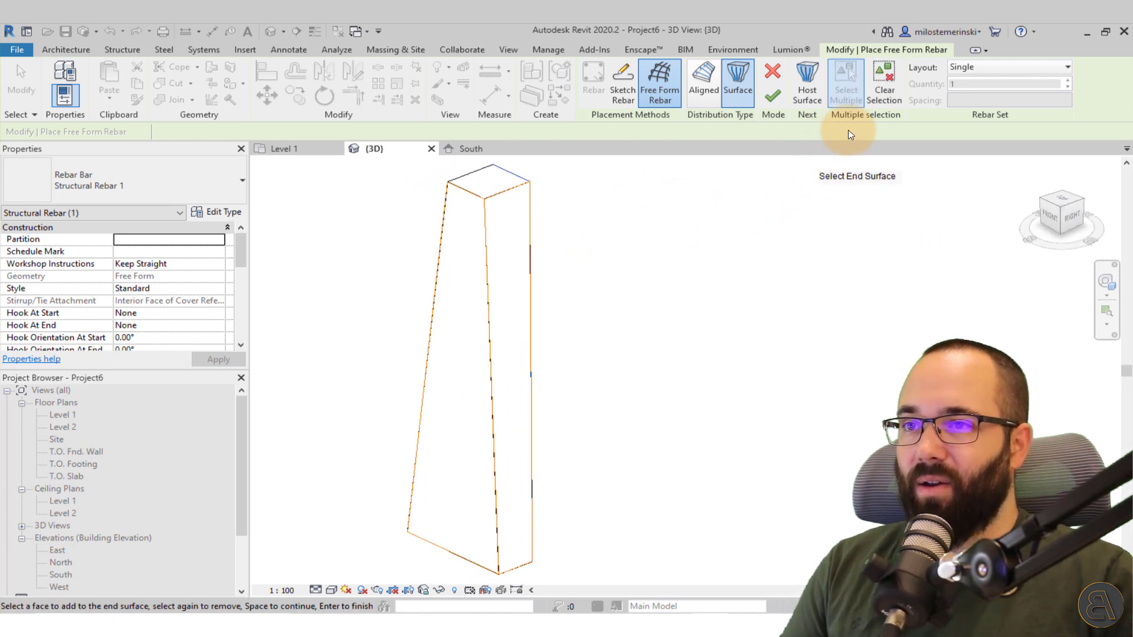
Set the free-form rebar layout to Fixed Number with 5 bars.
click(1062, 67)
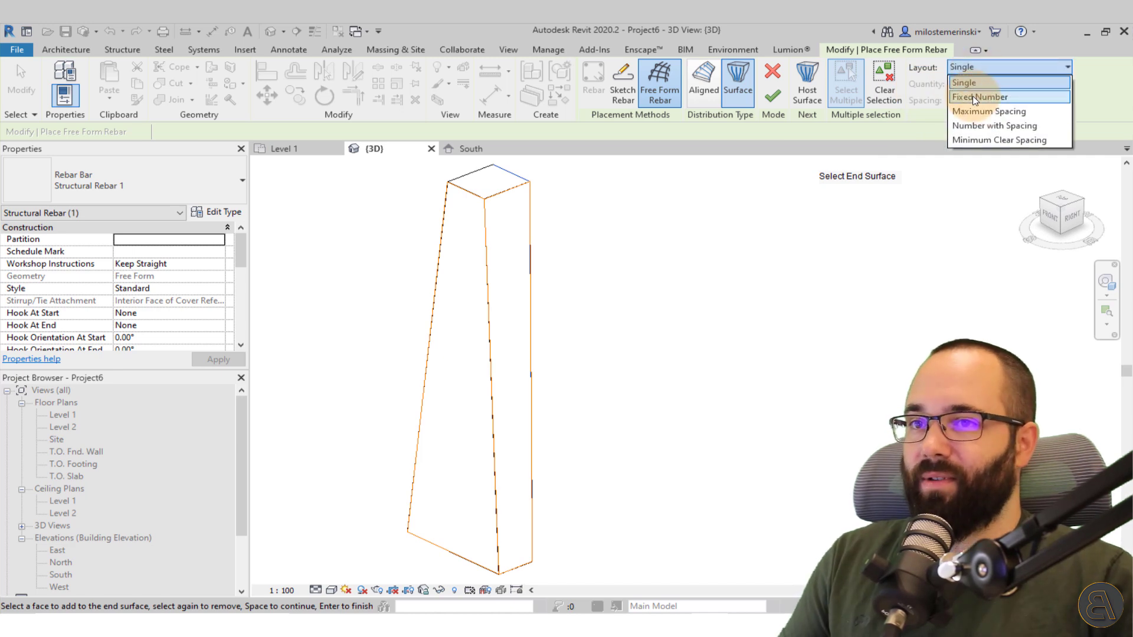
click(981, 96)
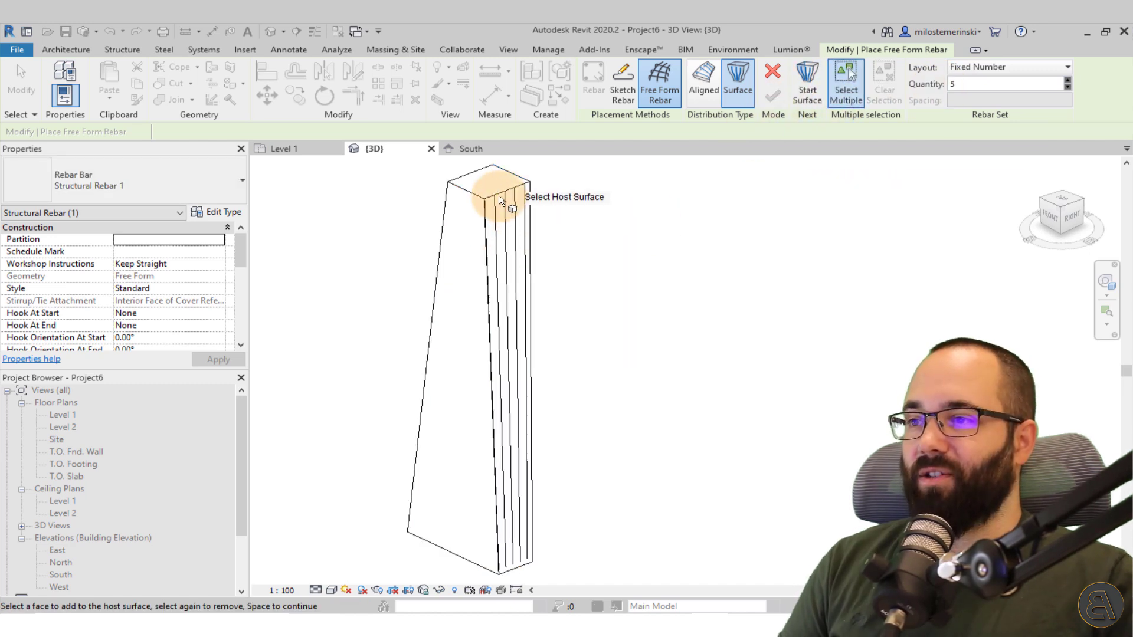
mouse_move(625, 260)
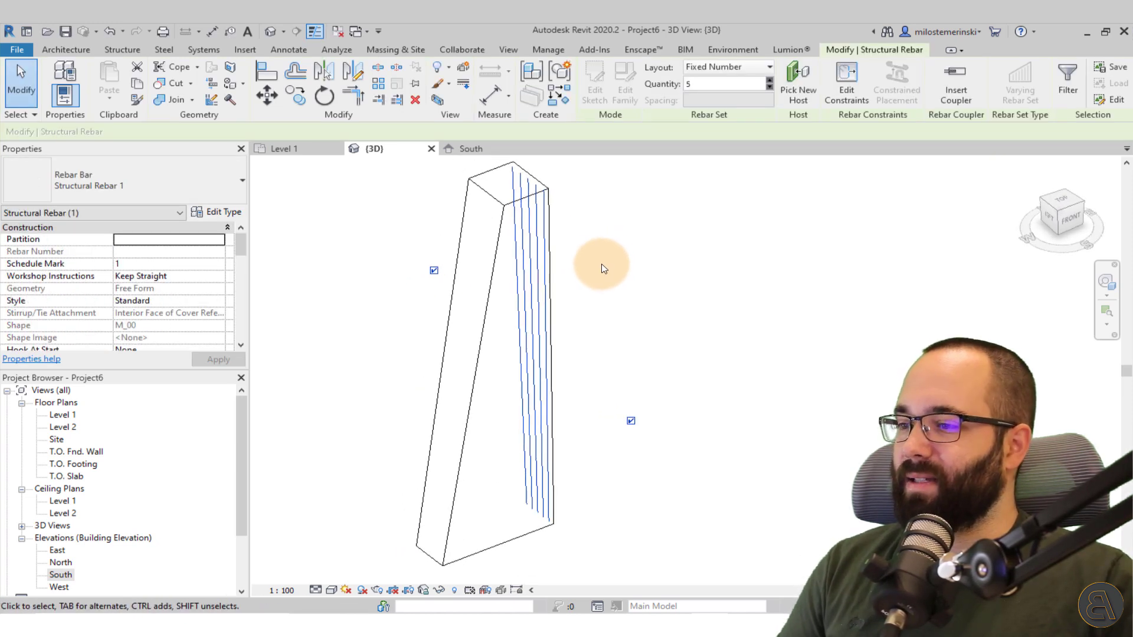
click(316, 590)
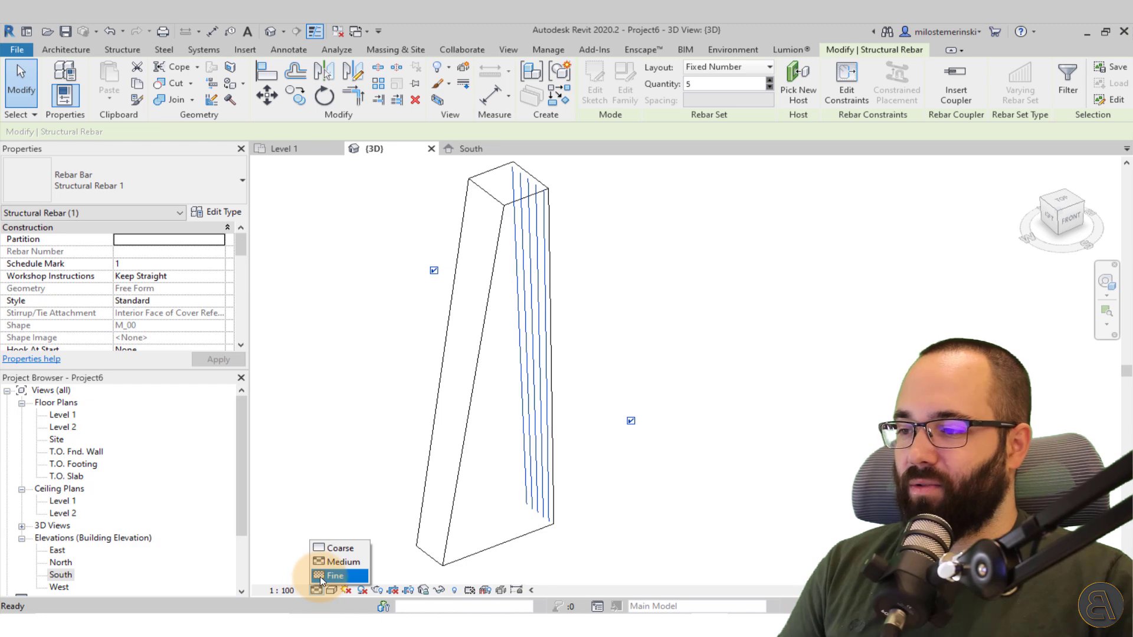
Set Fine detail level and make the five-bar set view as solid in 3D.
click(334, 575)
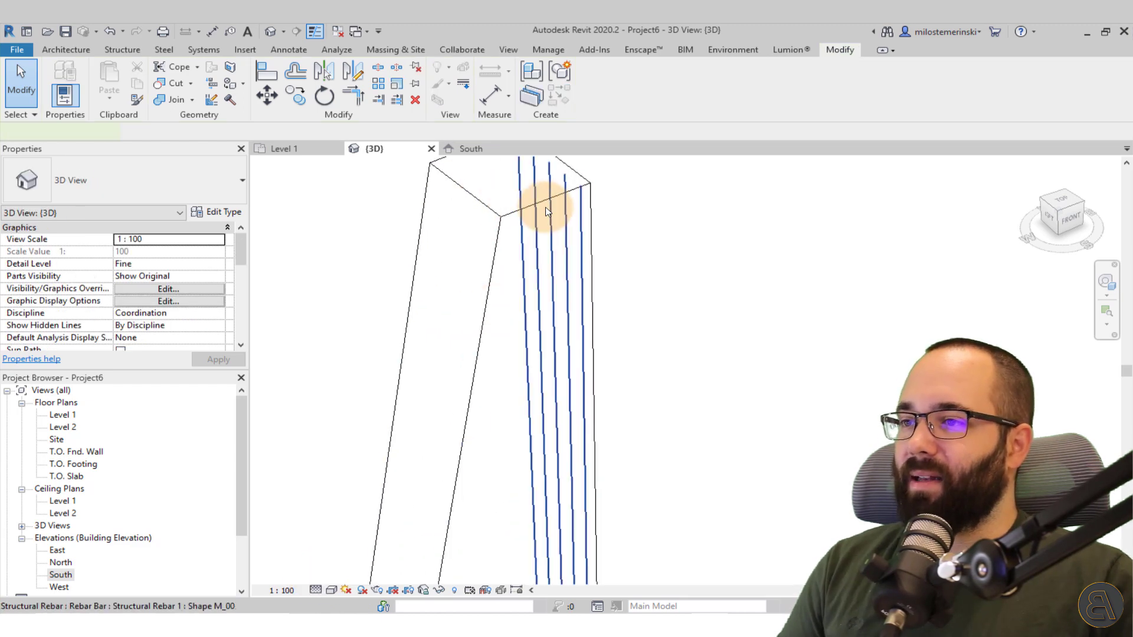
click(549, 206)
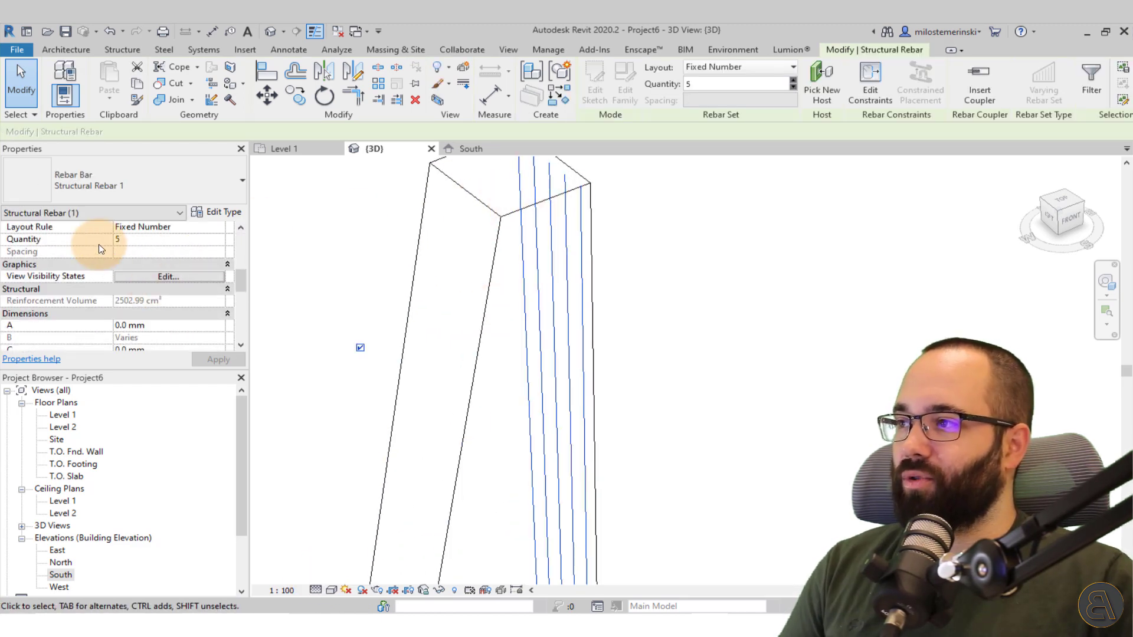
mouse_move(149, 282)
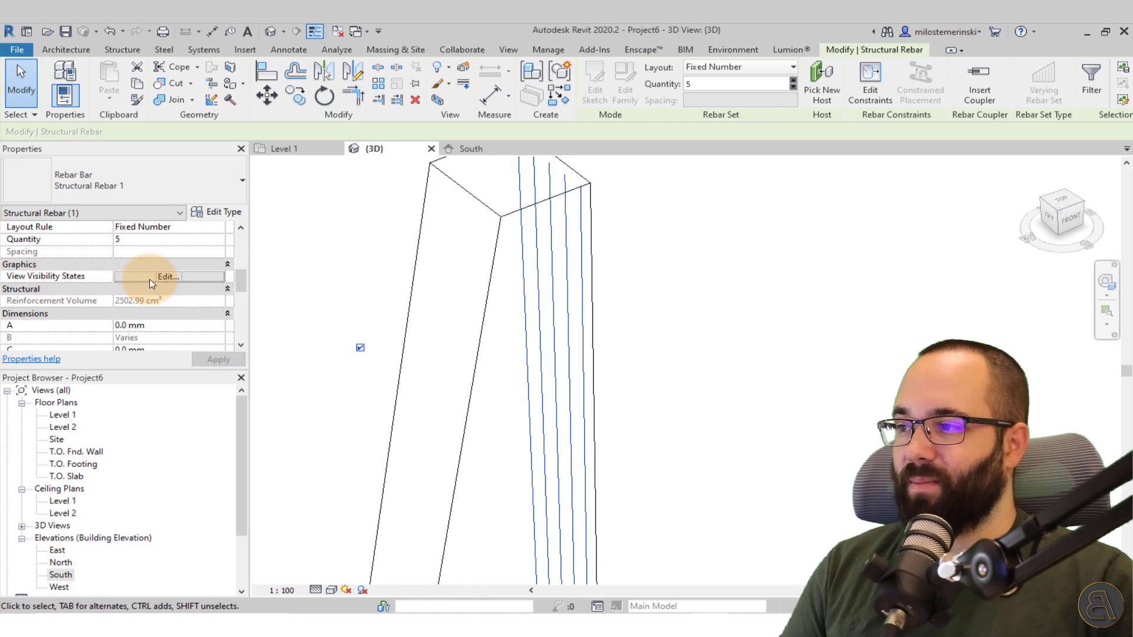
click(167, 277)
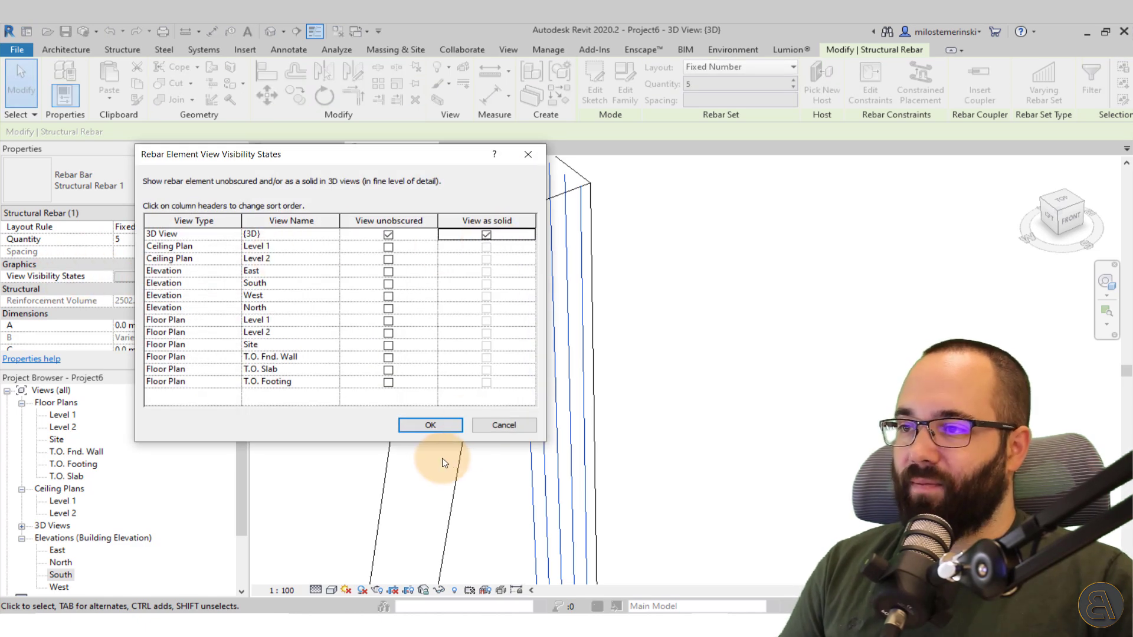
click(431, 425)
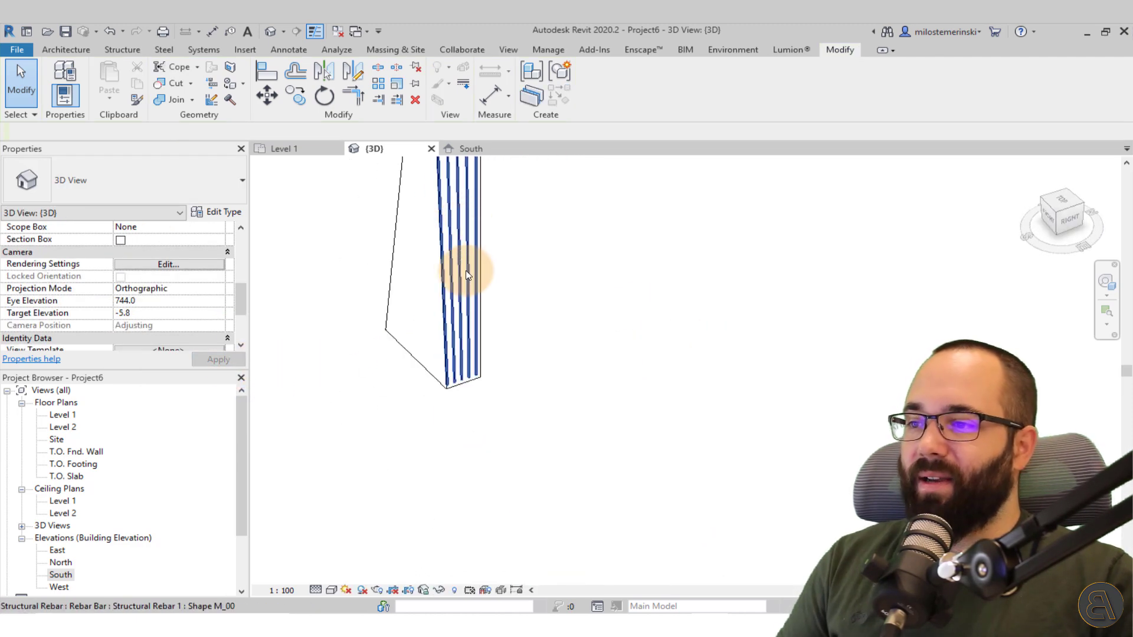
click(462, 275)
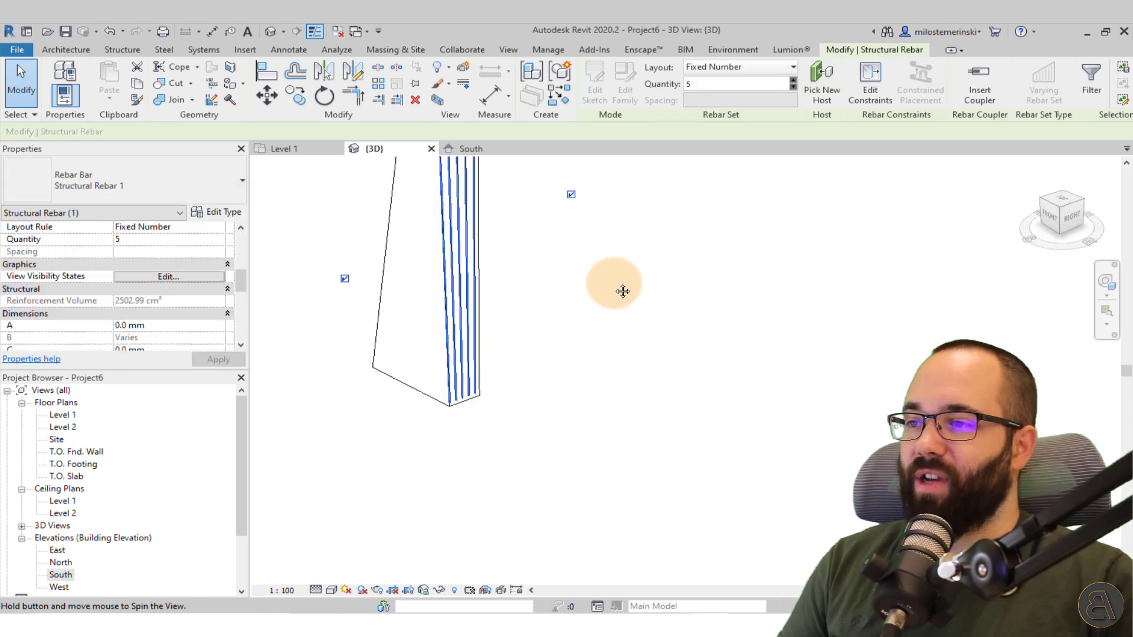
drag(623, 292, 756, 386)
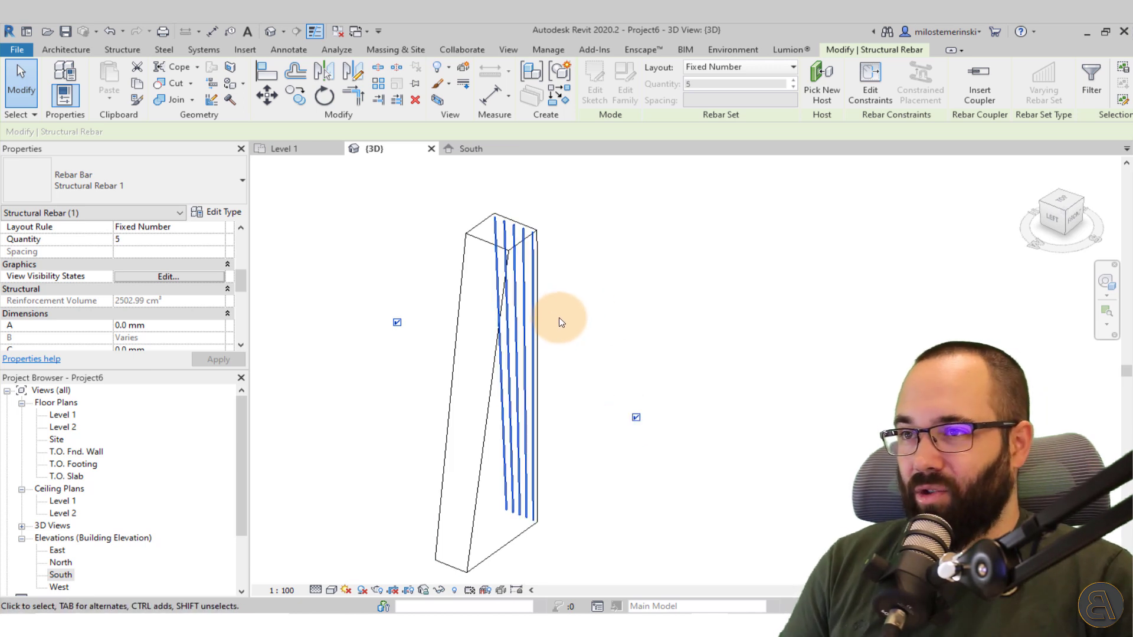
click(738, 67)
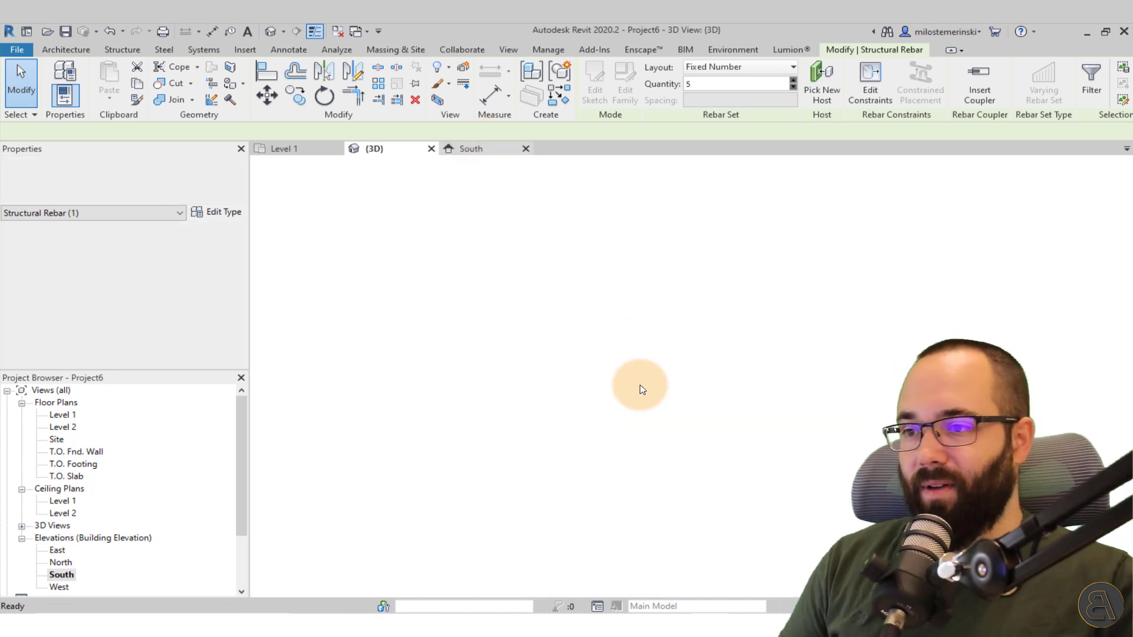
click(470, 148)
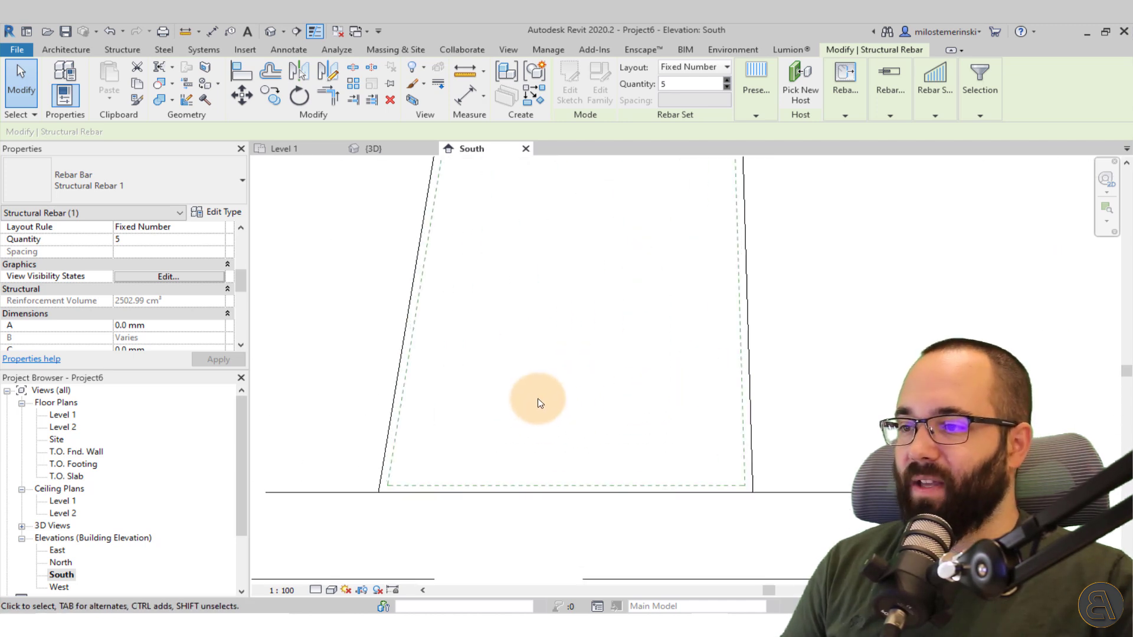
click(66, 49)
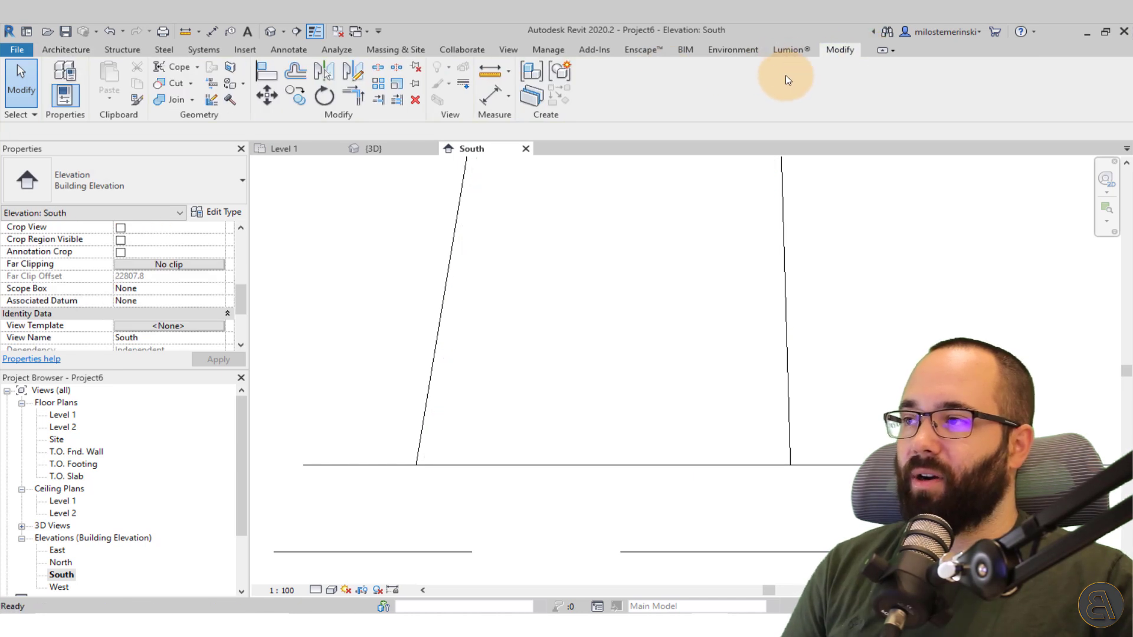
click(66, 49)
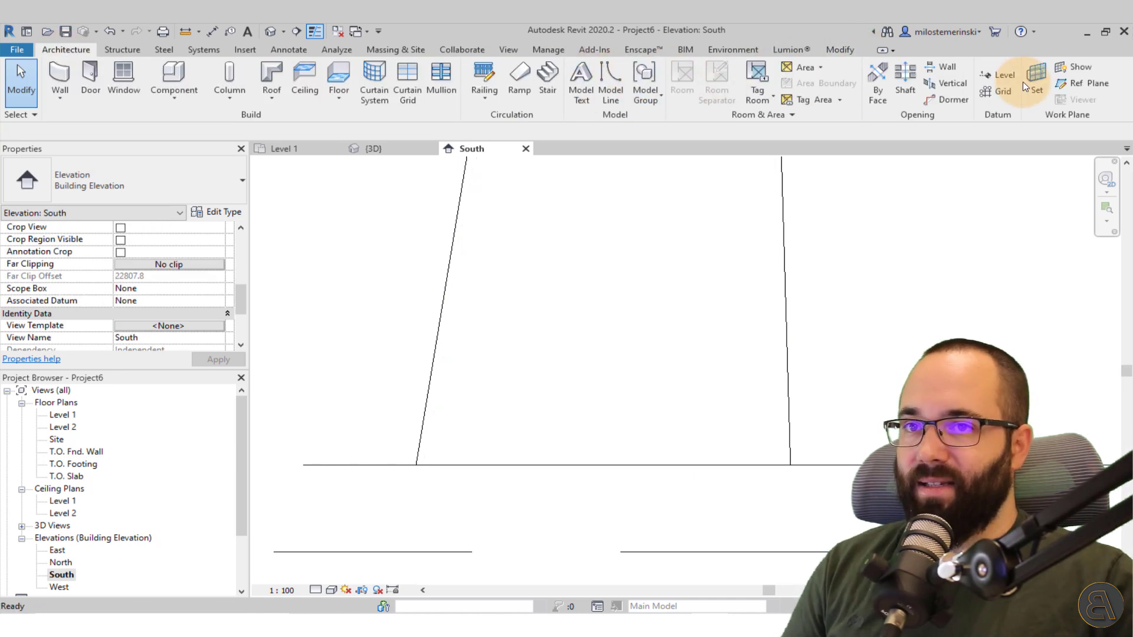
click(1083, 67)
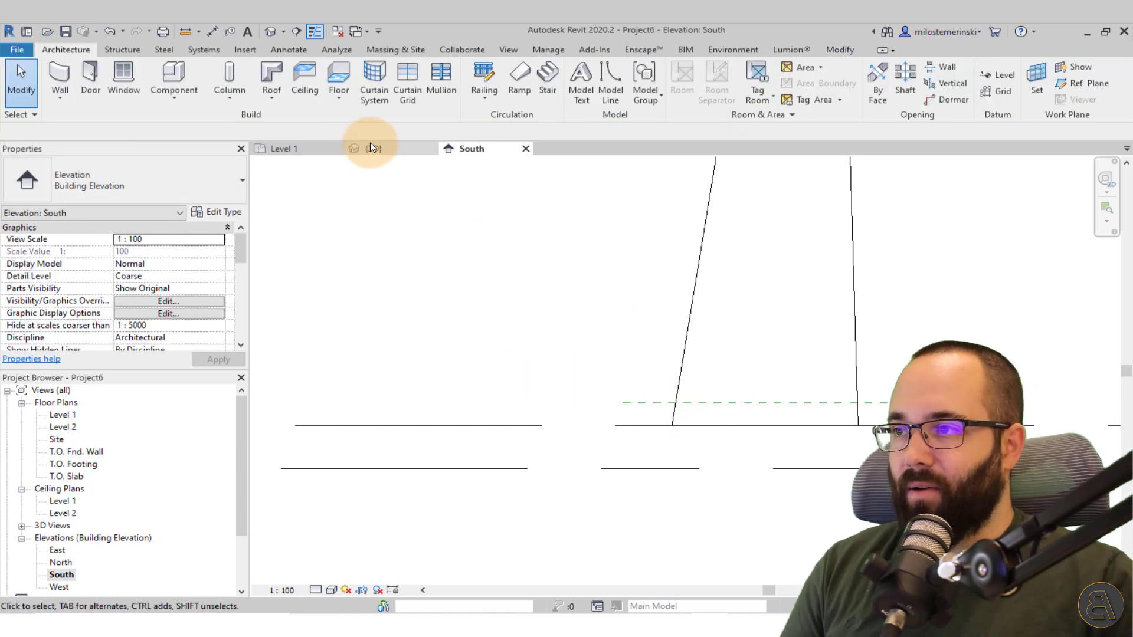
click(374, 148)
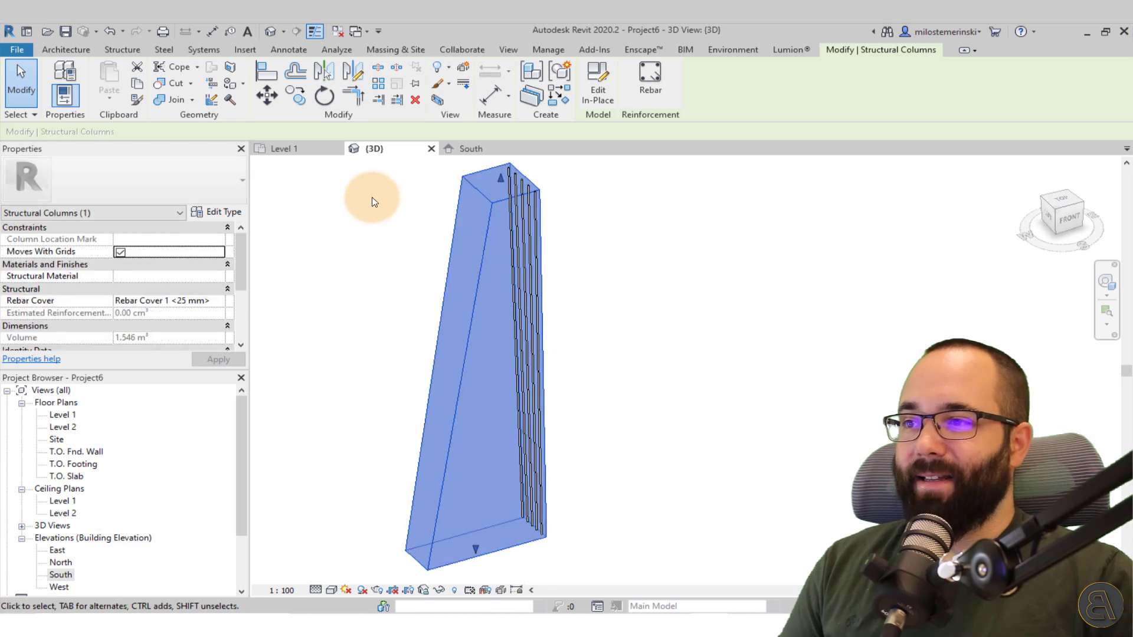
mouse_move(649, 80)
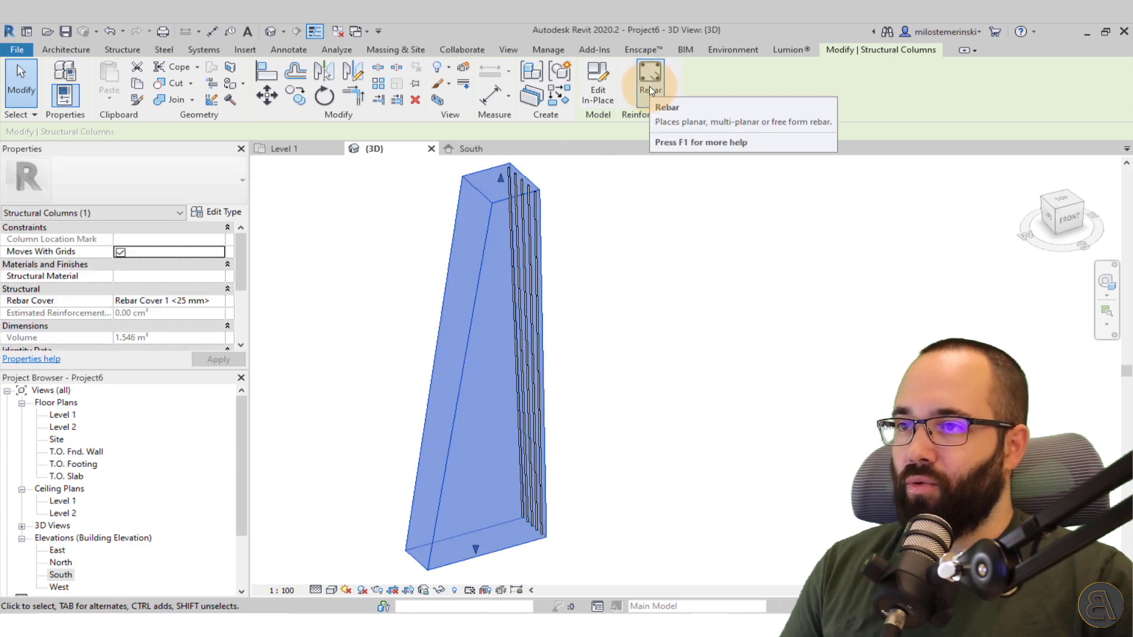
Start a sketched rebar hosted by the column, on Reference Plane : A.
click(649, 80)
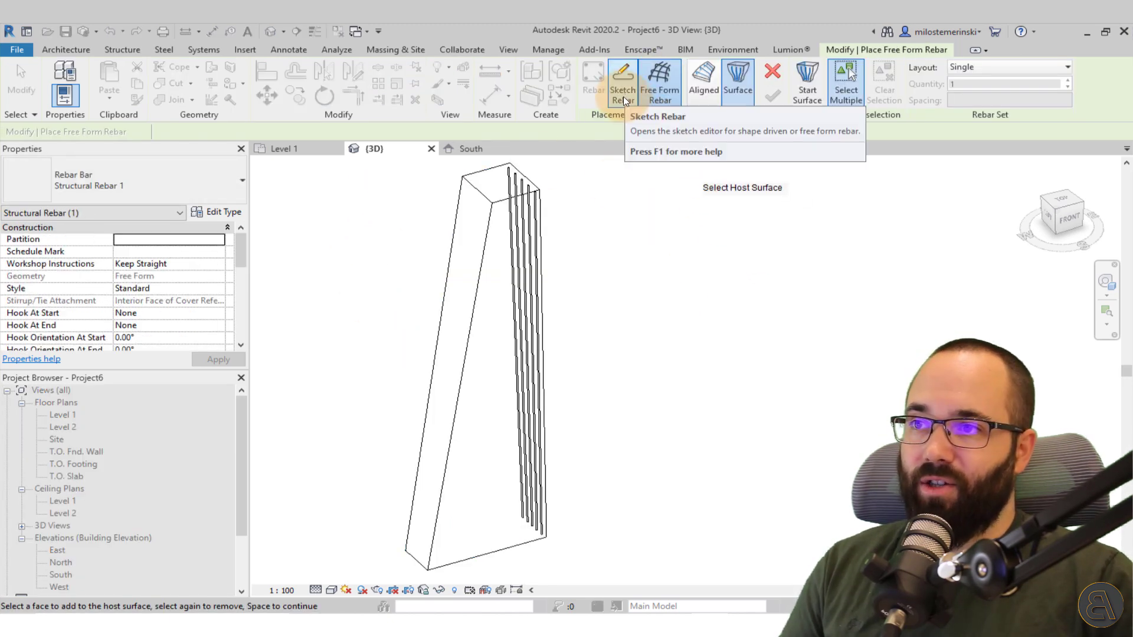
click(621, 79)
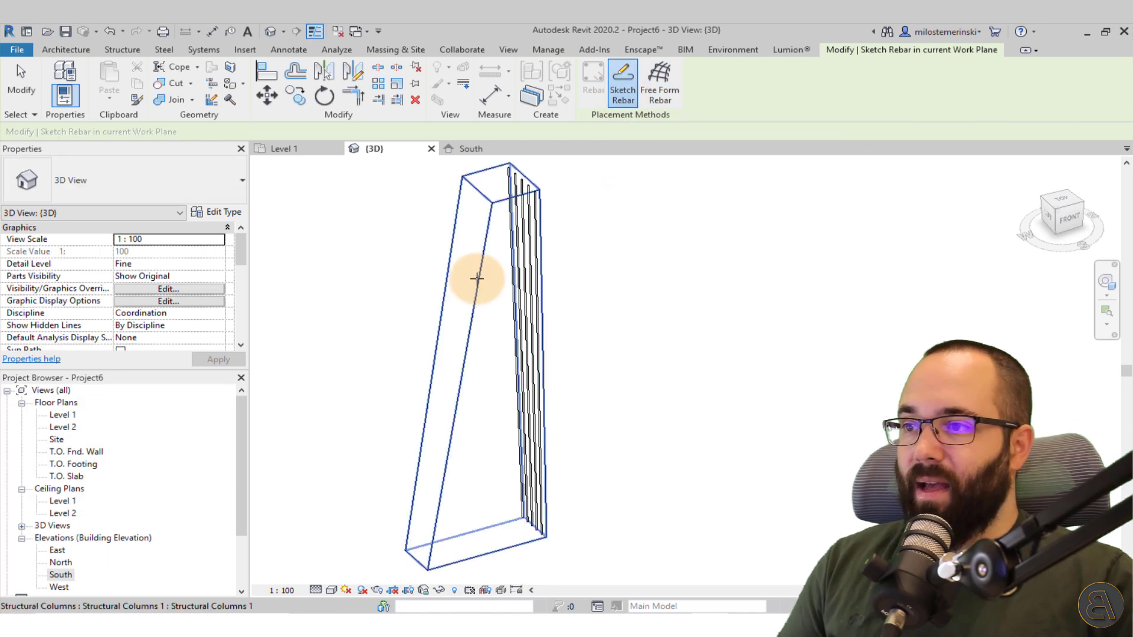
click(622, 80)
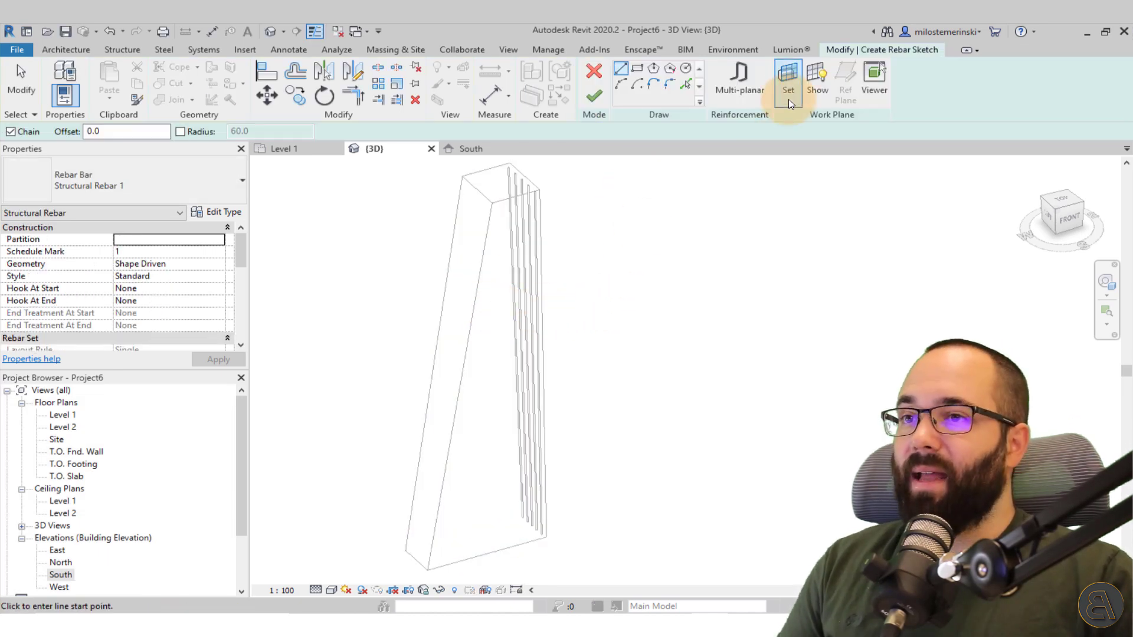
click(787, 78)
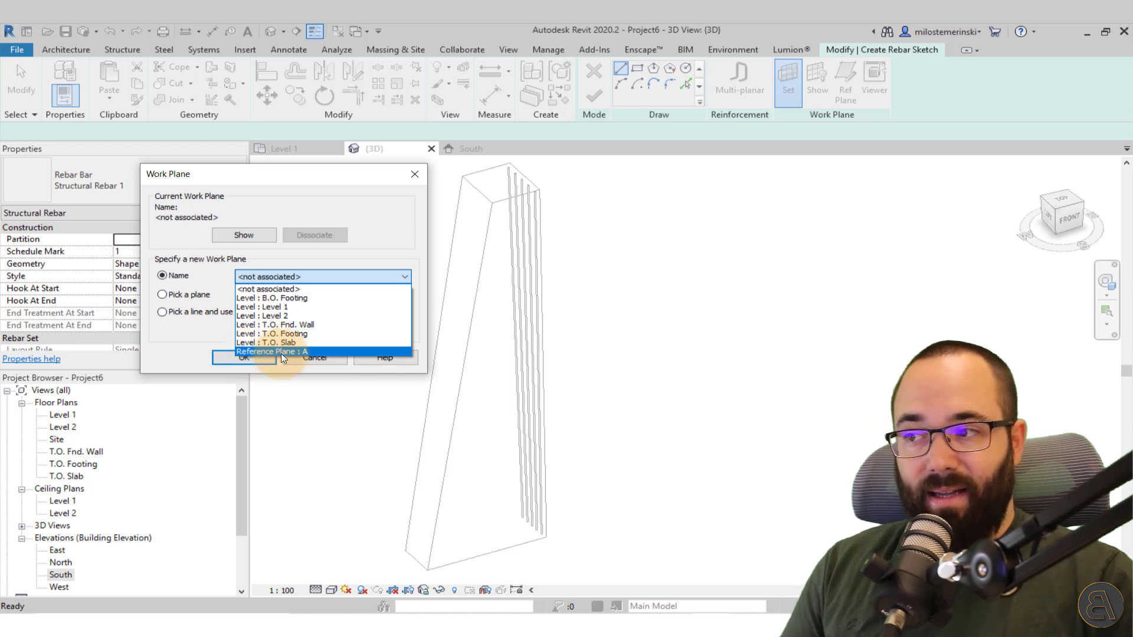
click(273, 351)
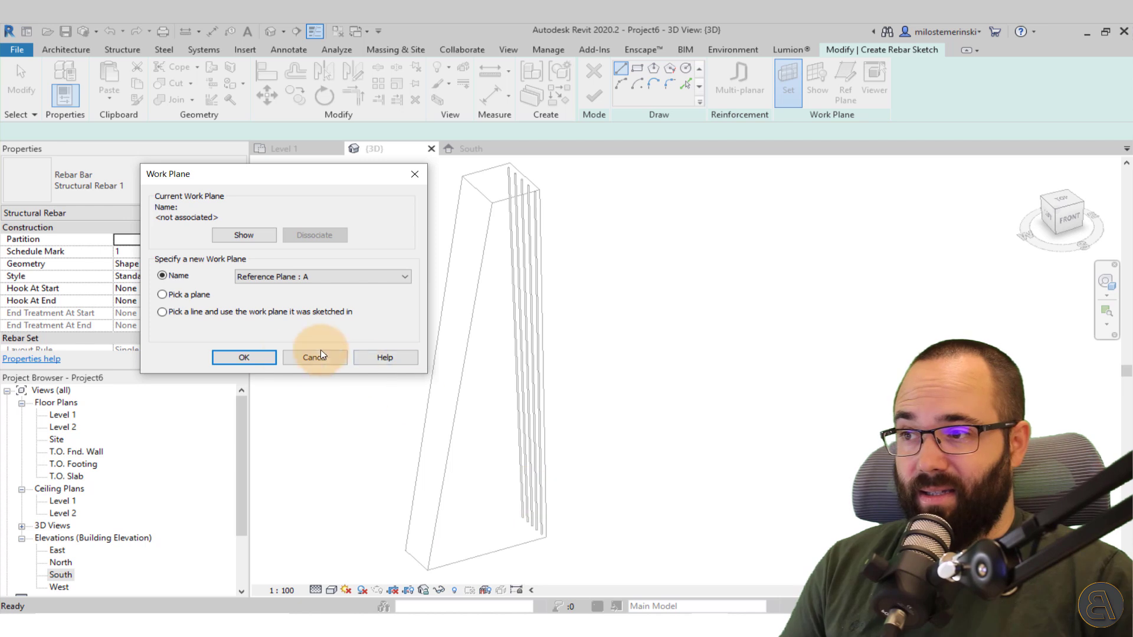
click(315, 357)
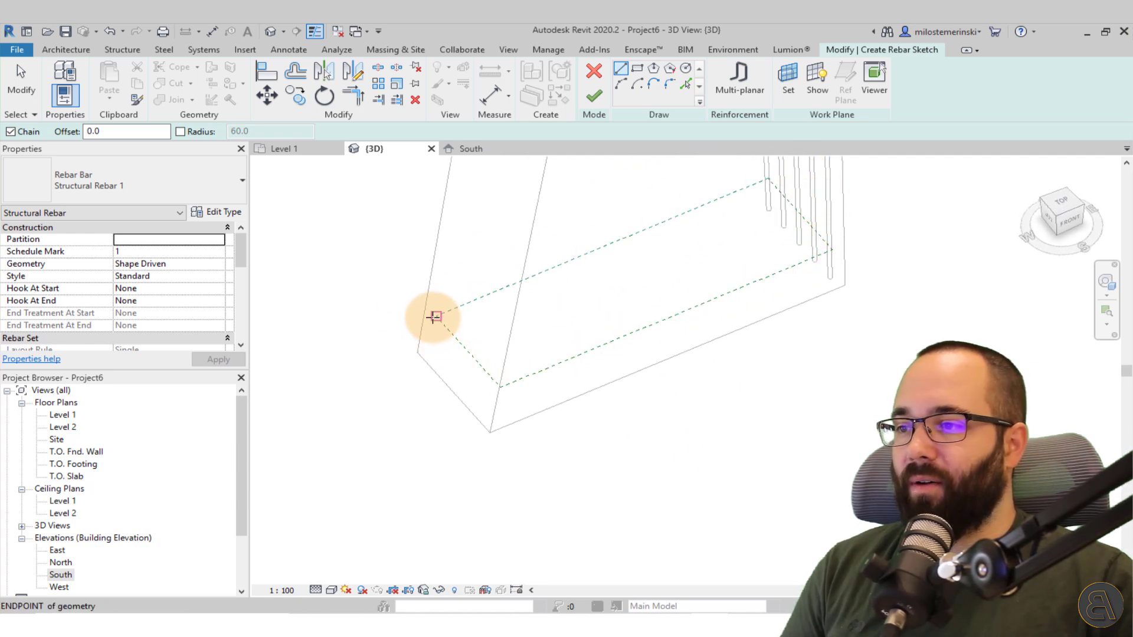
Sketch a rectangular tie inside the column outline in the Level 1 plan and finish.
drag(434, 317, 711, 279)
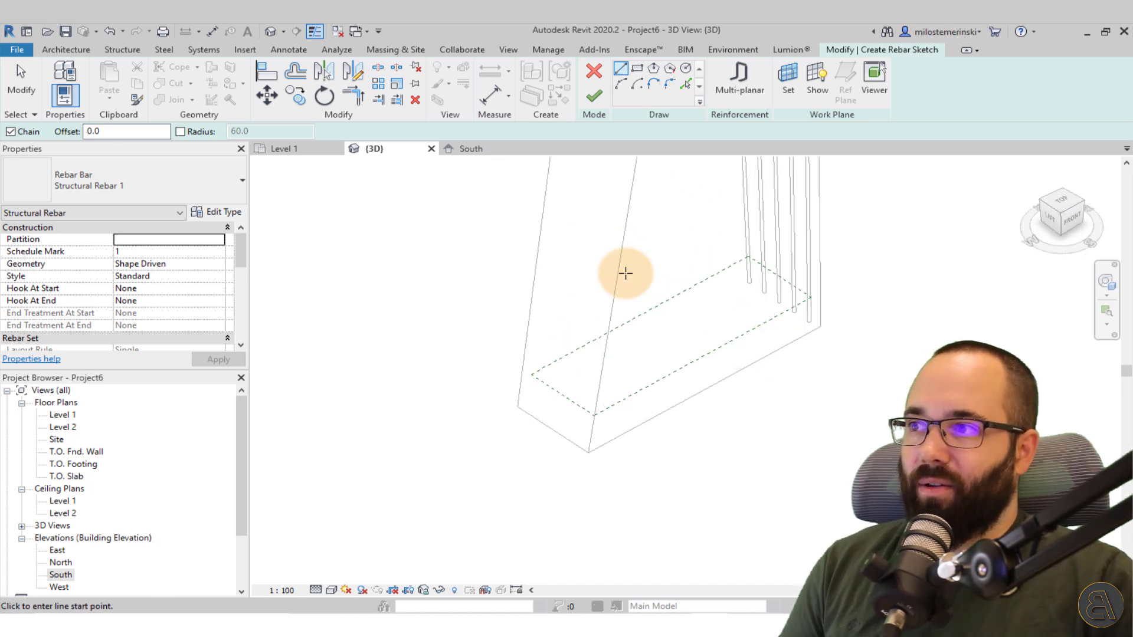
mouse_move(583, 326)
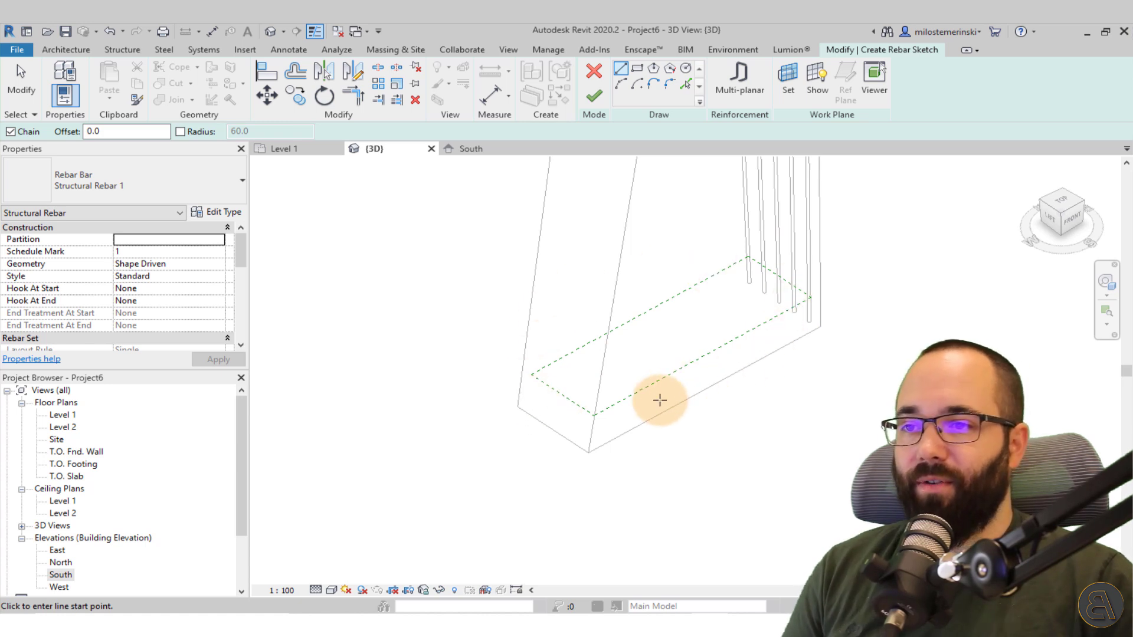
mouse_move(836, 358)
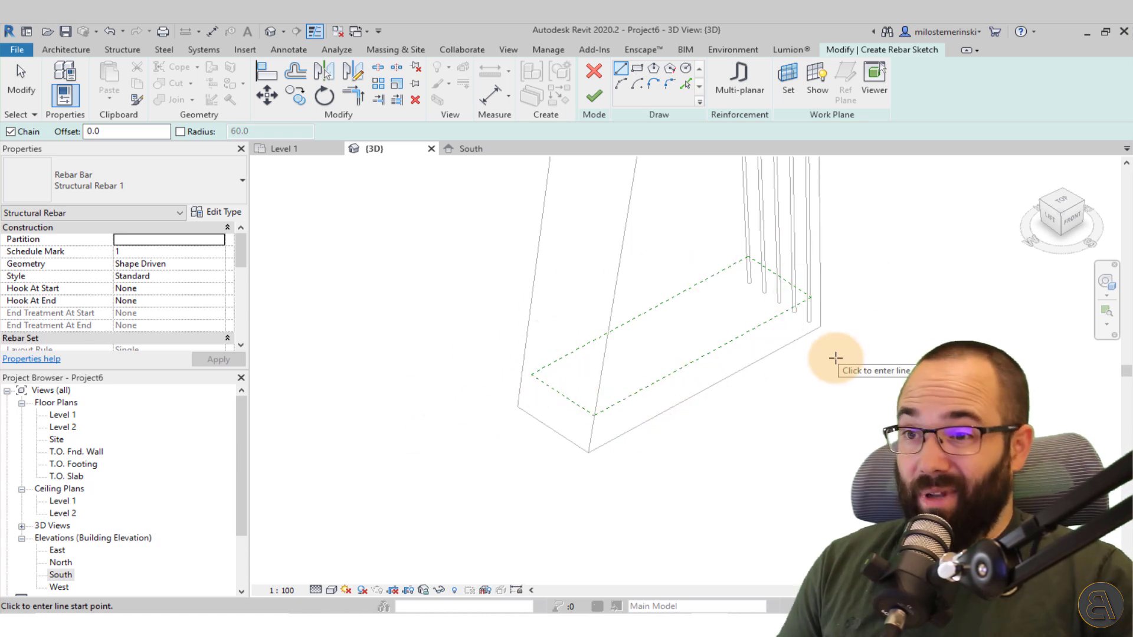
click(283, 148)
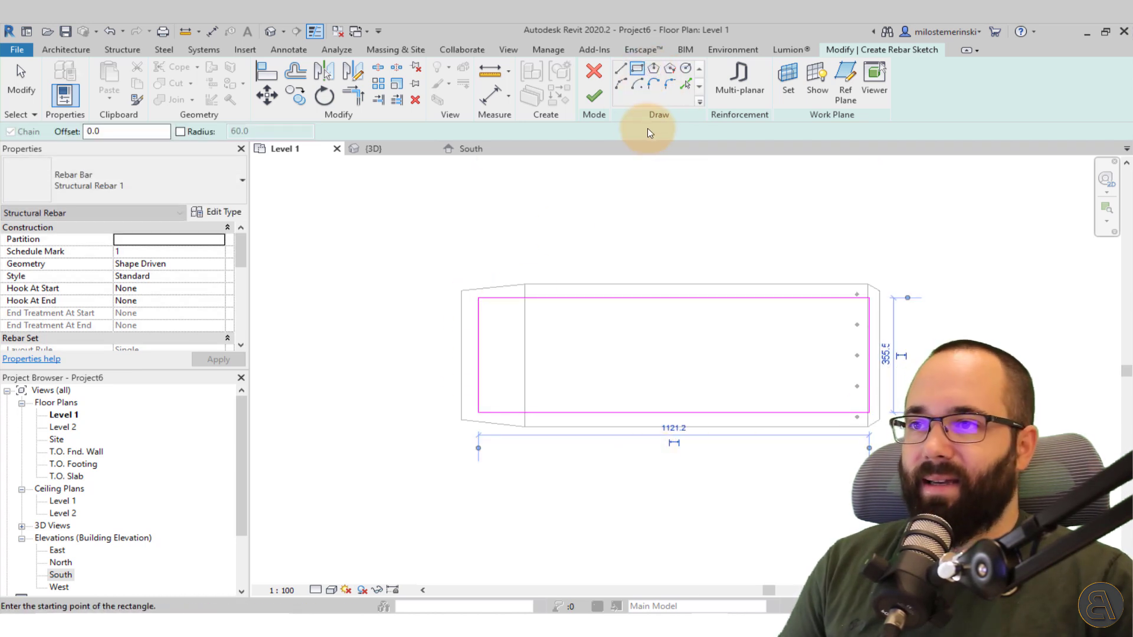
click(592, 96)
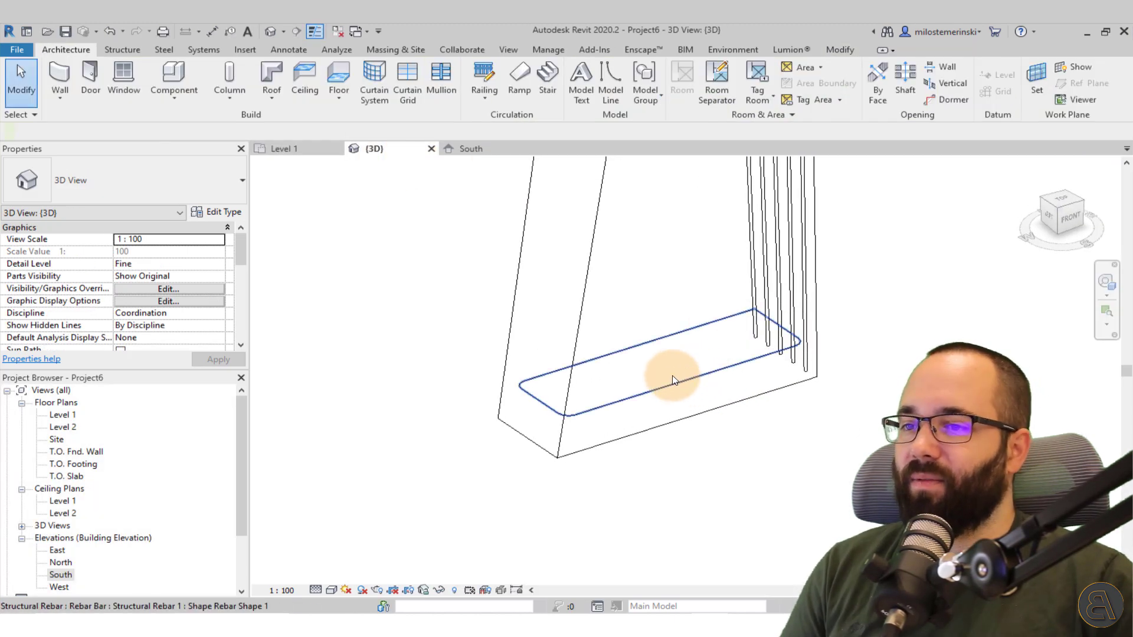
Set the stirrup's visibility to View as solid in 3D, then select the vertical bars.
click(672, 380)
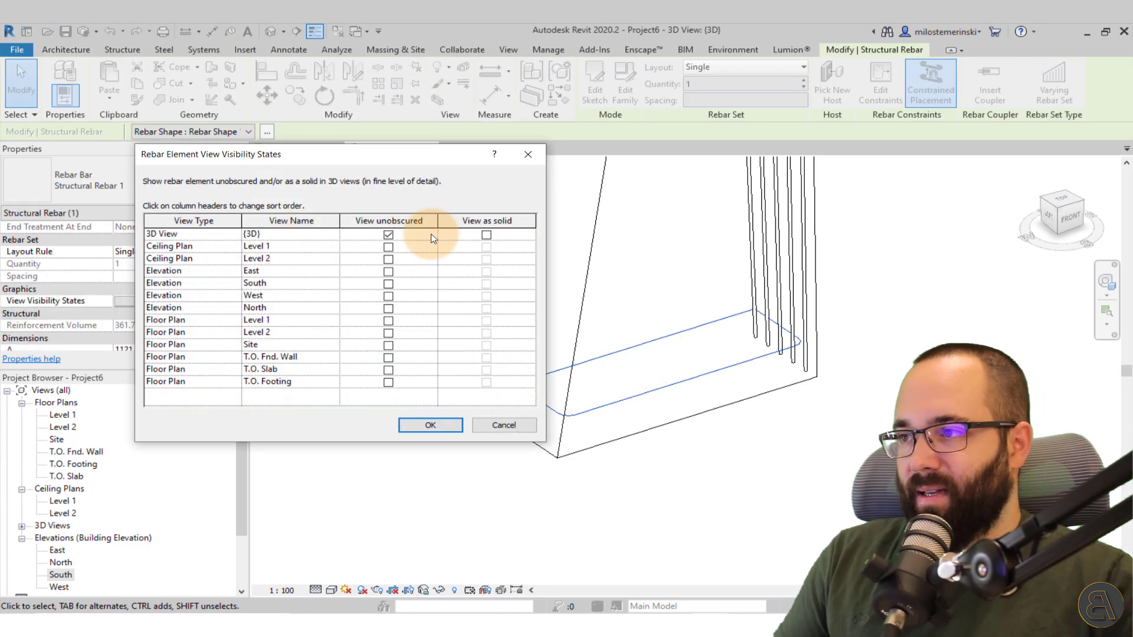
click(486, 234)
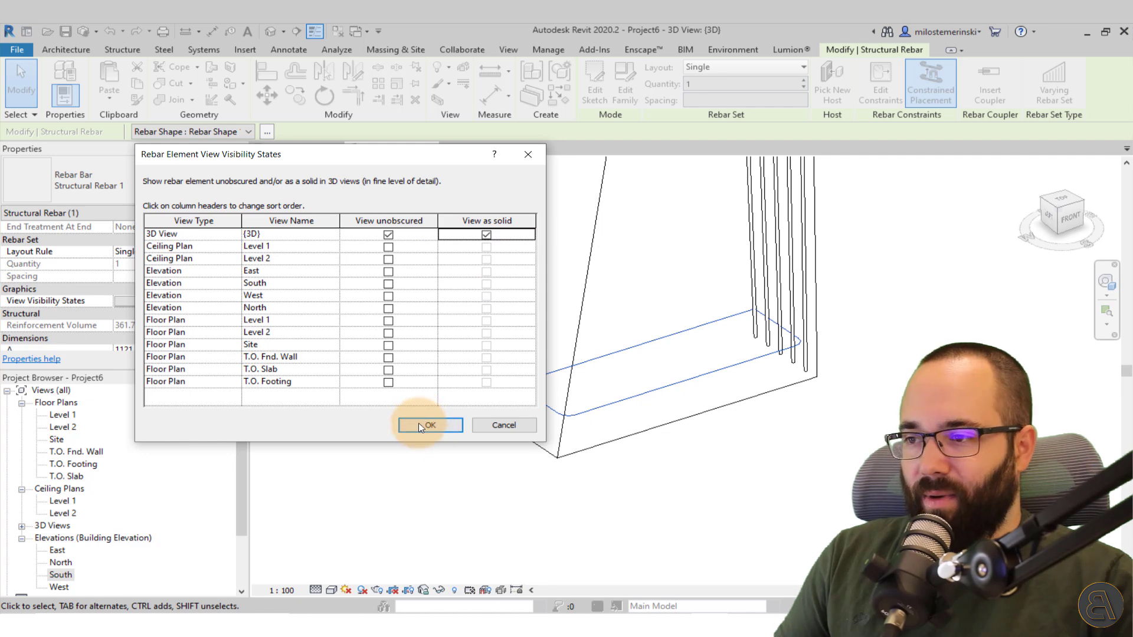
click(428, 424)
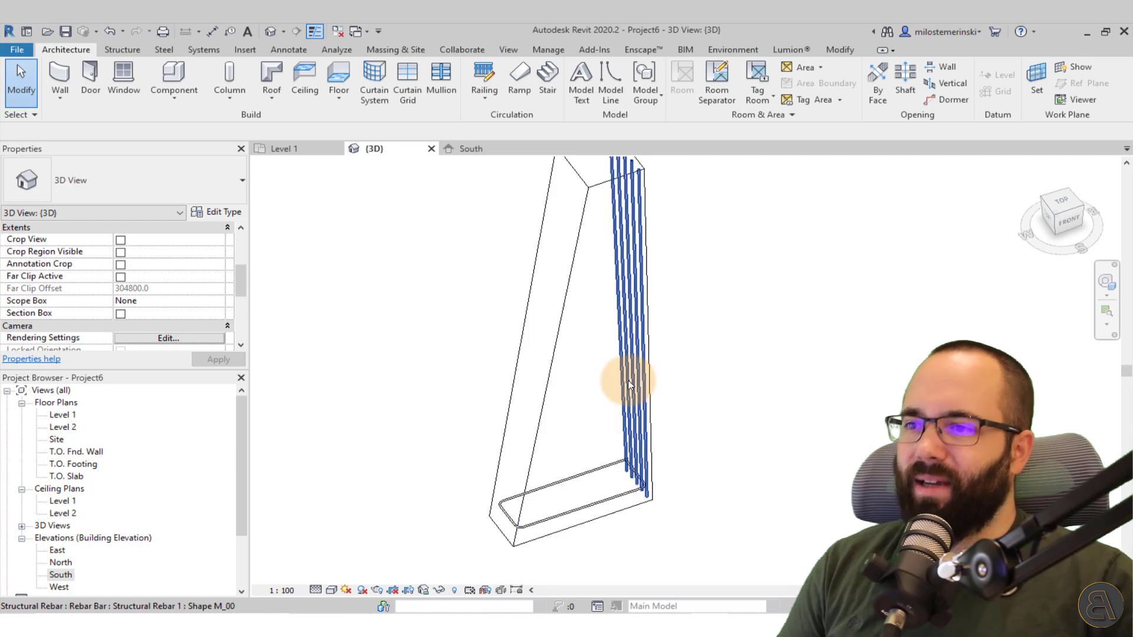
click(628, 380)
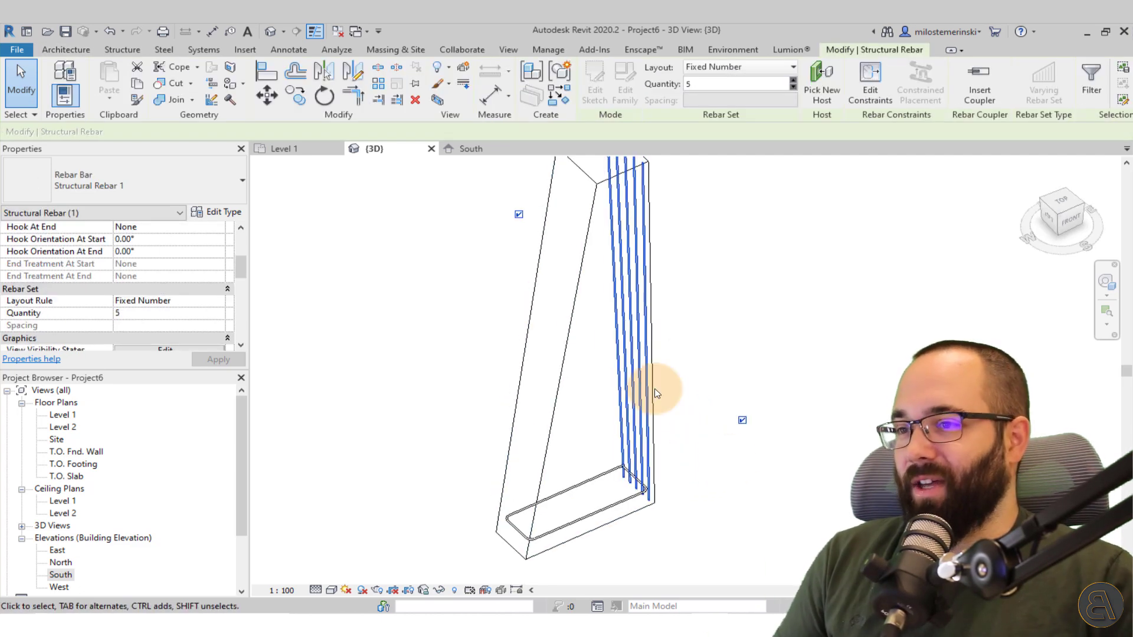
mouse_move(666, 512)
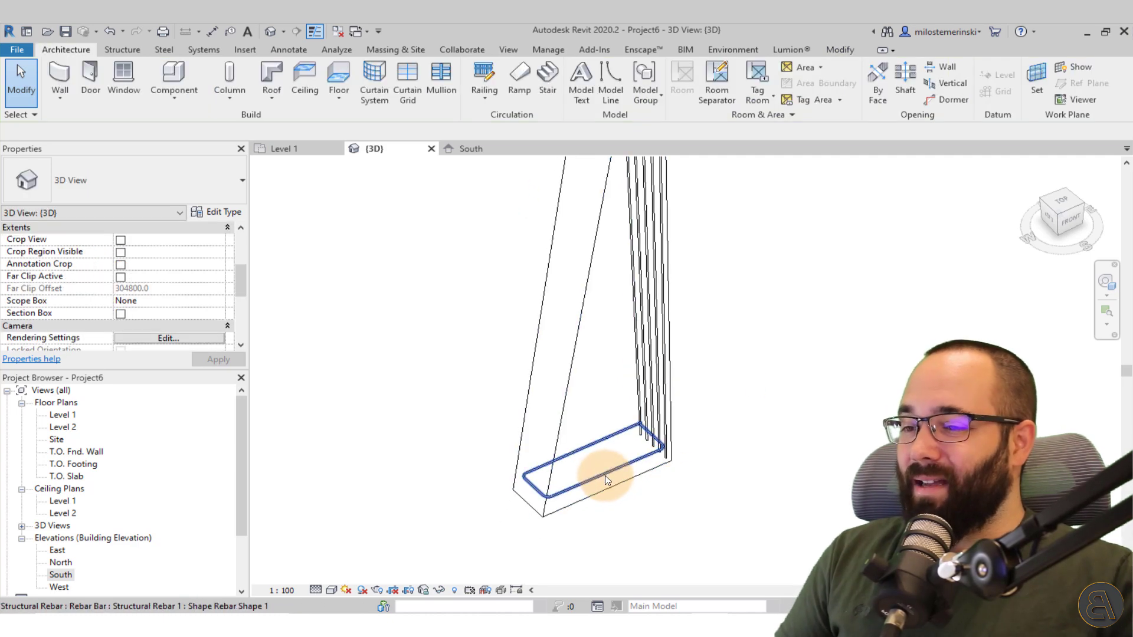
Lay out the base stirrup as a Maximum Spacing set up the column.
click(603, 477)
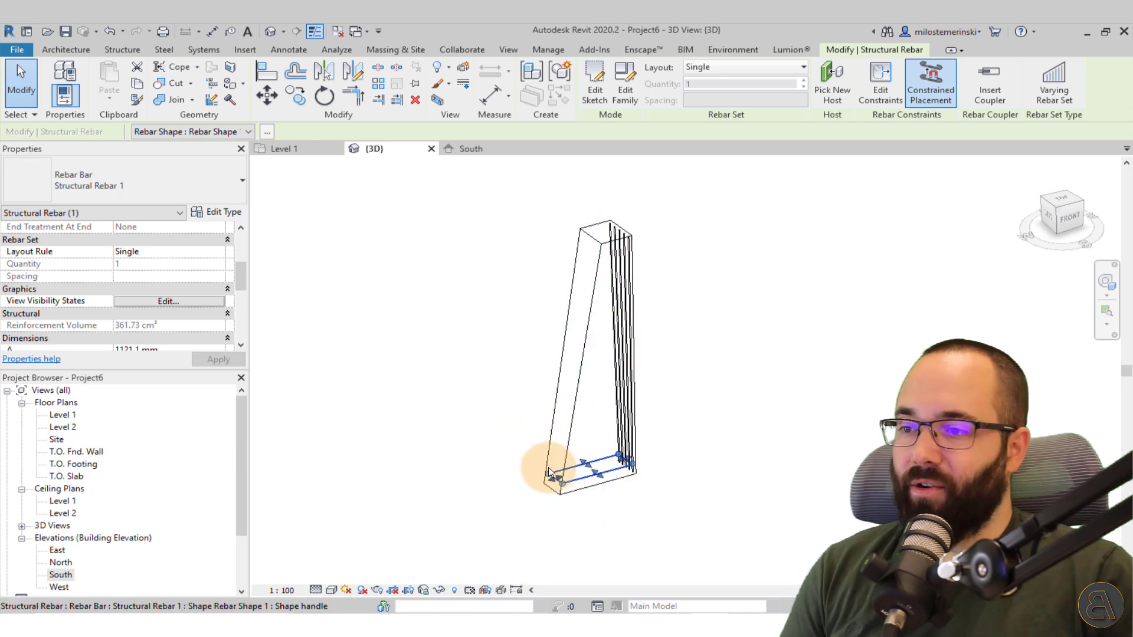
mouse_move(728, 359)
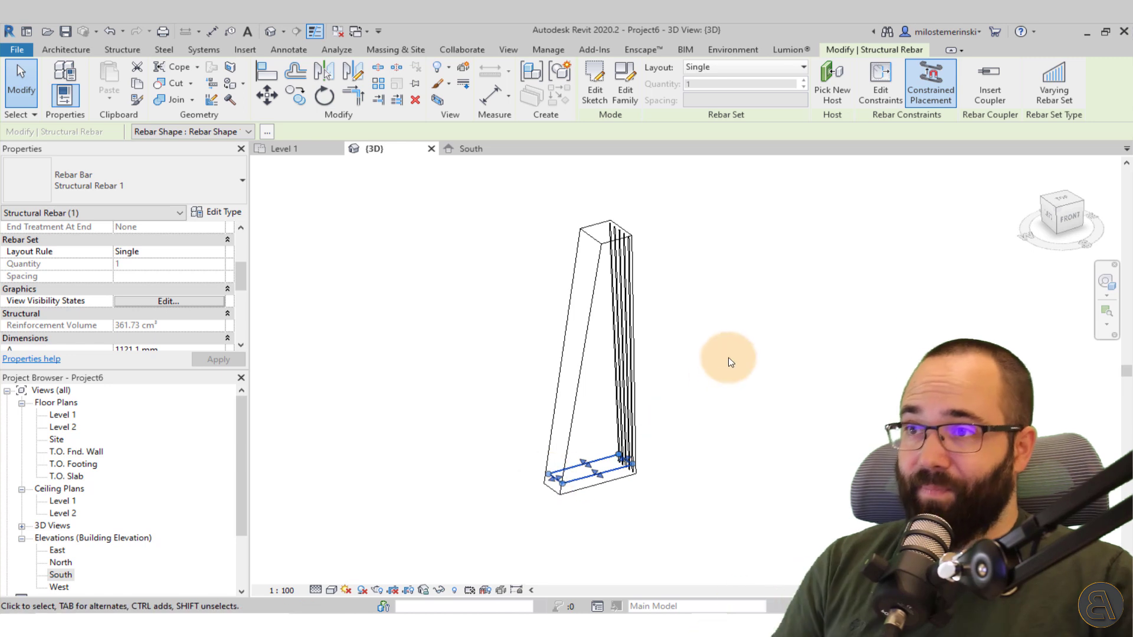
mouse_move(657, 269)
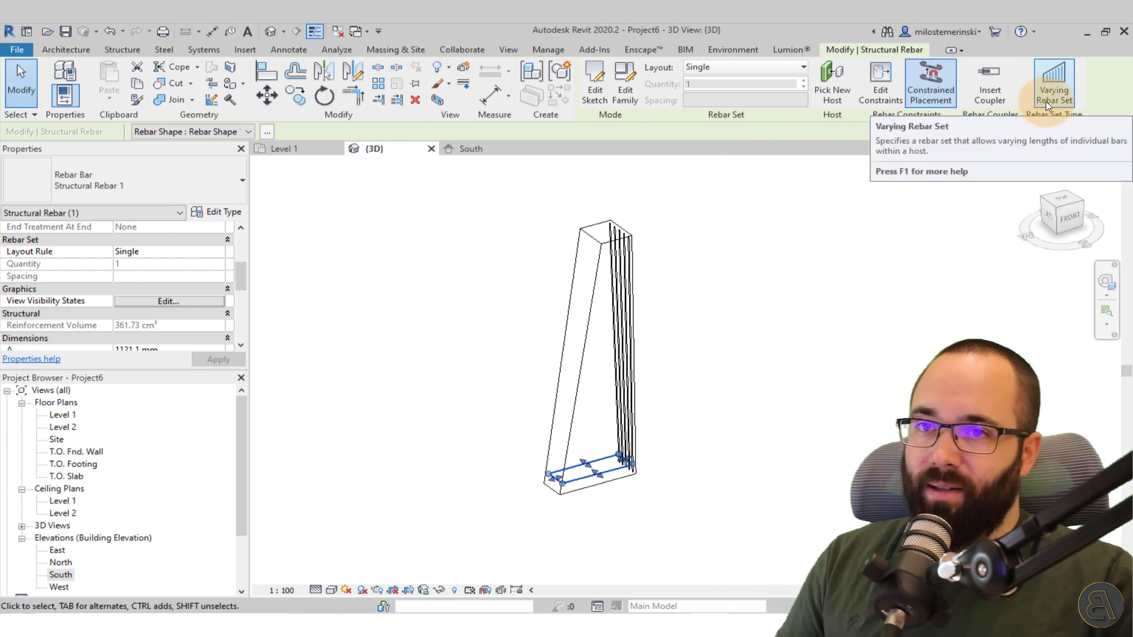
mouse_move(939, 148)
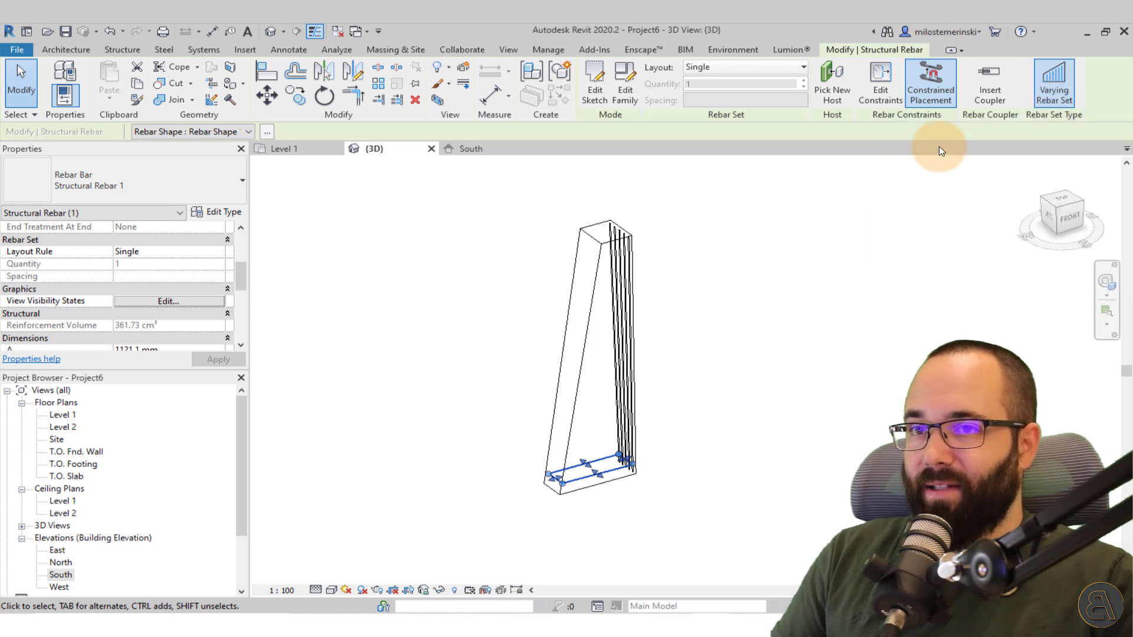
click(740, 67)
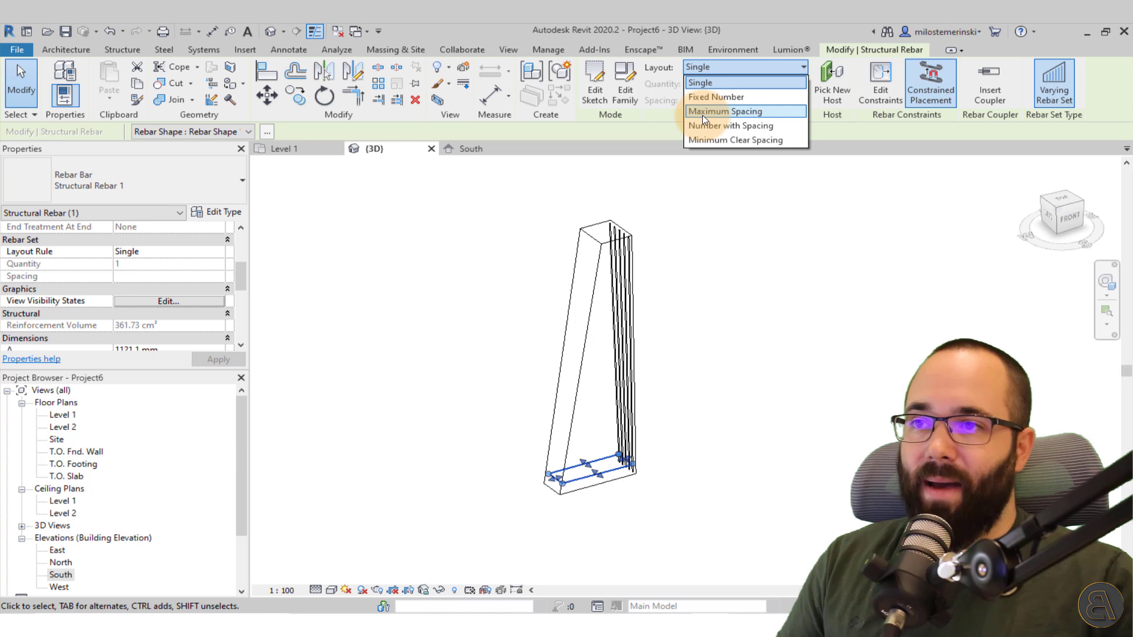
click(723, 112)
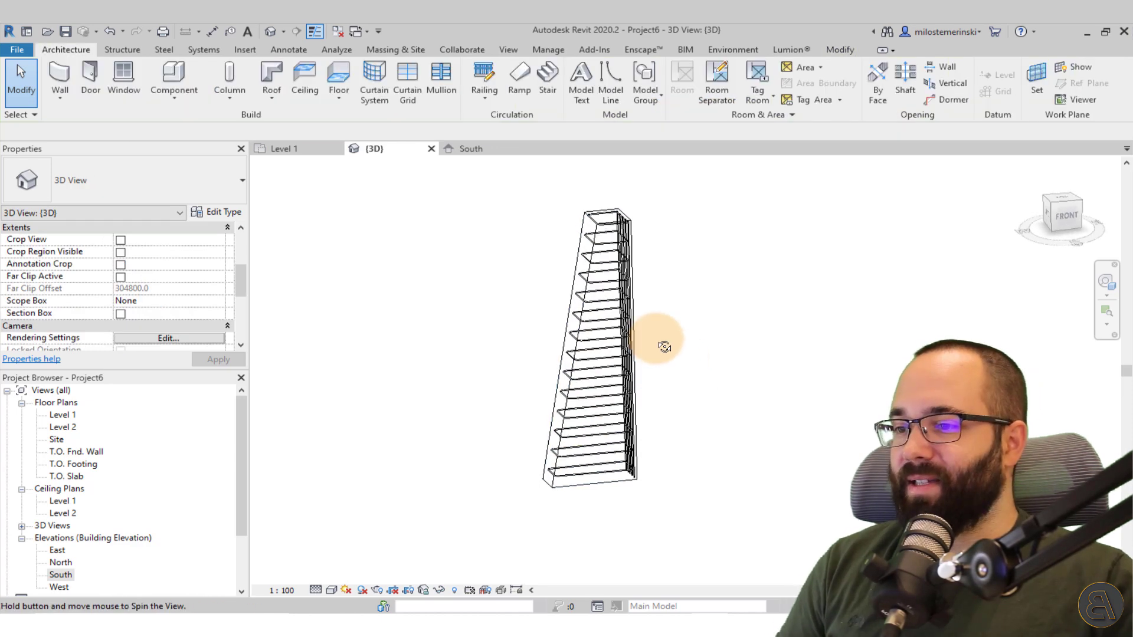
drag(662, 345, 643, 340)
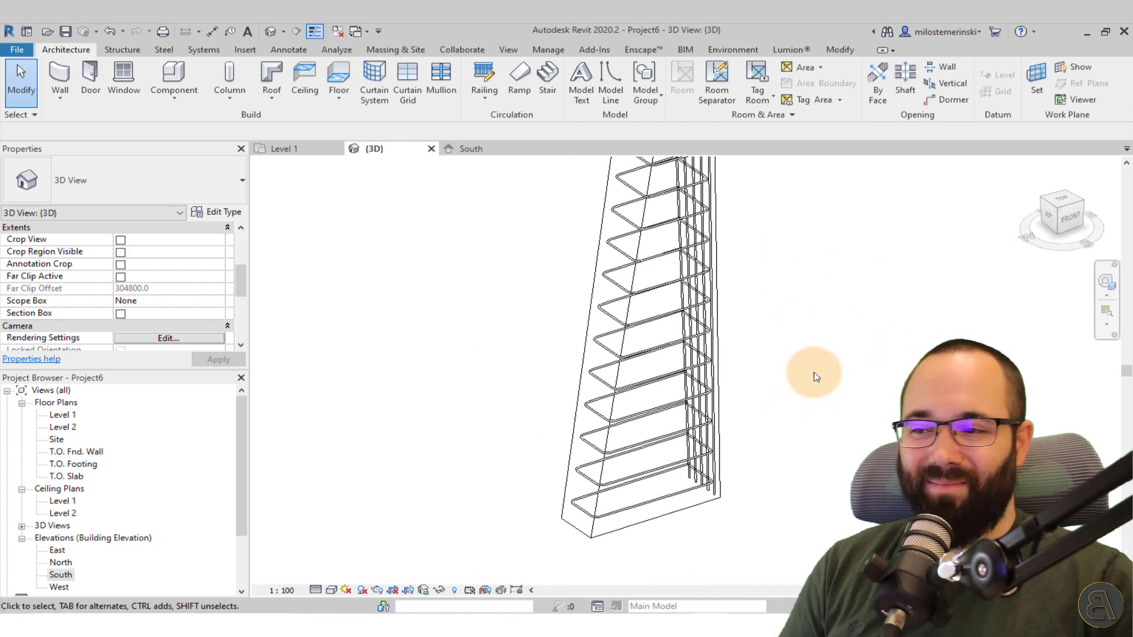
drag(813, 376, 872, 321)
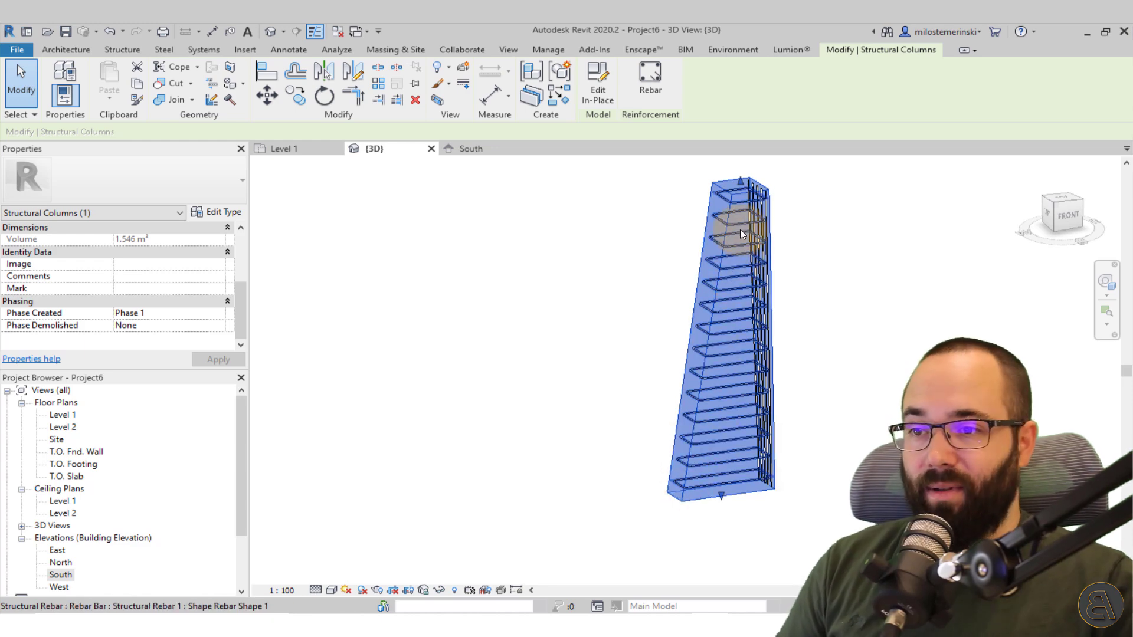
click(828, 340)
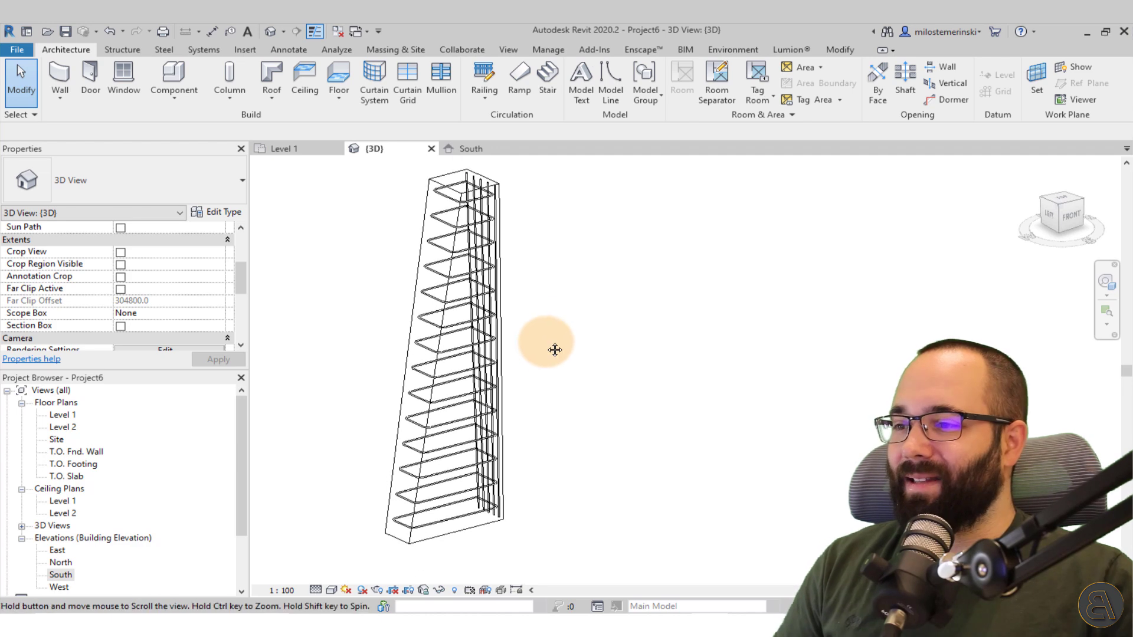
click(434, 217)
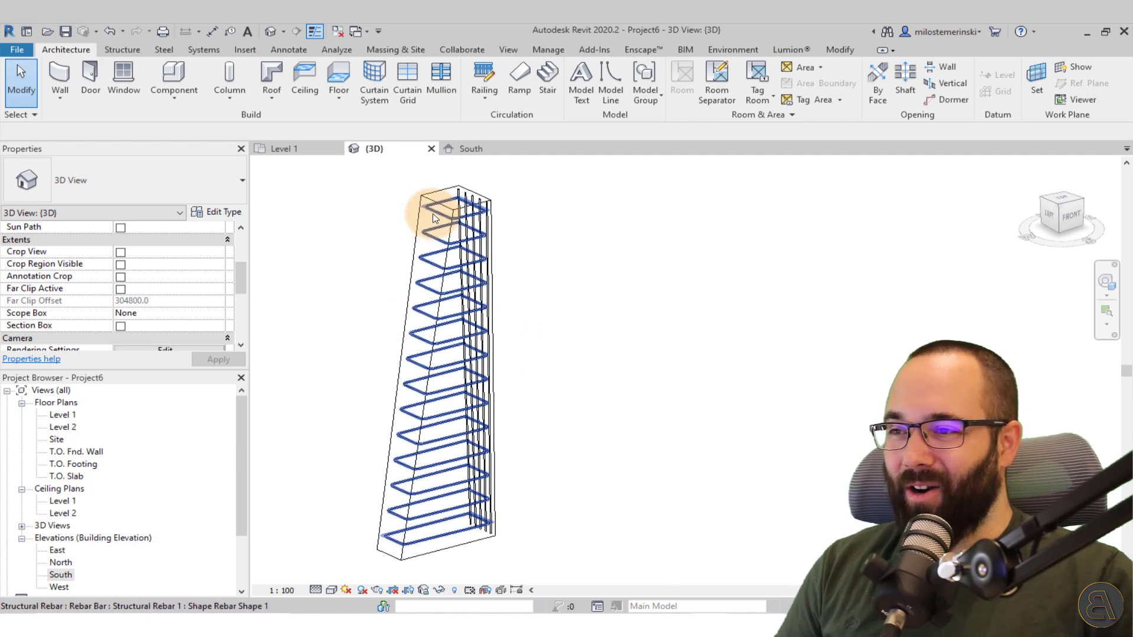
click(557, 387)
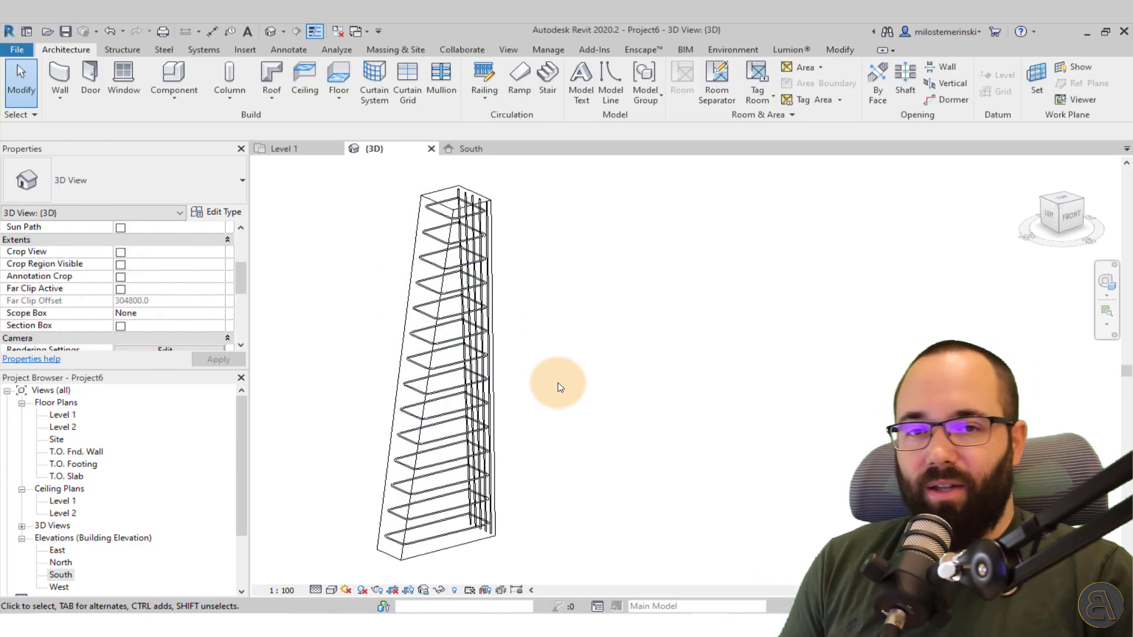